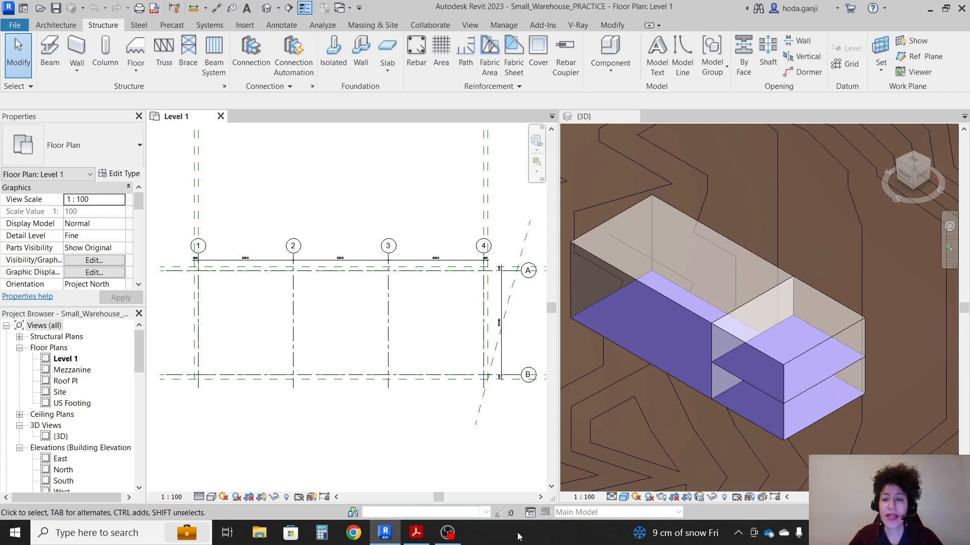
mouse_move(827, 391)
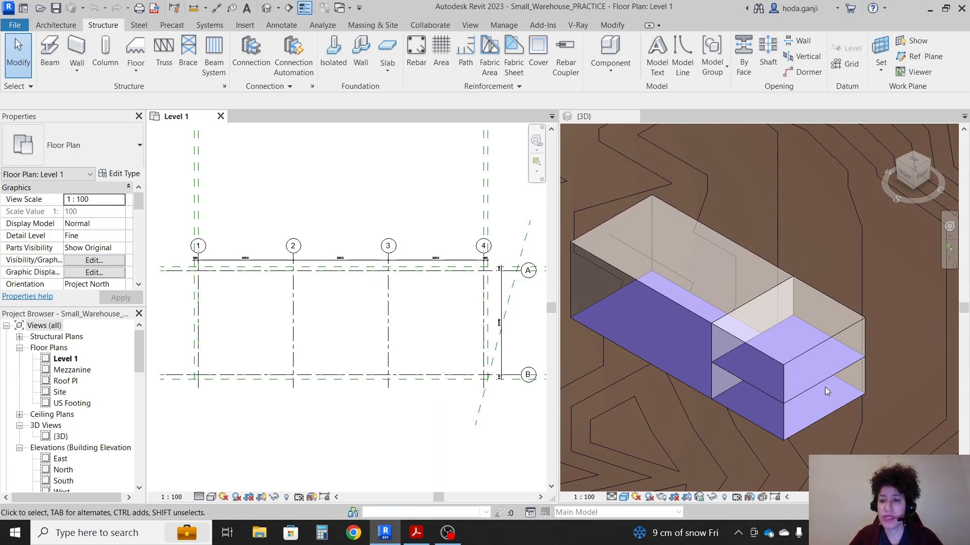
mouse_move(696, 307)
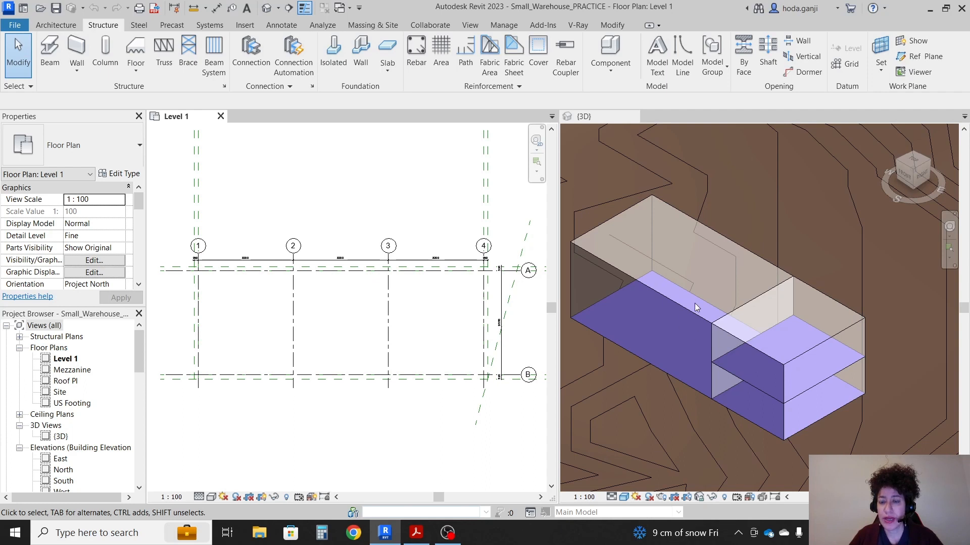
mouse_move(208, 415)
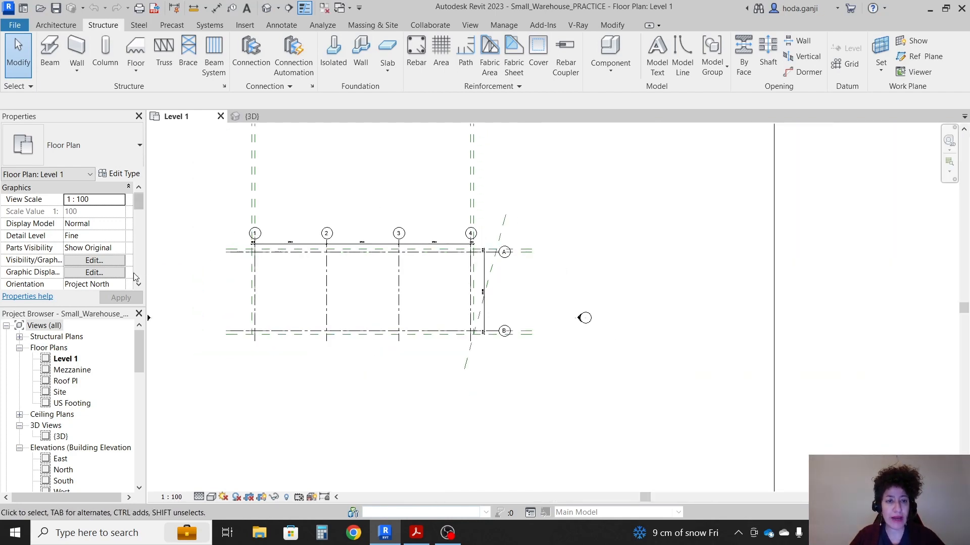
Review the joist framing sketch with HSS203.2X203.2X7.9 columns and the Level 1 grid plan in the PDF
click(416, 532)
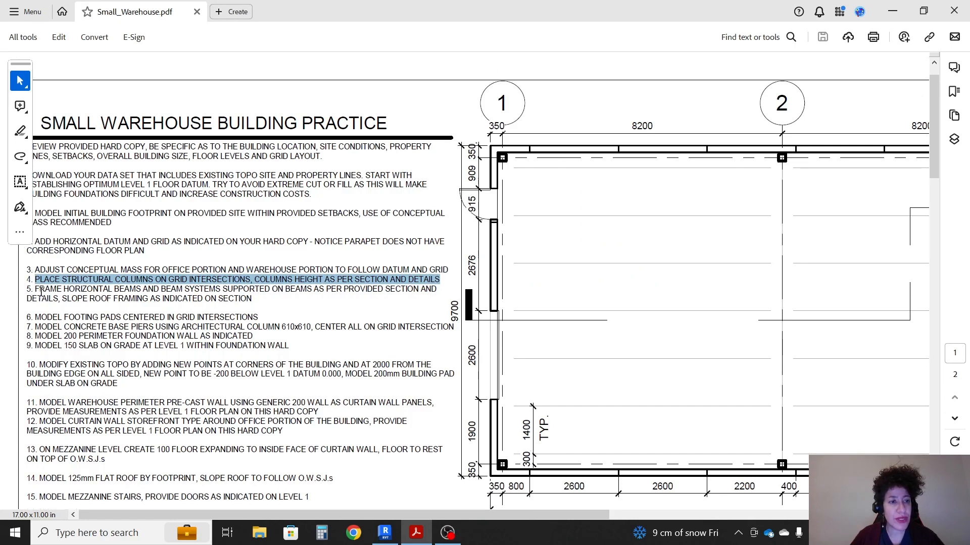
mouse_move(191, 284)
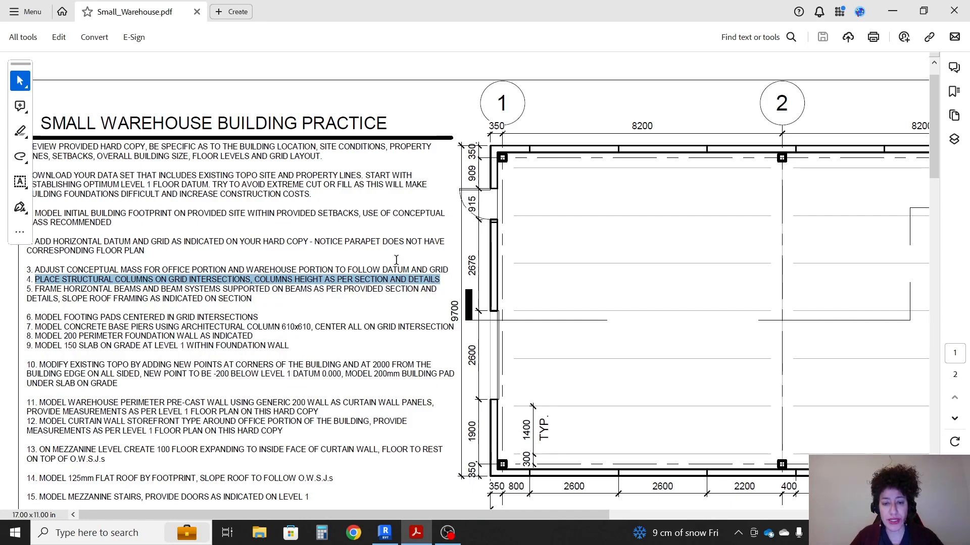
scroll(down, 3)
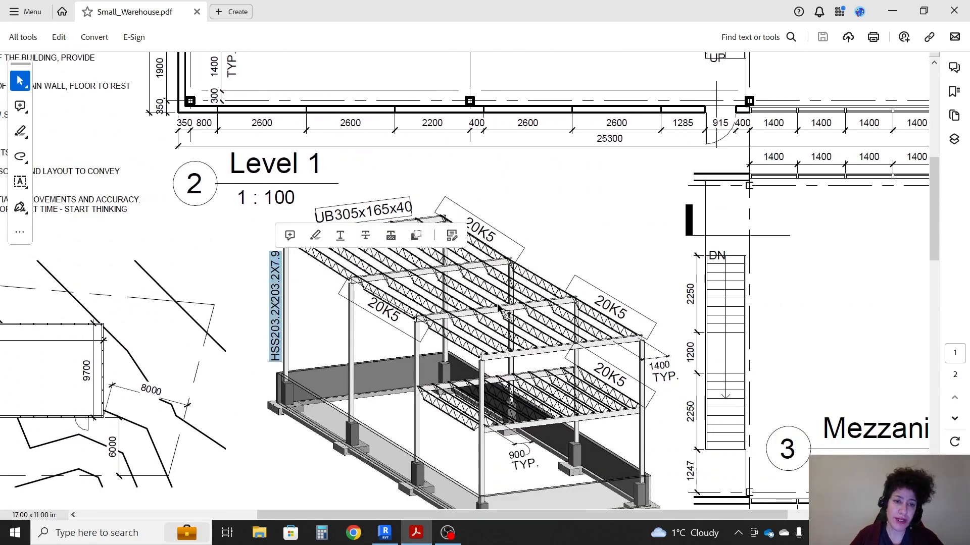
scroll(down, 3)
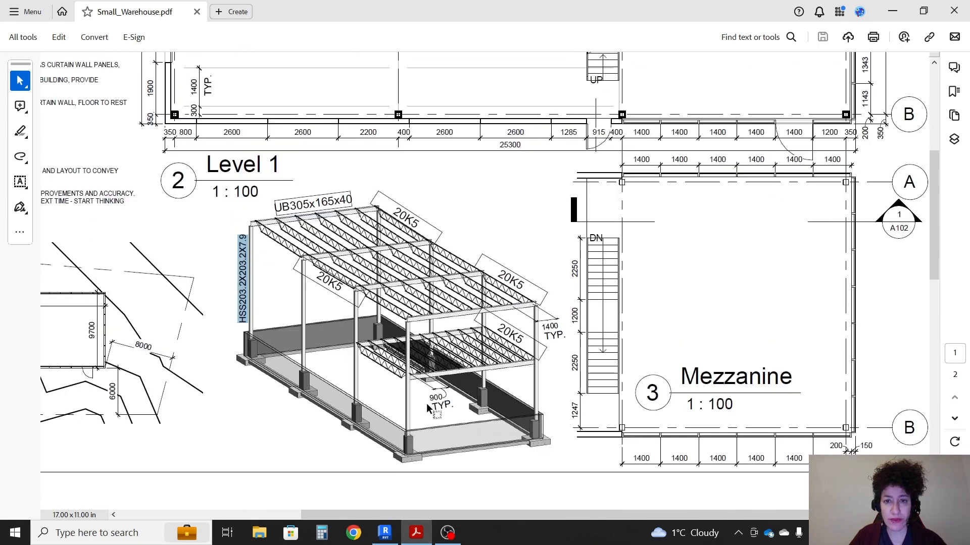
scroll(up, 3)
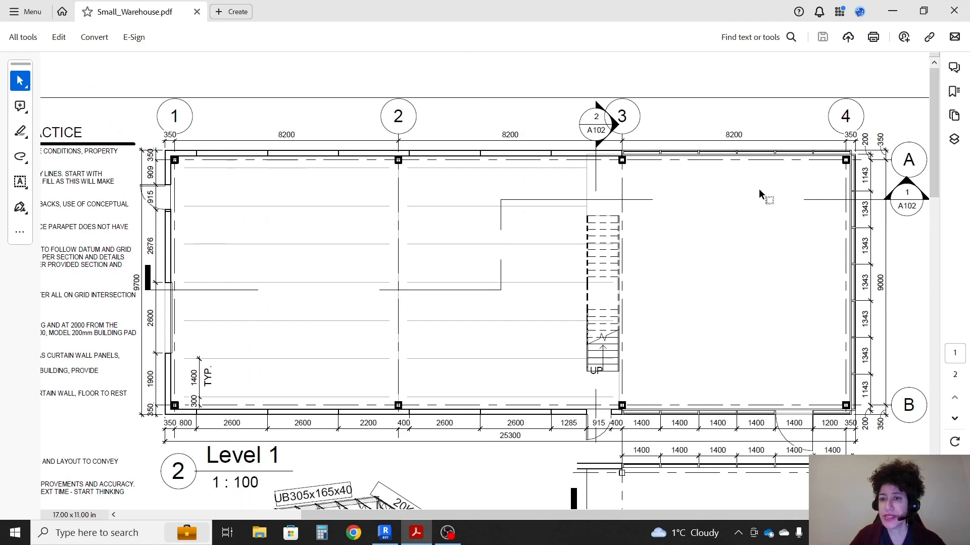
mouse_move(760, 195)
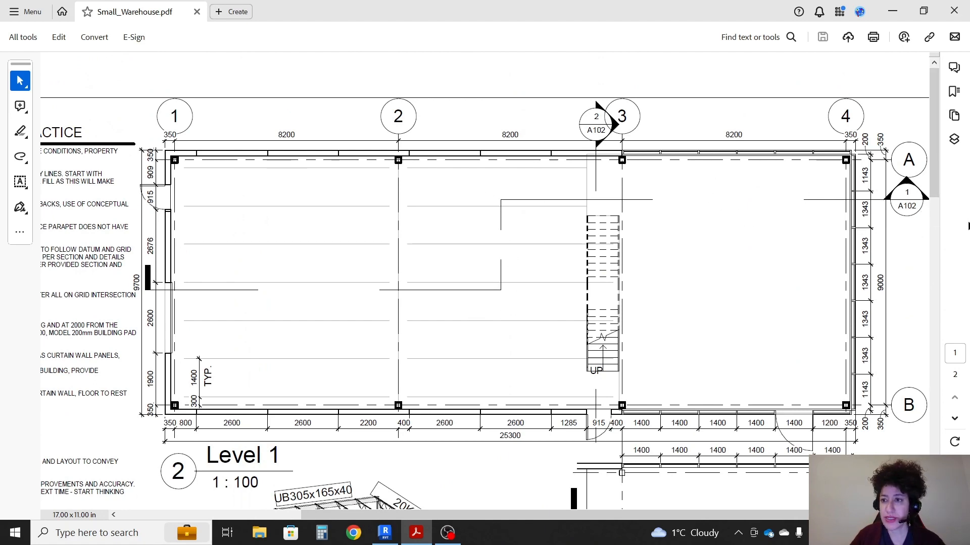
Draw a lengthwise section between grids A and B, drop one head, and jog it with Split Segment
click(384, 533)
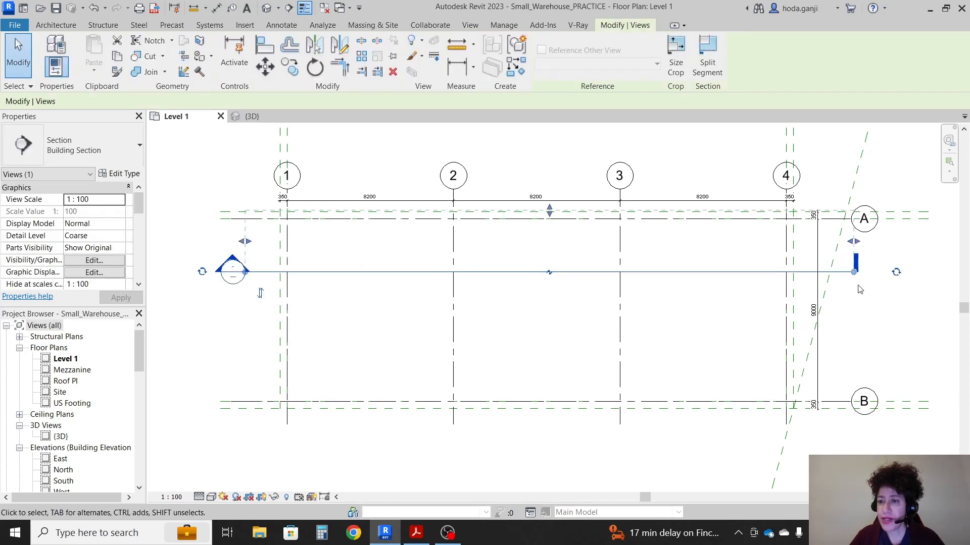
mouse_move(854, 272)
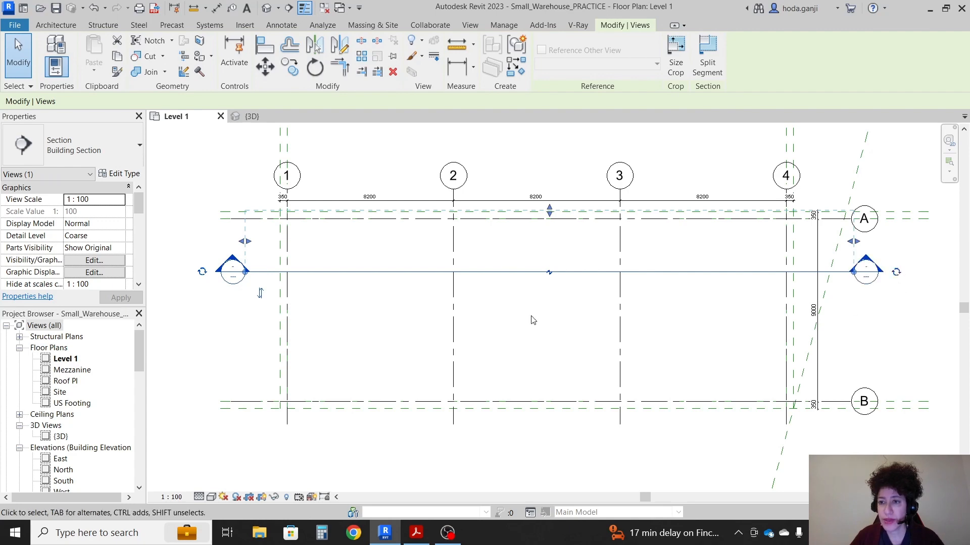
click(202, 273)
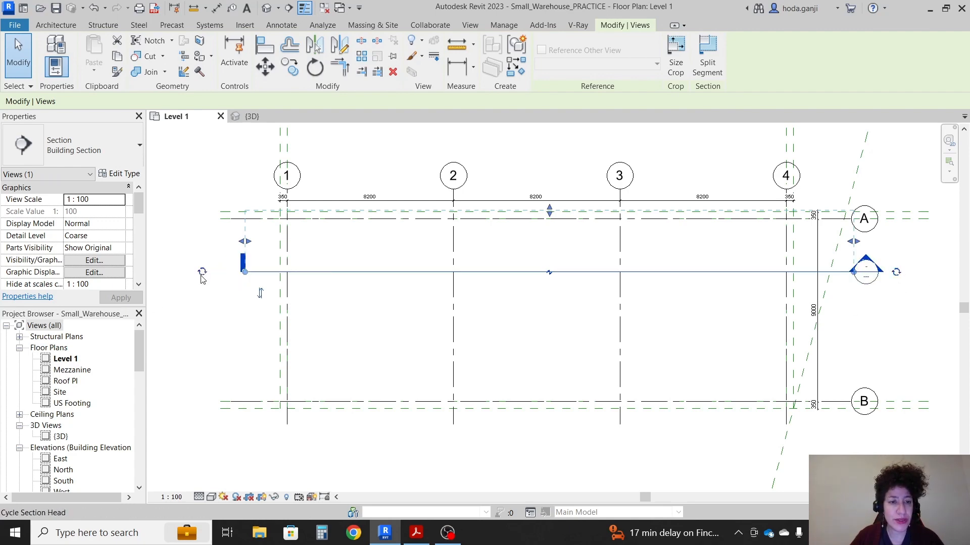
click(415, 532)
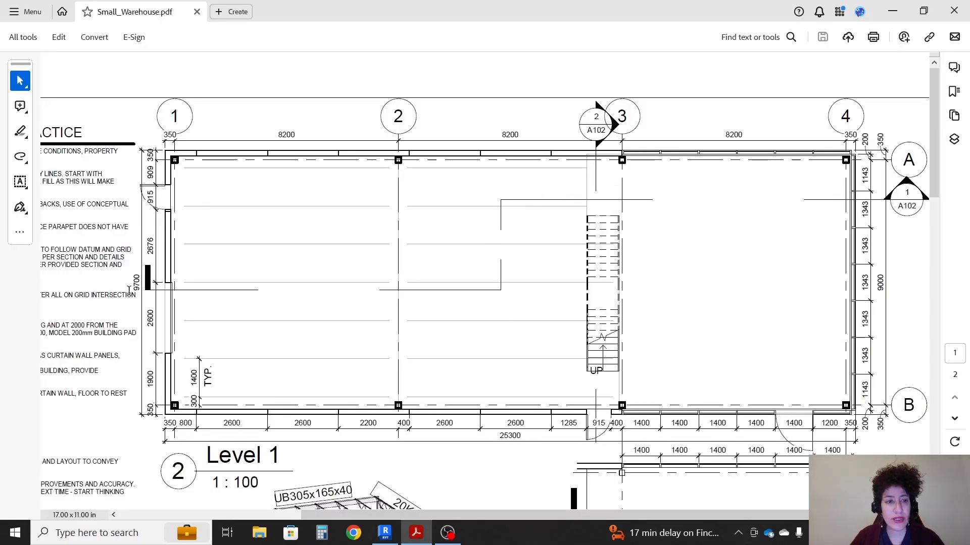
click(384, 532)
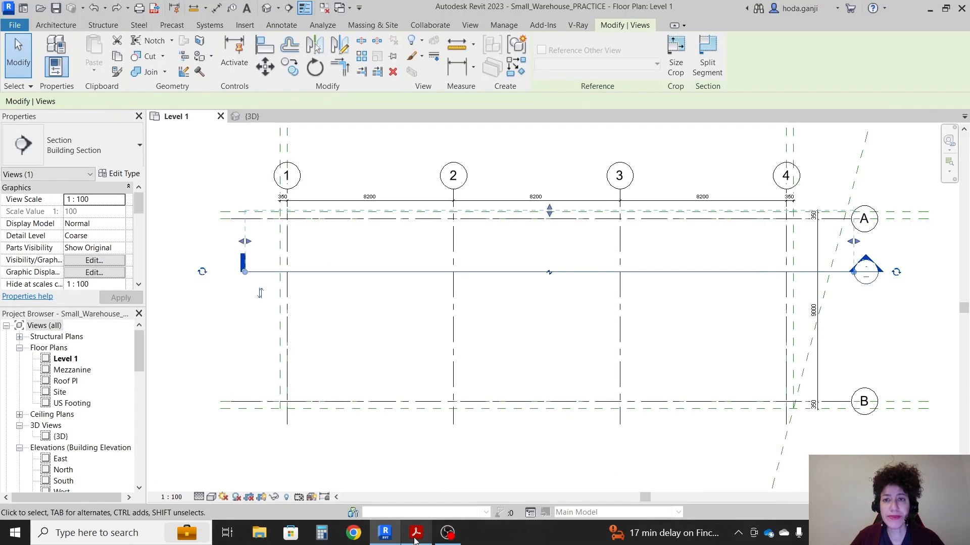
click(707, 55)
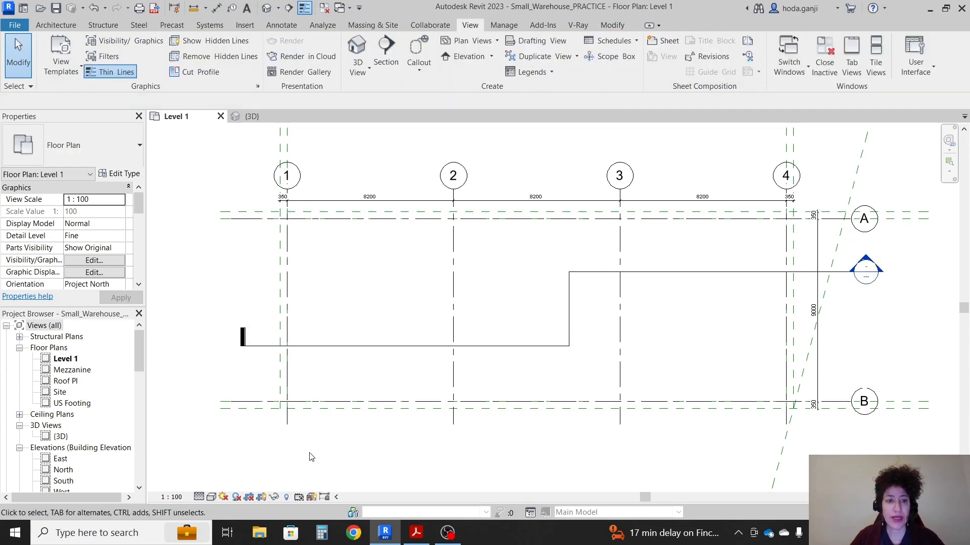
mouse_move(416, 533)
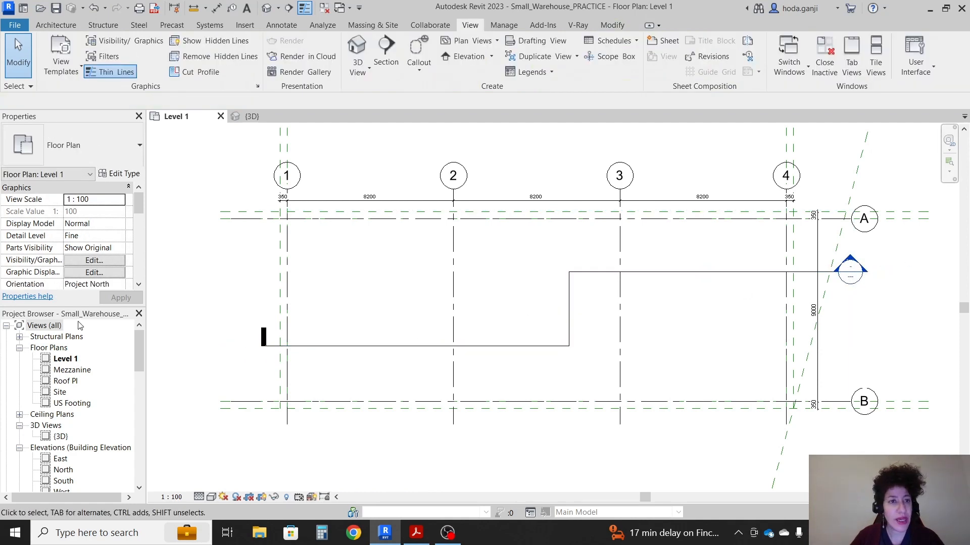
scroll(down, 3)
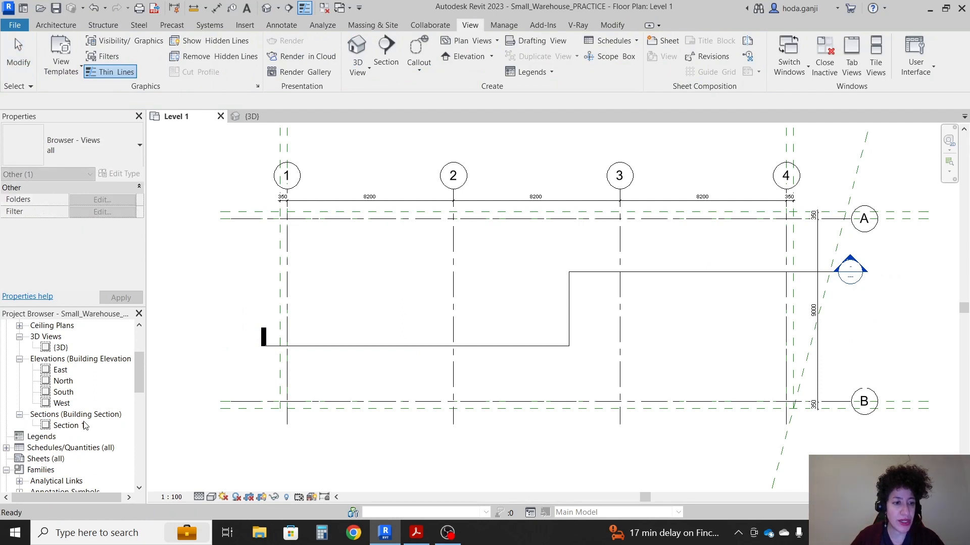
Open Section 1 from the Project Browser and tile it beside the Level 1 plan
double_click(66, 425)
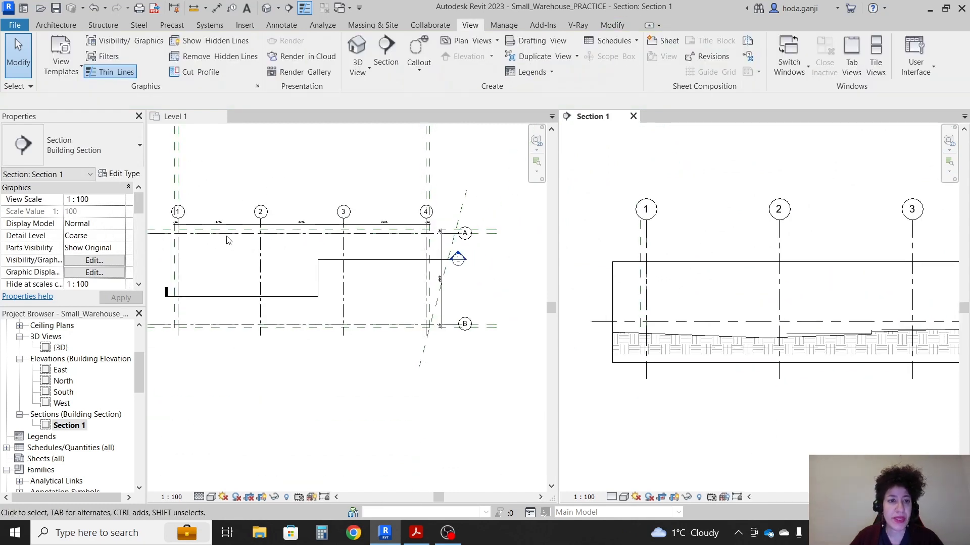
click(175, 116)
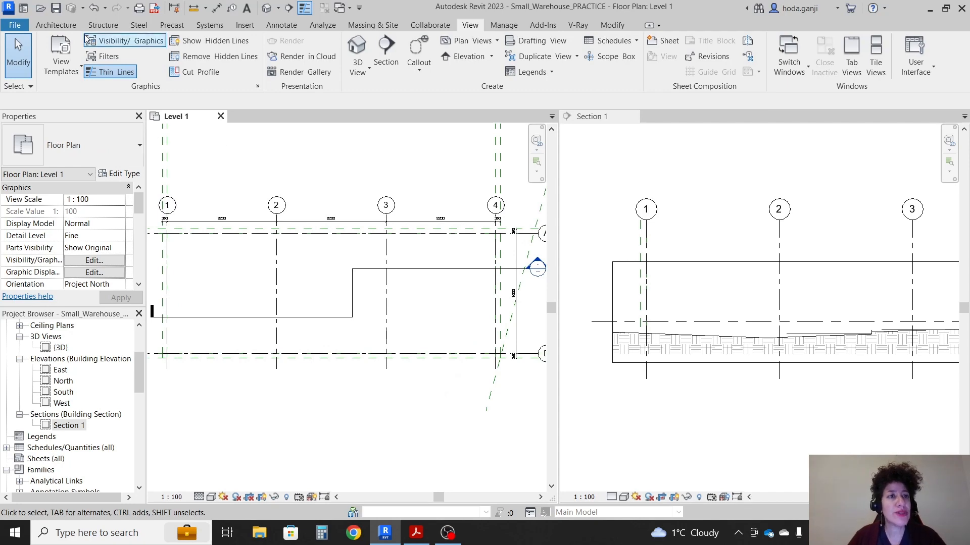
click(103, 25)
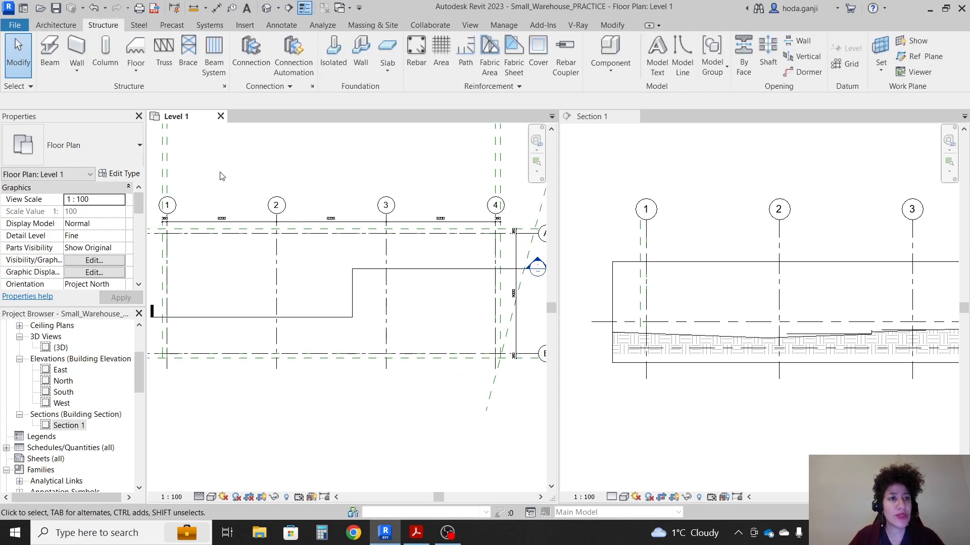
Place HSS203.2X203.2X7.9 structural columns At Grids on all Level 1 grid intersections
click(104, 54)
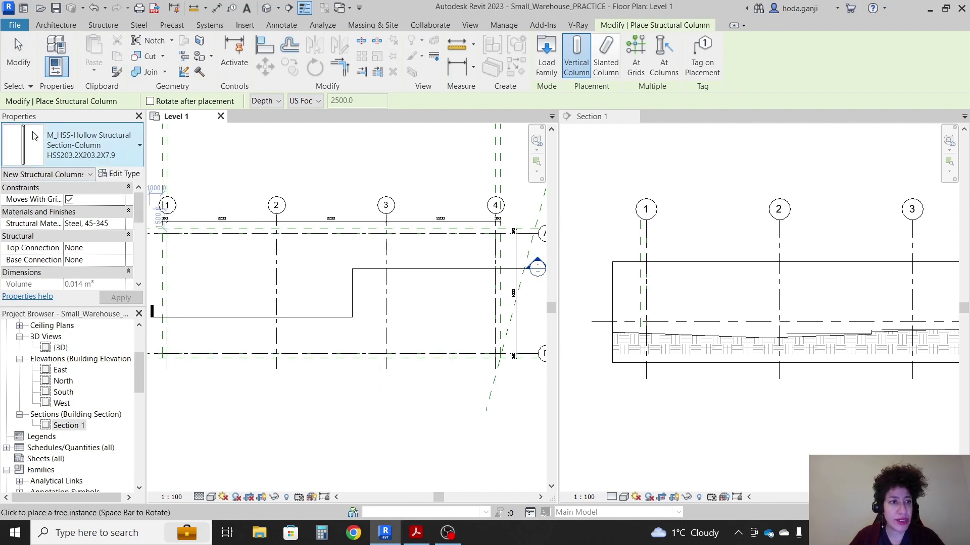
click(416, 532)
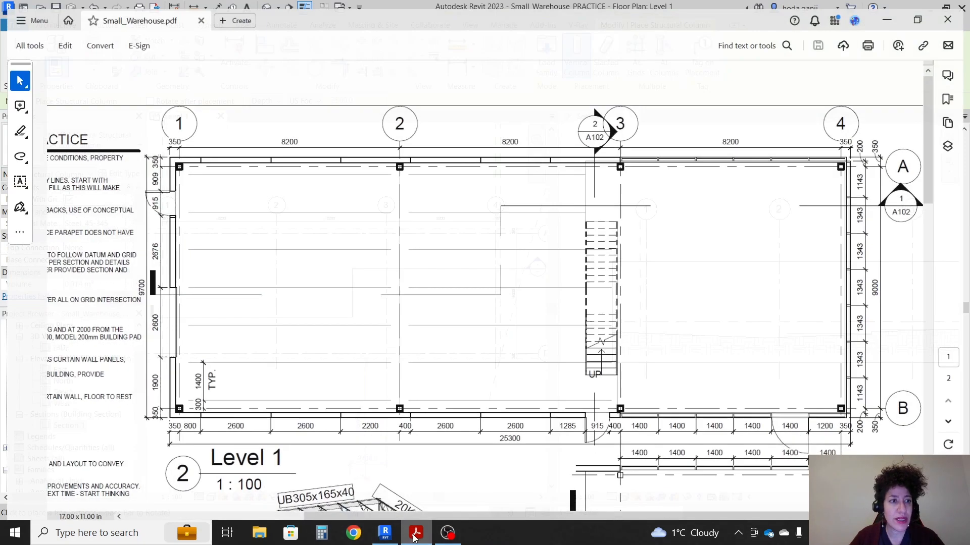
scroll(down, 3)
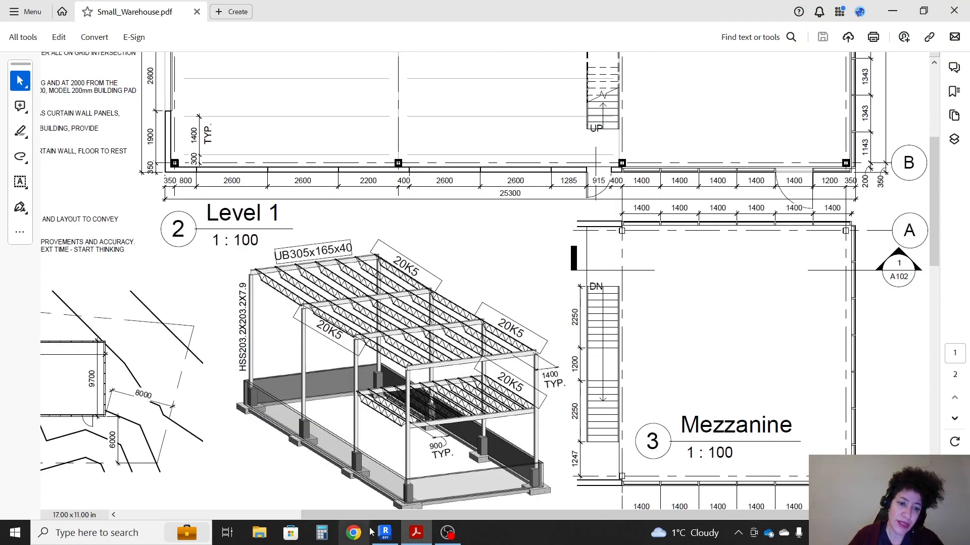
click(383, 533)
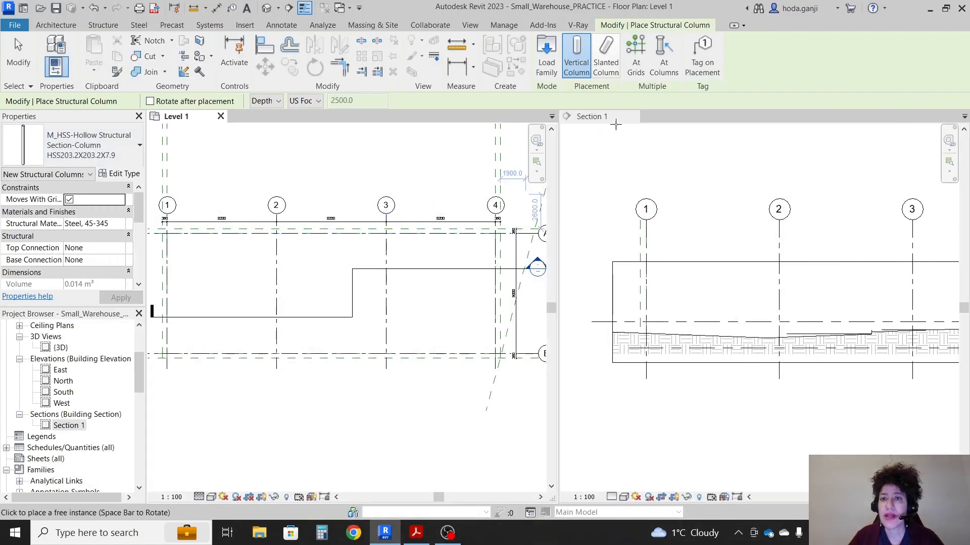
click(635, 55)
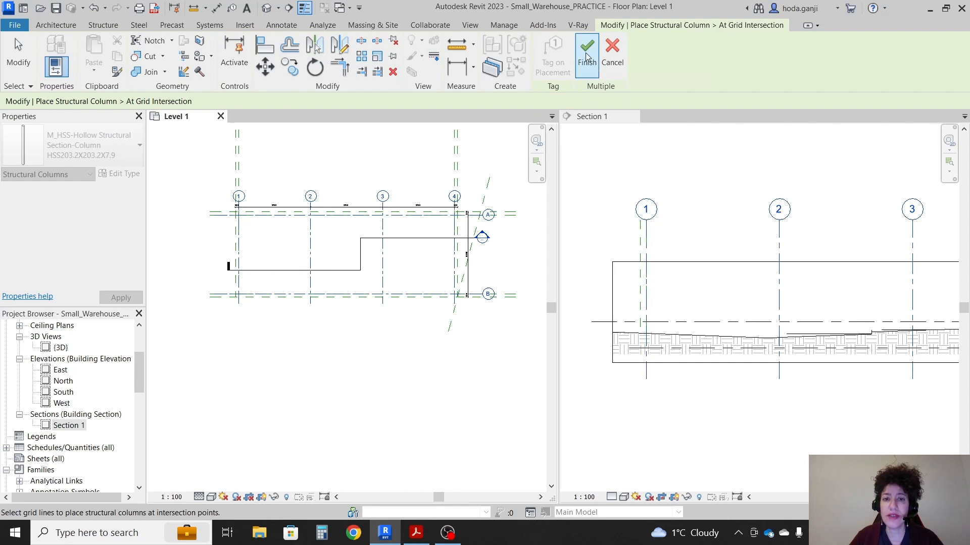
click(585, 46)
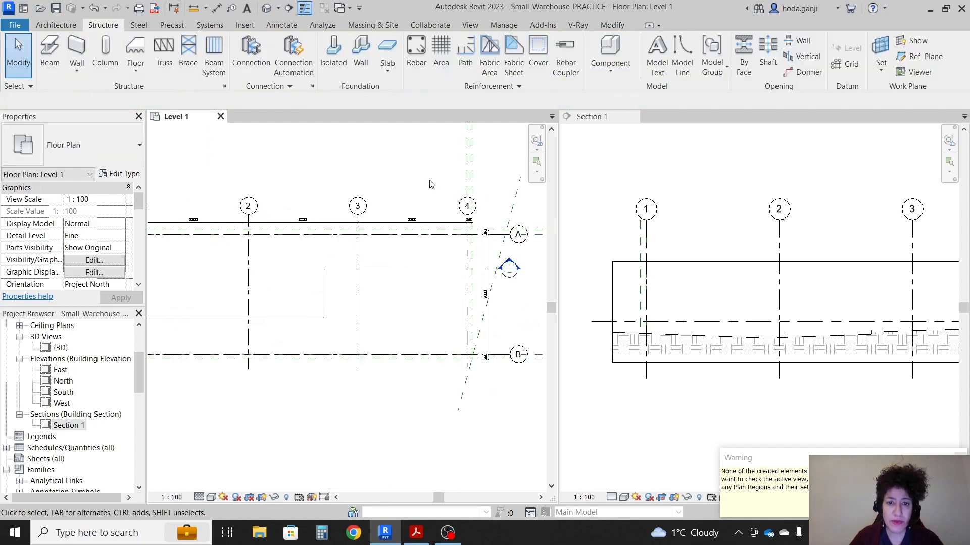
scroll(down, 3)
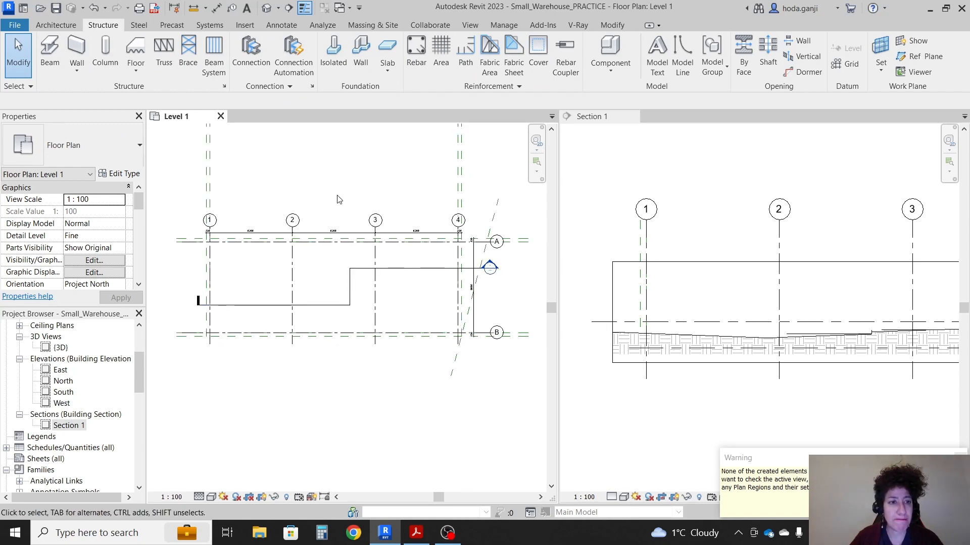
Open the 3D view and filter the selection down to the eight structural columns
click(591, 116)
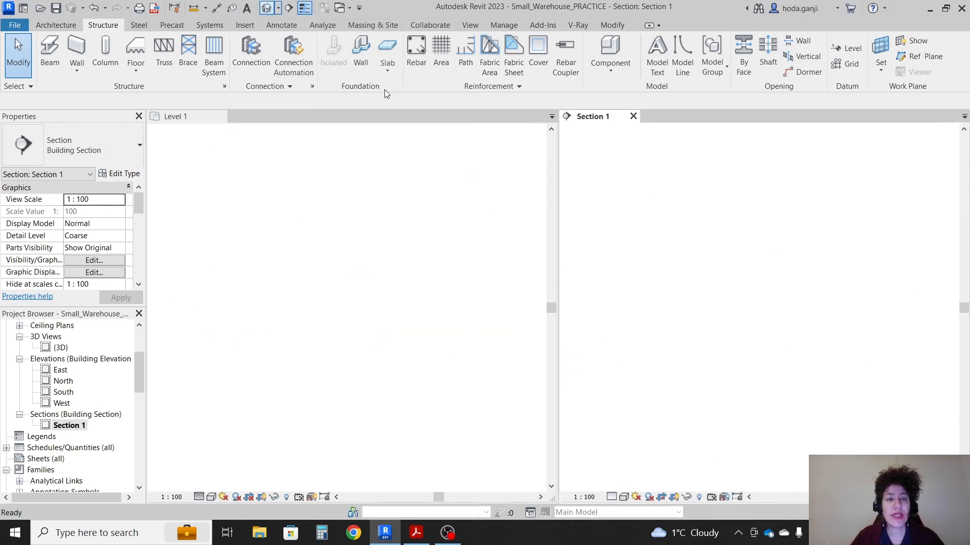
double_click(61, 346)
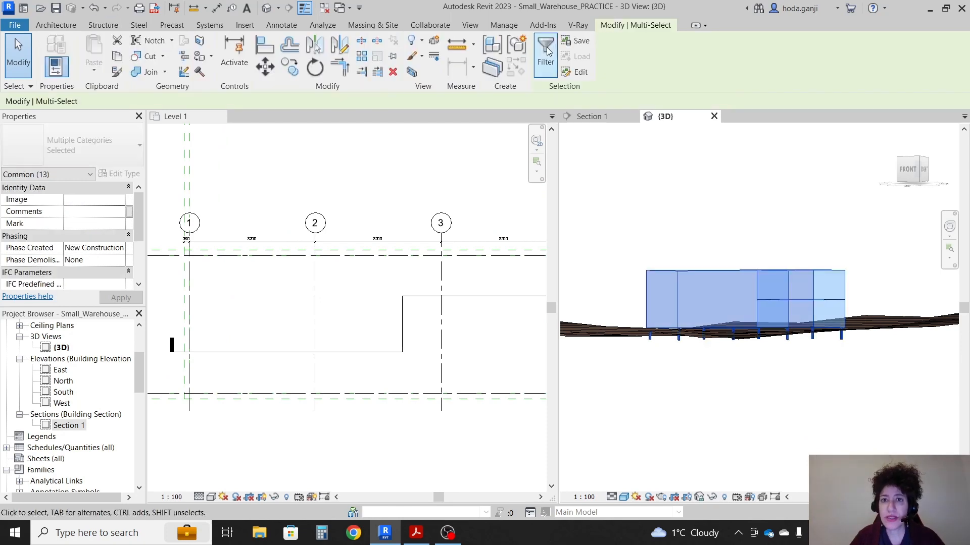
click(545, 53)
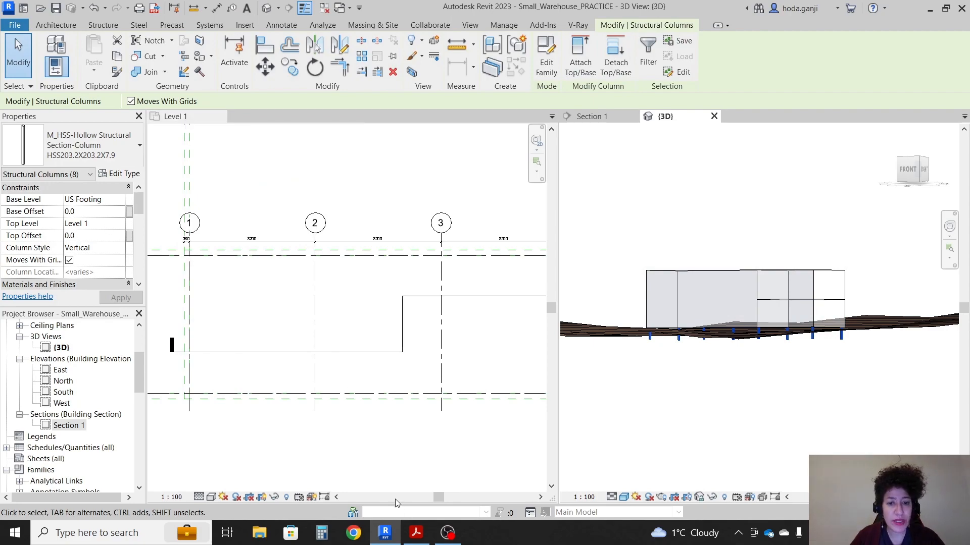
click(415, 532)
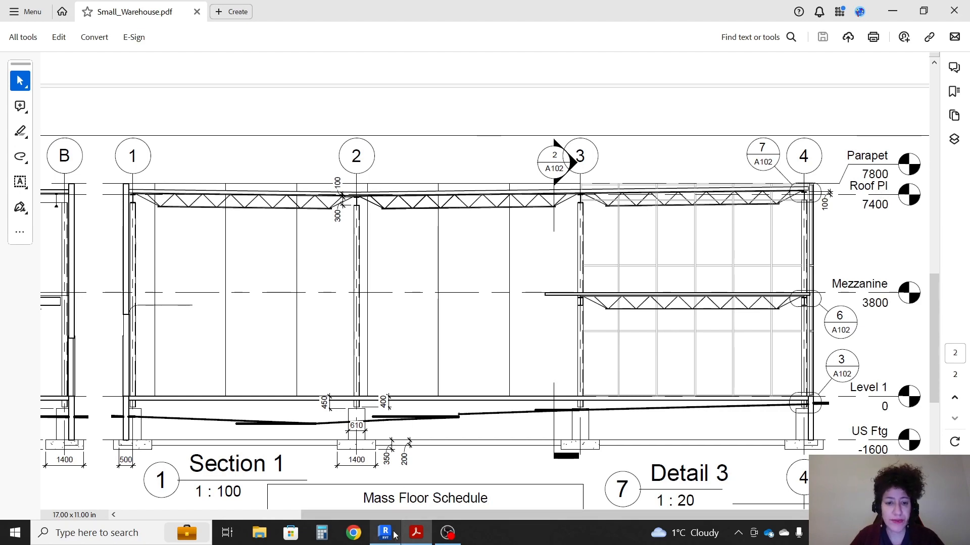
click(384, 532)
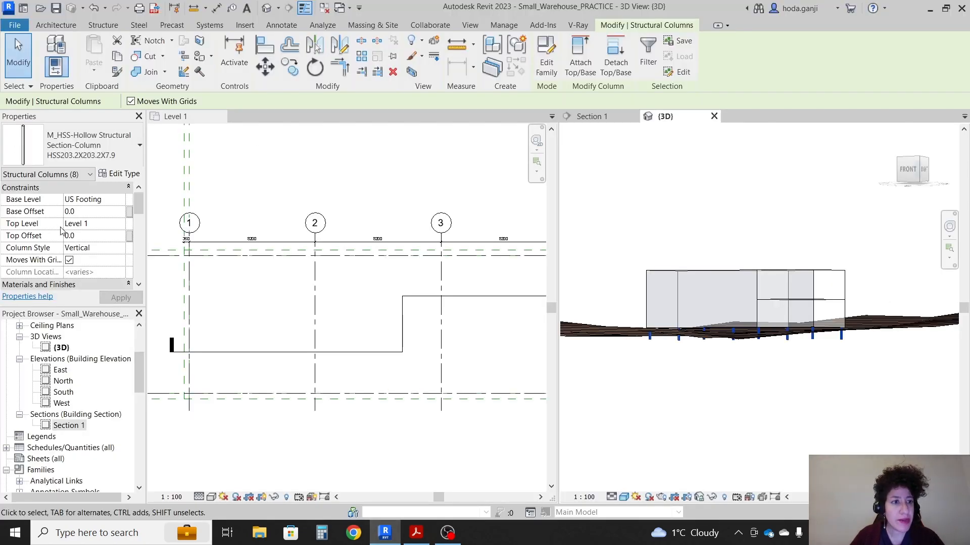
mouse_move(44, 227)
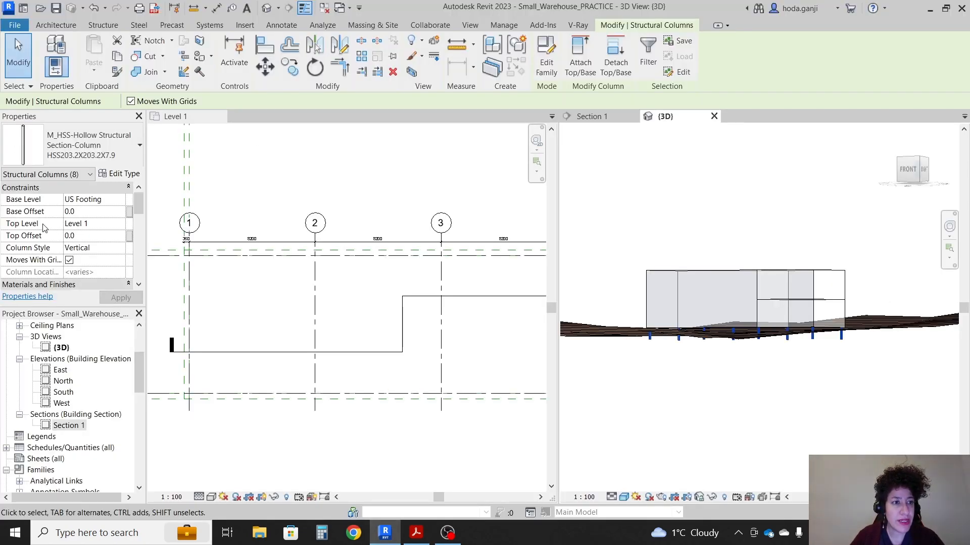
Set the columns' Base Level to Level 1 and Top Level to Roof Pl
click(93, 199)
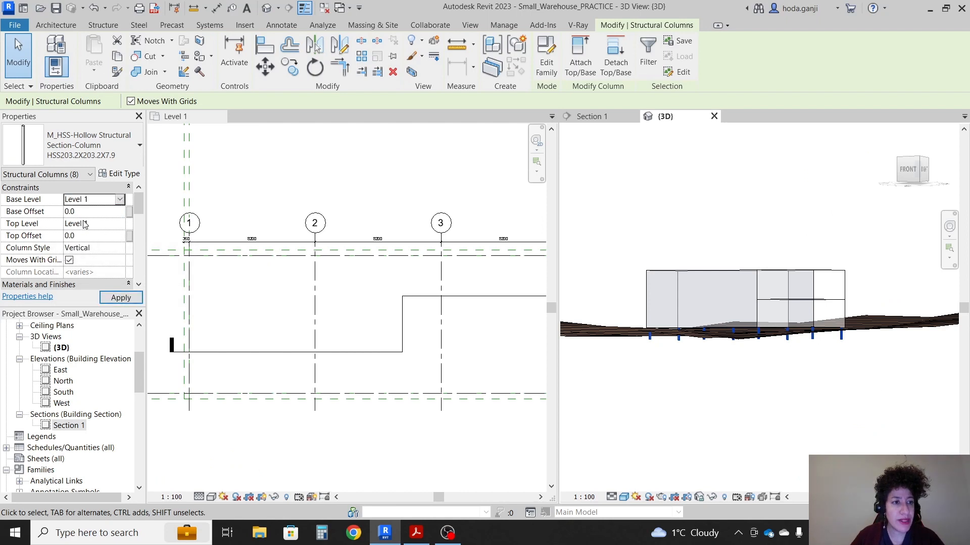
click(119, 223)
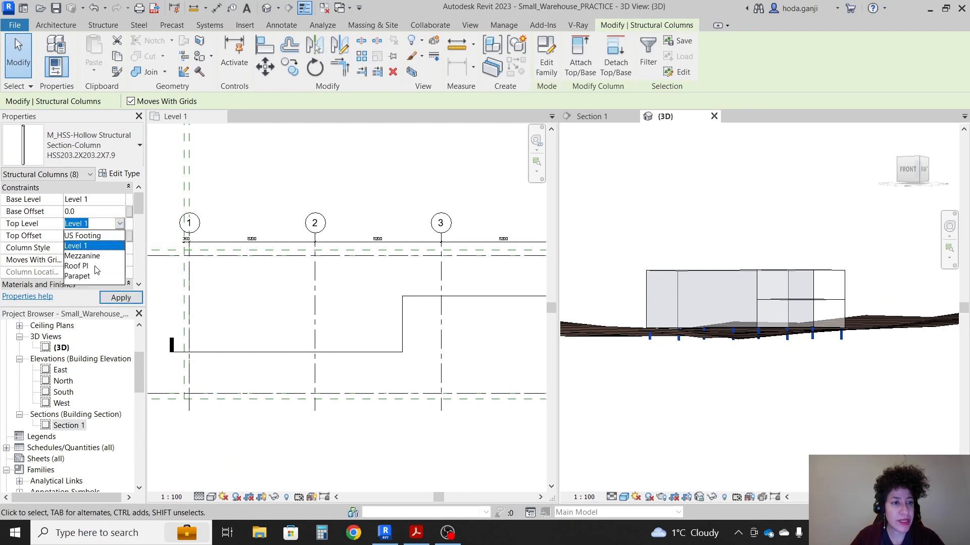
click(77, 265)
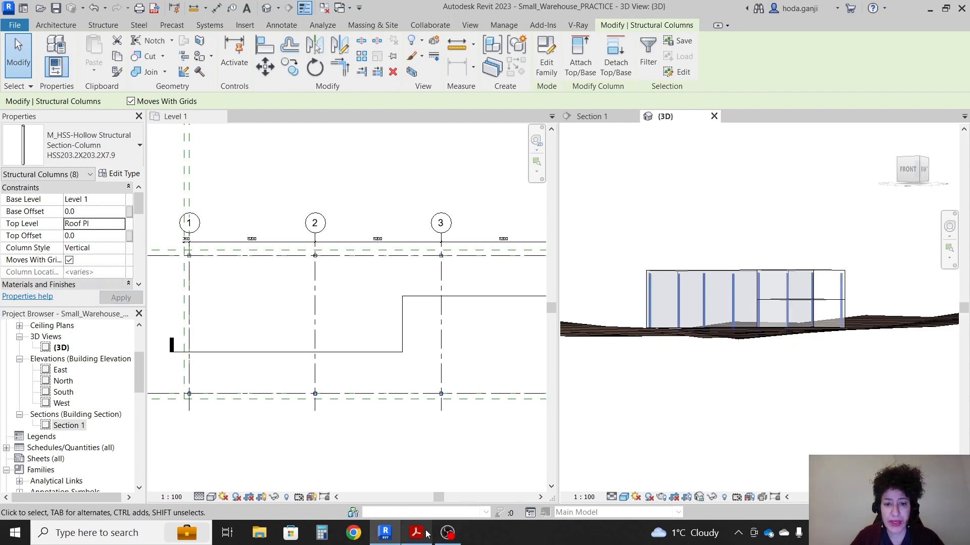
Check the column base in the PDF section details, then give the columns a -400.0 base offset
click(416, 533)
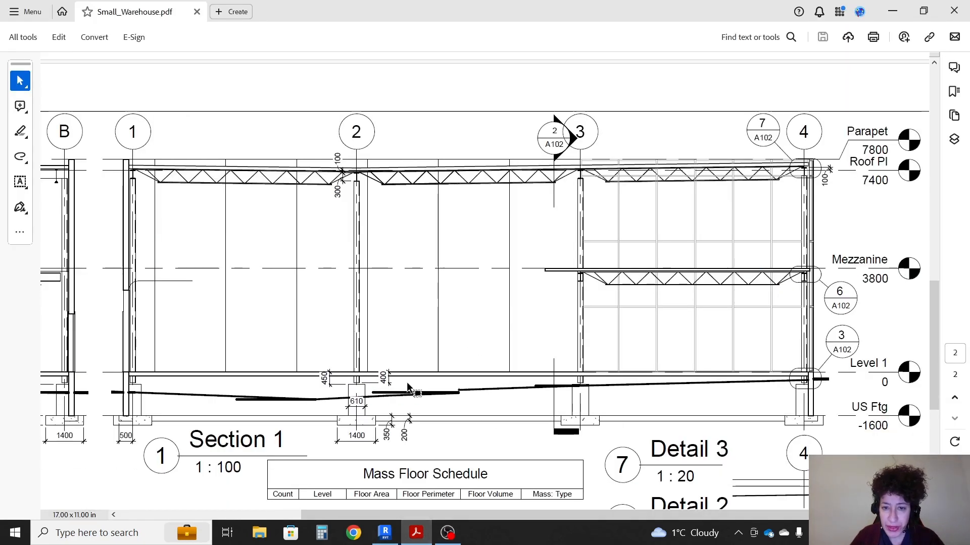
mouse_move(418, 381)
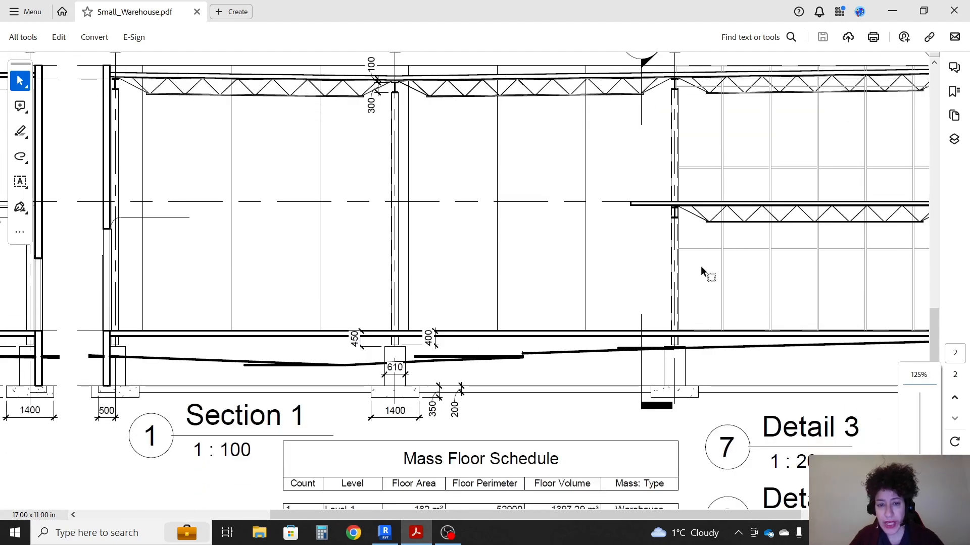
scroll(right, 3)
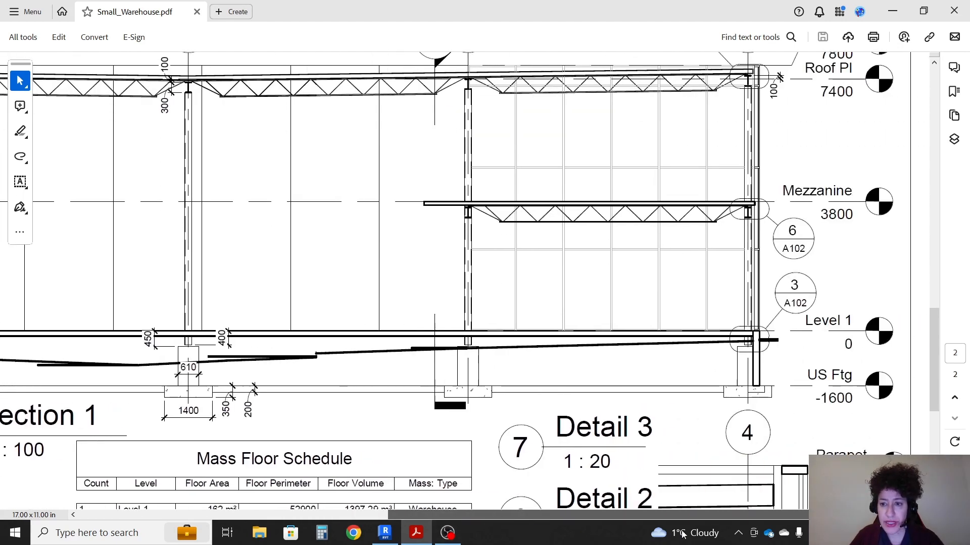
scroll(down, 3)
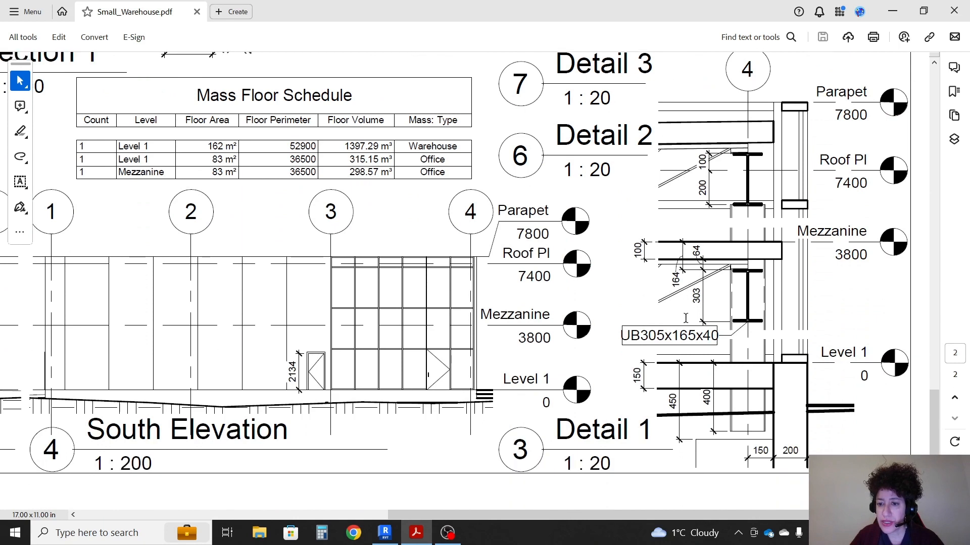
mouse_move(710, 366)
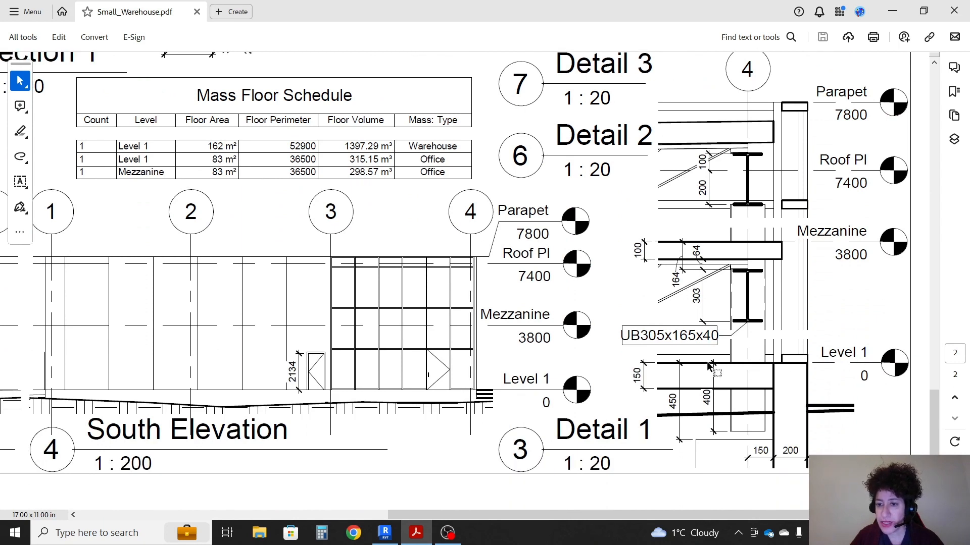
mouse_move(850, 376)
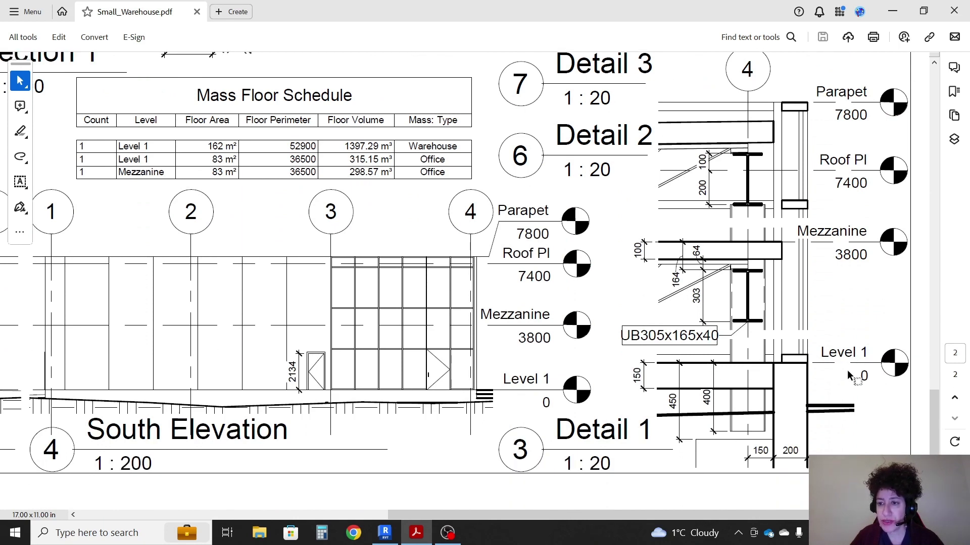
click(384, 532)
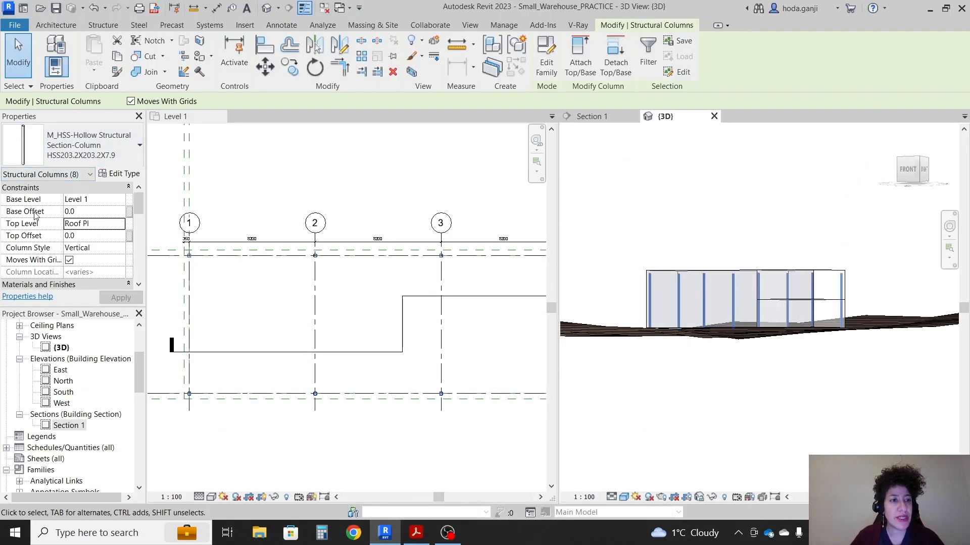
click(94, 211)
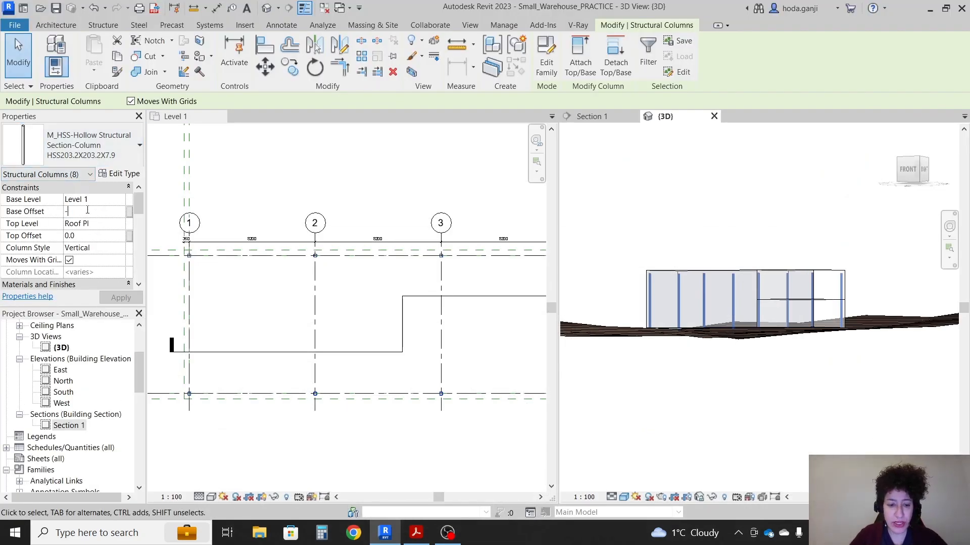
text(-400.0)
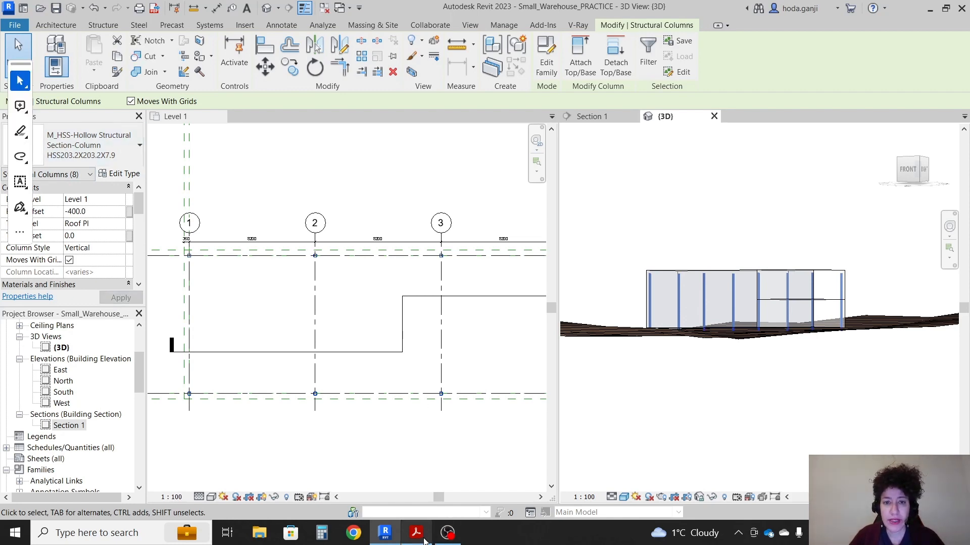
click(415, 533)
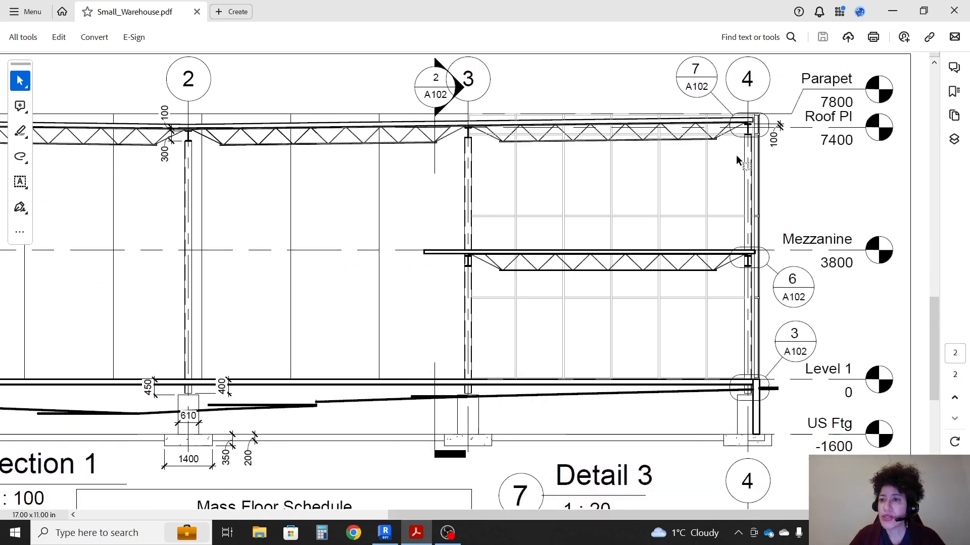
mouse_move(516, 130)
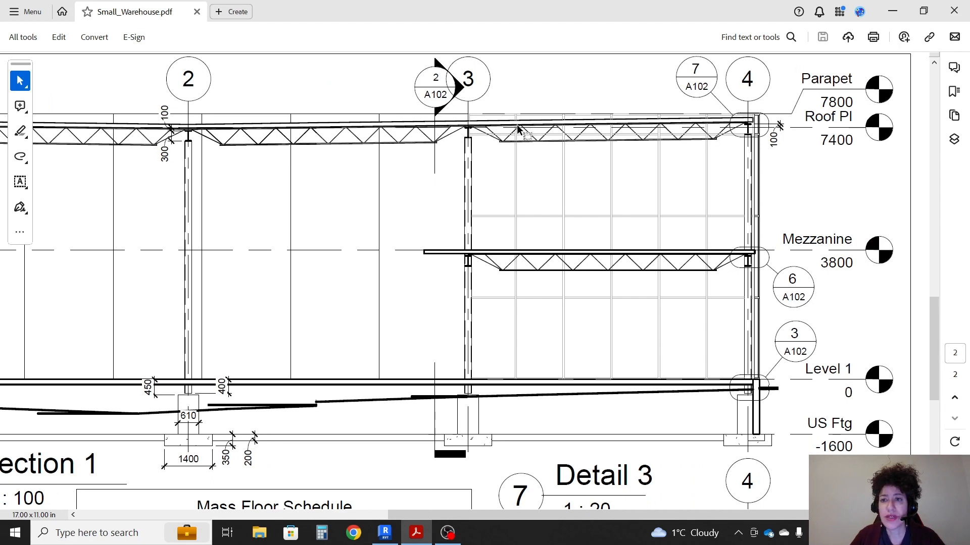
mouse_move(189, 145)
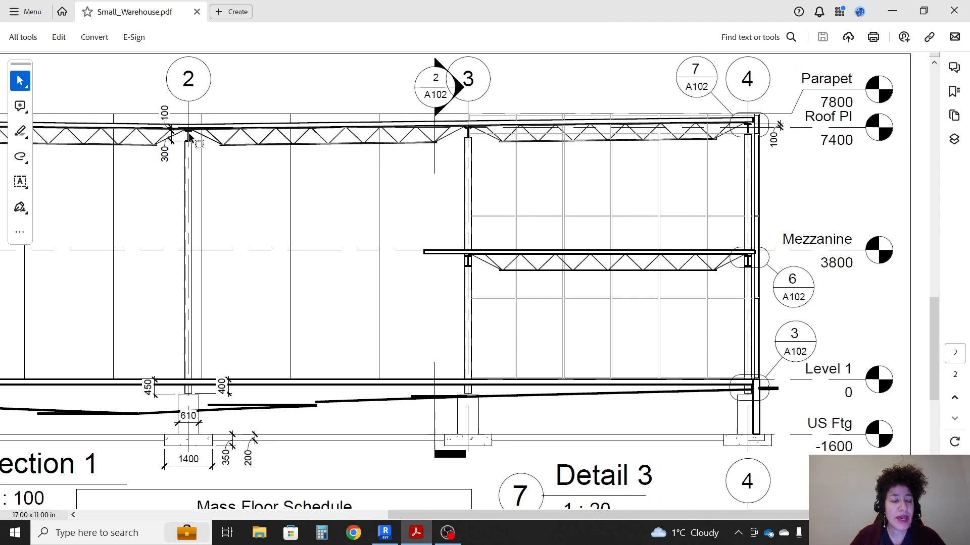
mouse_move(183, 142)
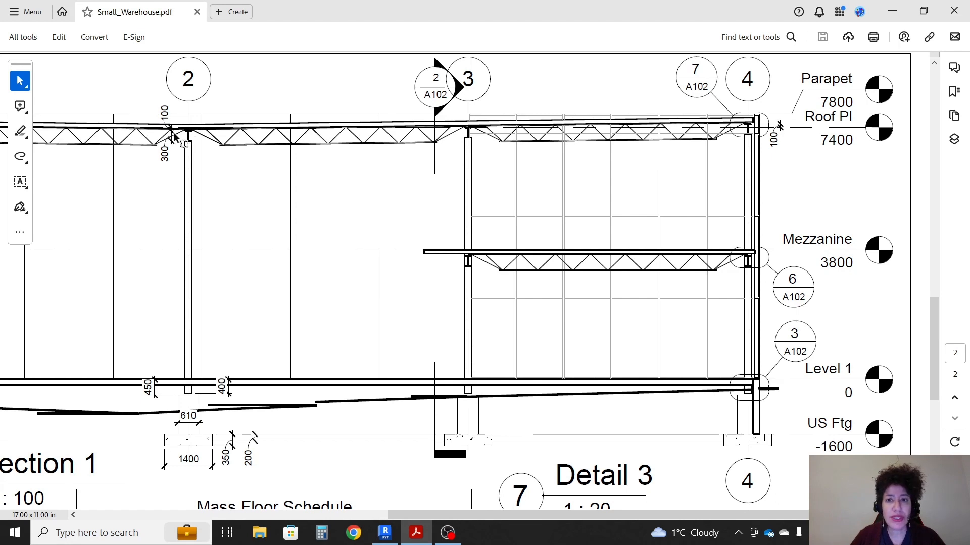
mouse_move(812, 138)
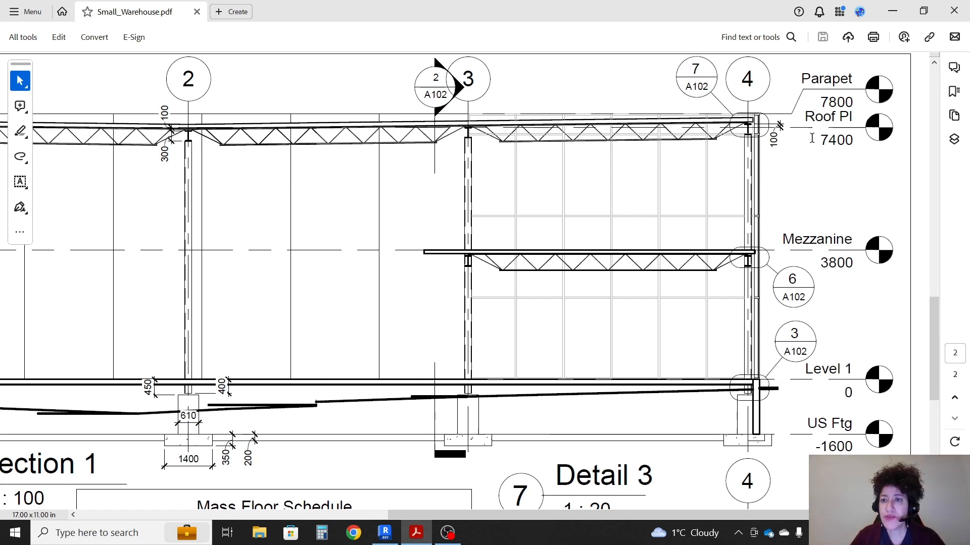
mouse_move(207, 137)
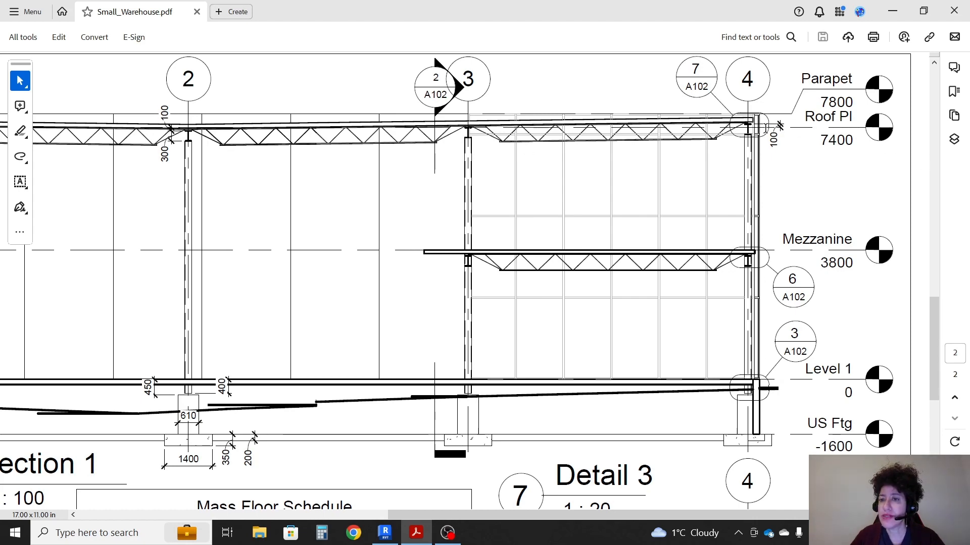
click(384, 532)
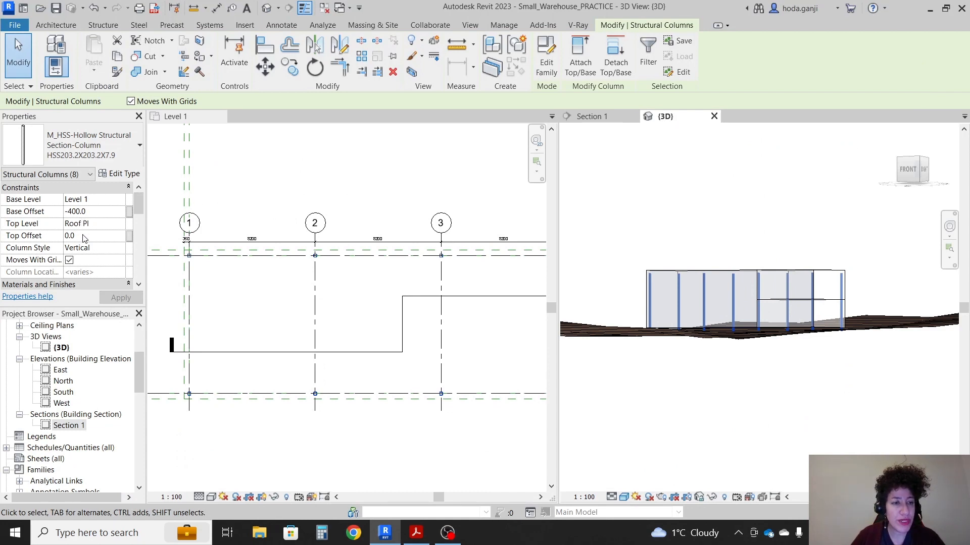
Set the columns' top offset to -300.0 and switch to Section 1
click(93, 236)
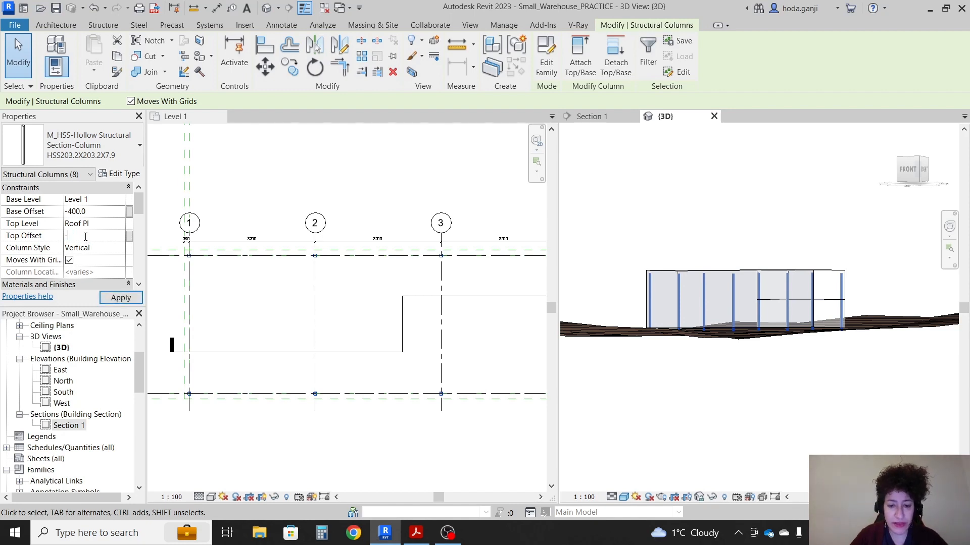
text(-300.0)
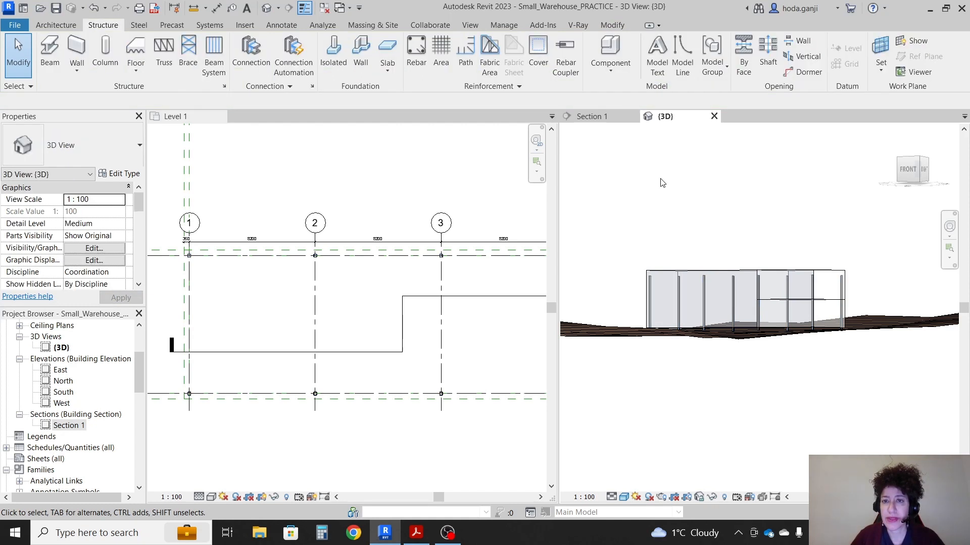
click(591, 116)
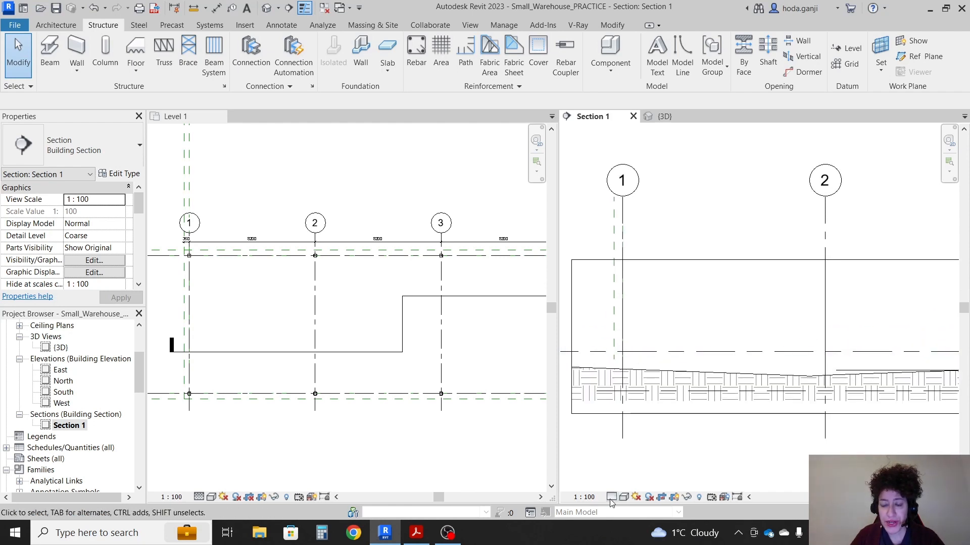
Show Section 1 at Fine detail and resize its crop region around the columns and levels
click(610, 497)
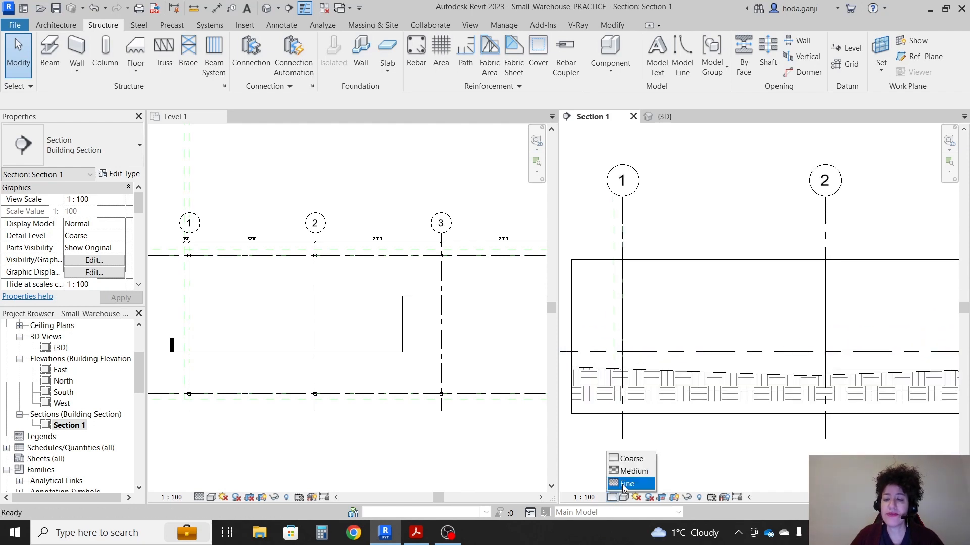
click(626, 484)
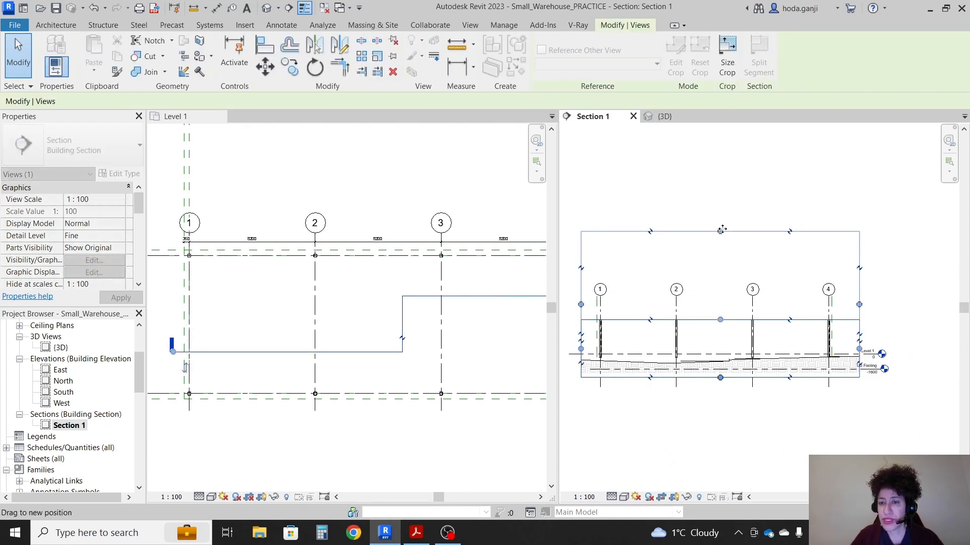
click(103, 24)
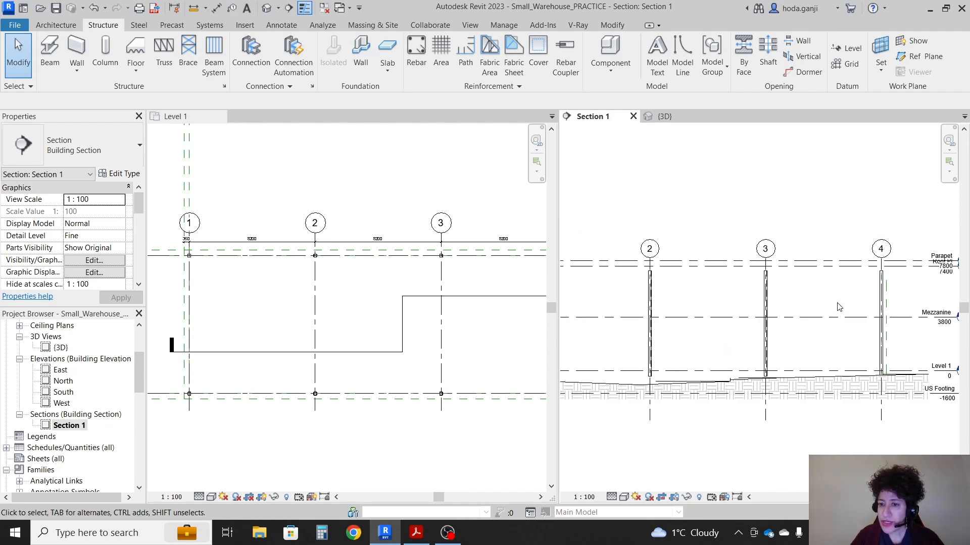
click(415, 533)
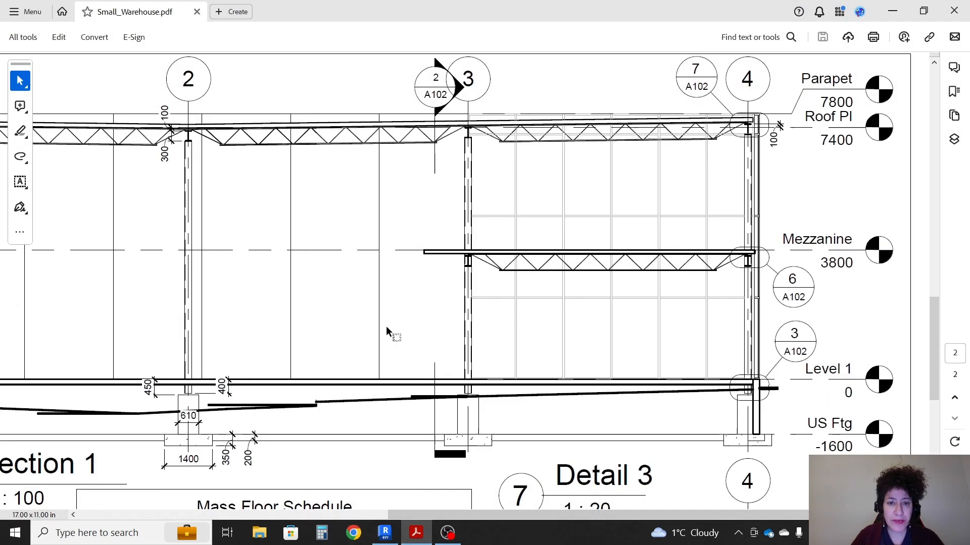
scroll(down, 3)
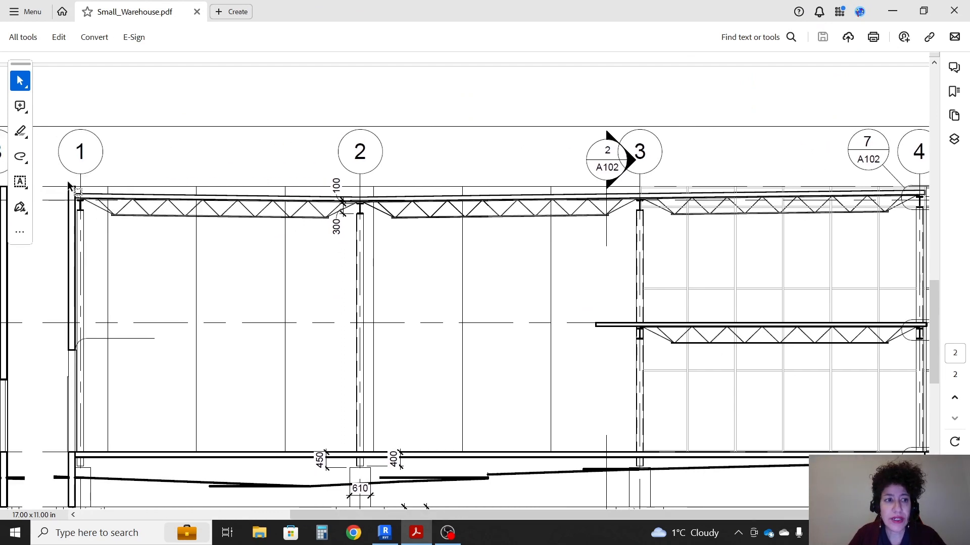
mouse_move(59, 207)
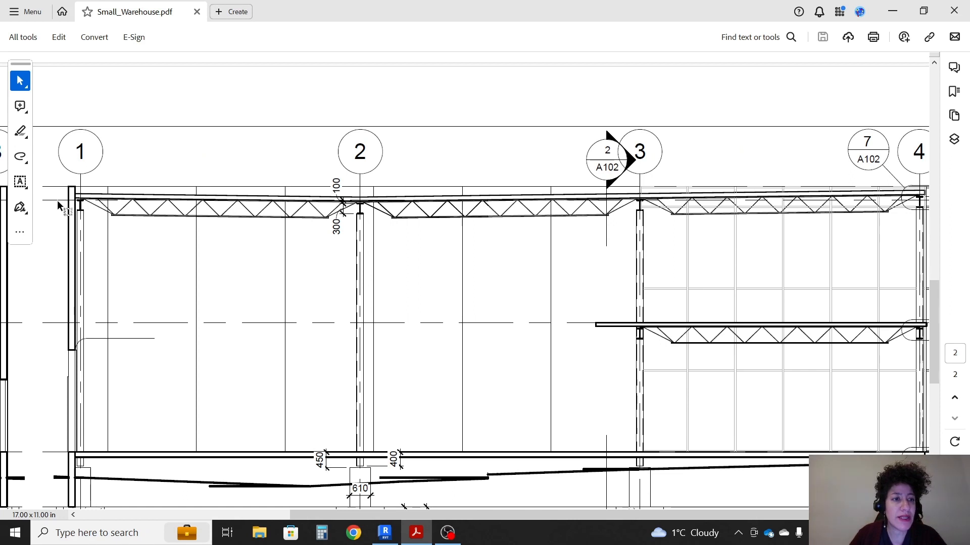
mouse_move(73, 213)
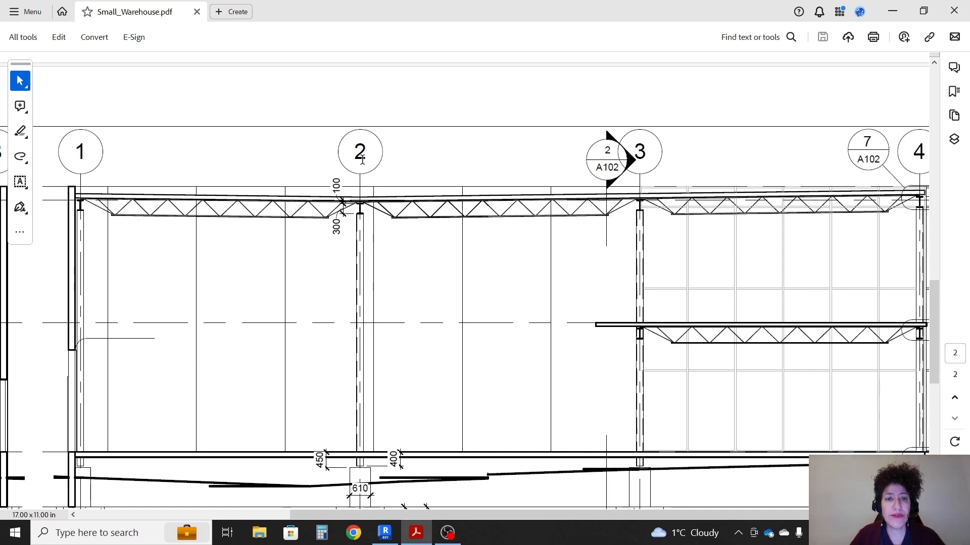
mouse_move(361, 207)
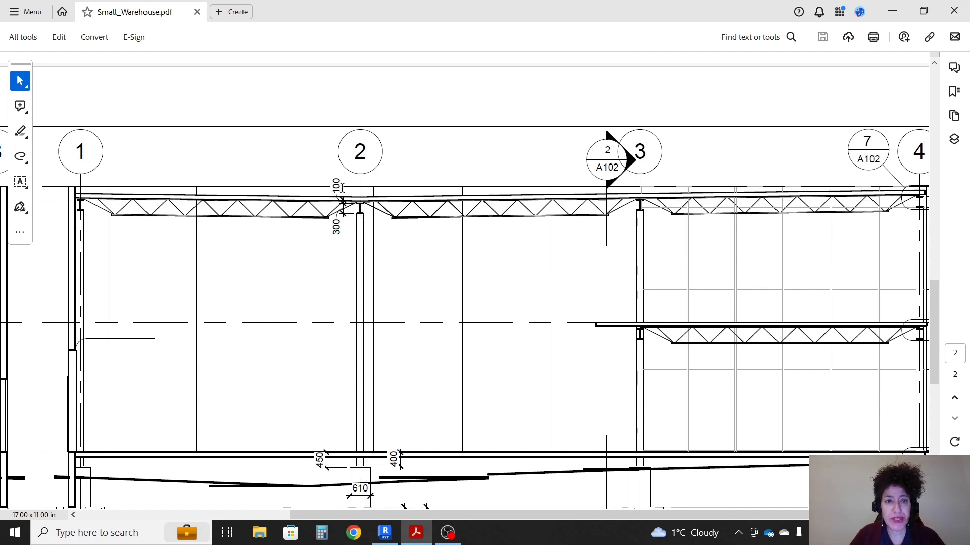
mouse_move(367, 201)
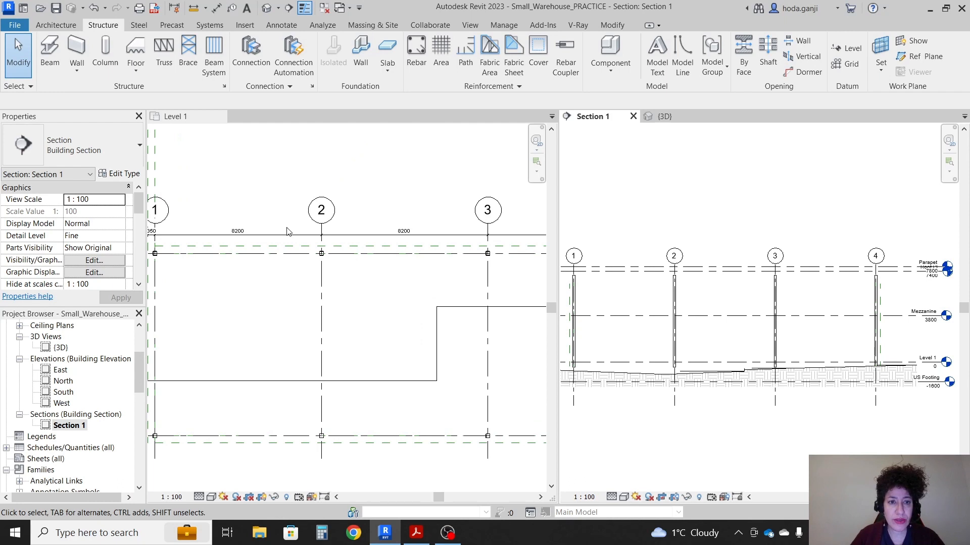
Filter the grid 2 selection to structural columns and apply a -400 top offset
click(176, 116)
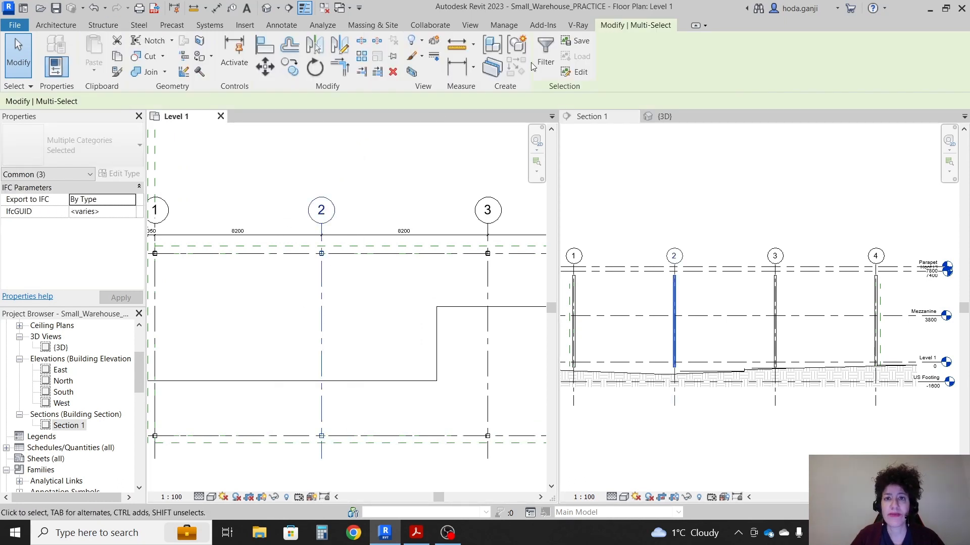
click(545, 46)
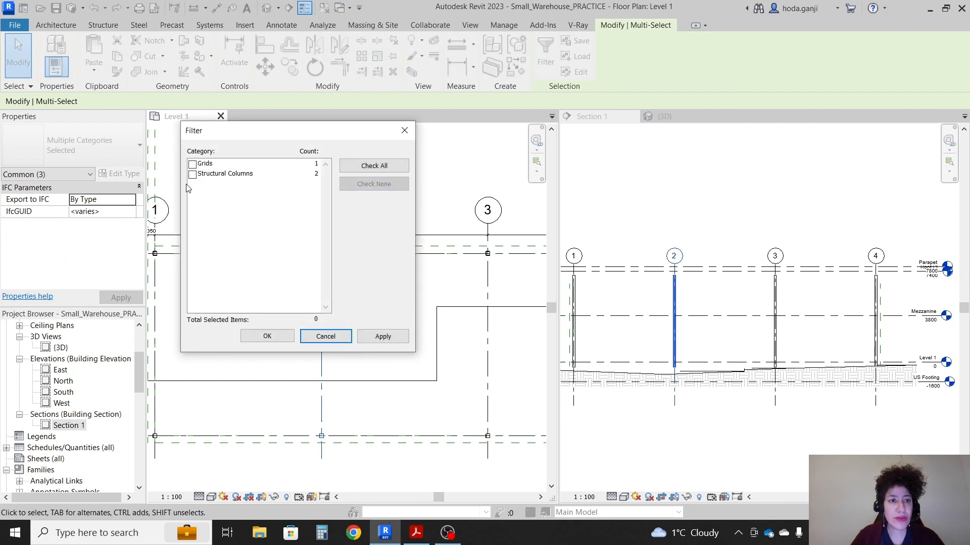
click(267, 336)
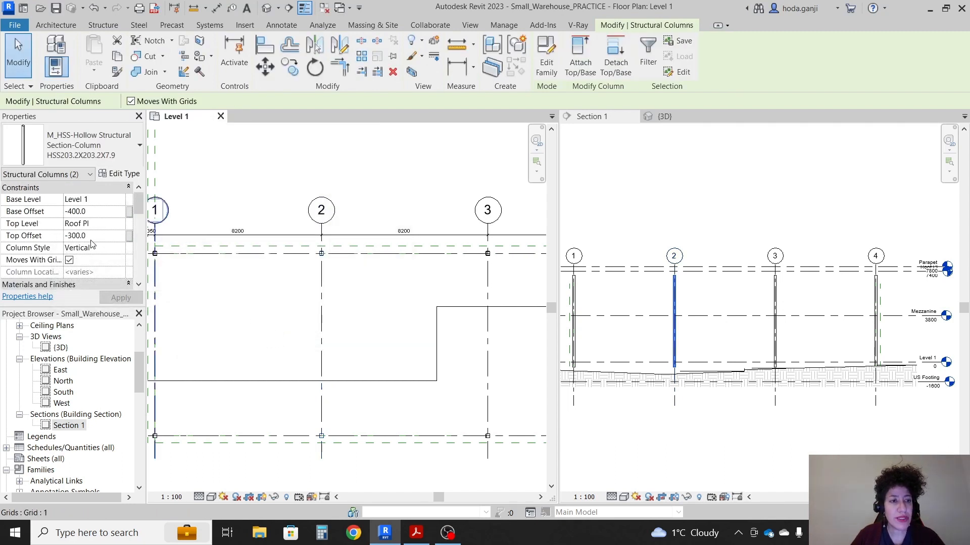
click(416, 532)
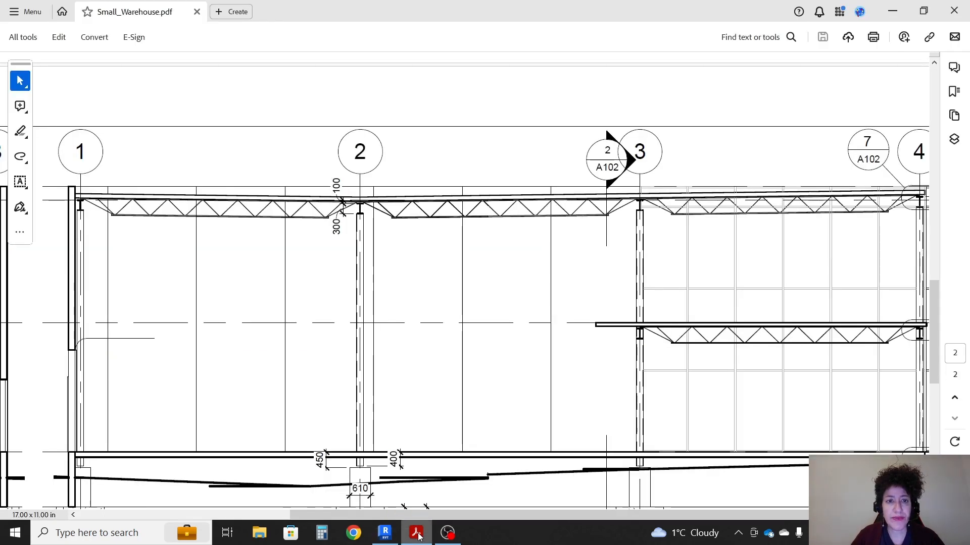
click(384, 532)
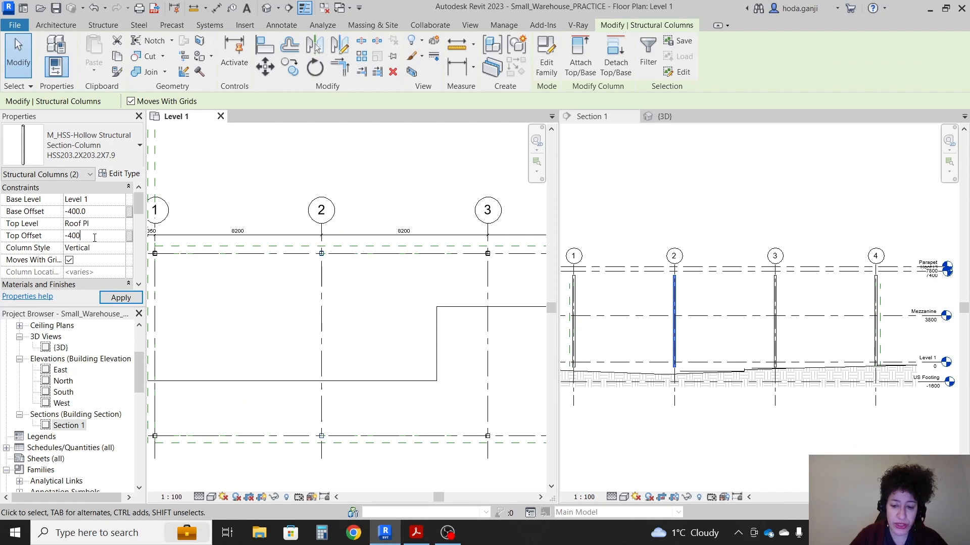
click(121, 297)
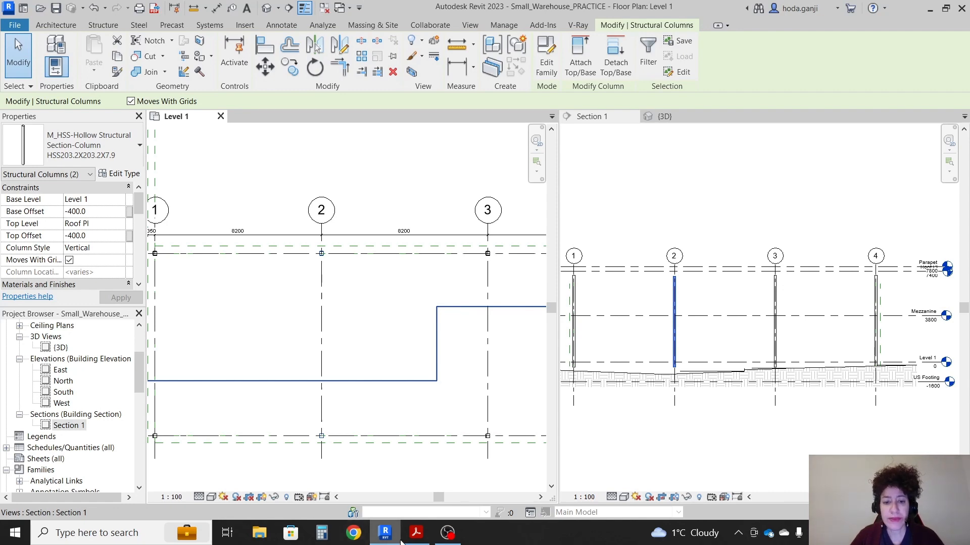
click(415, 532)
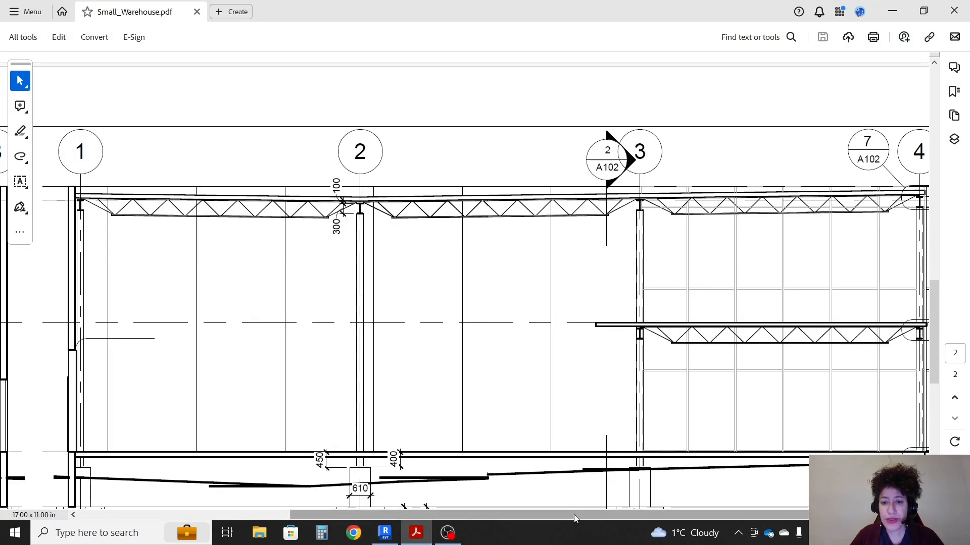
scroll(right, 3)
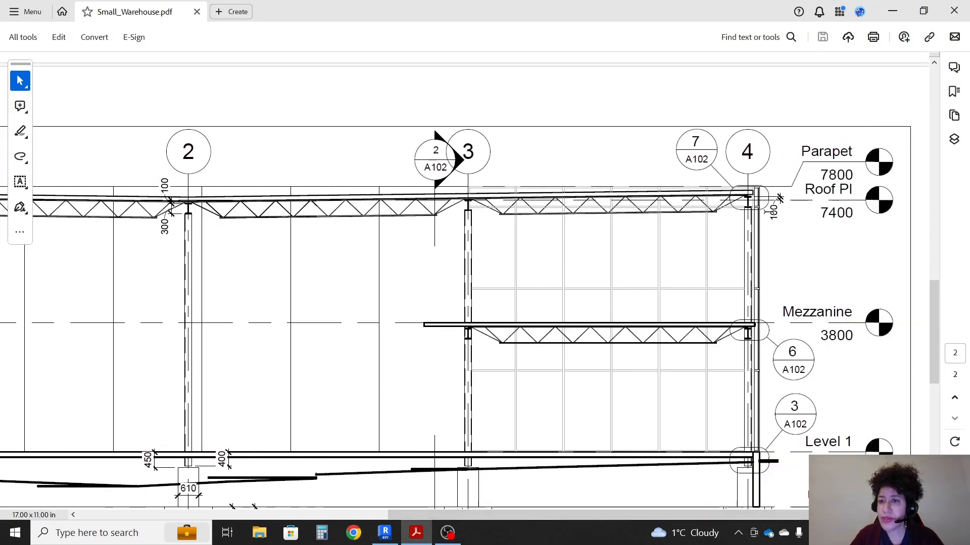
mouse_move(760, 220)
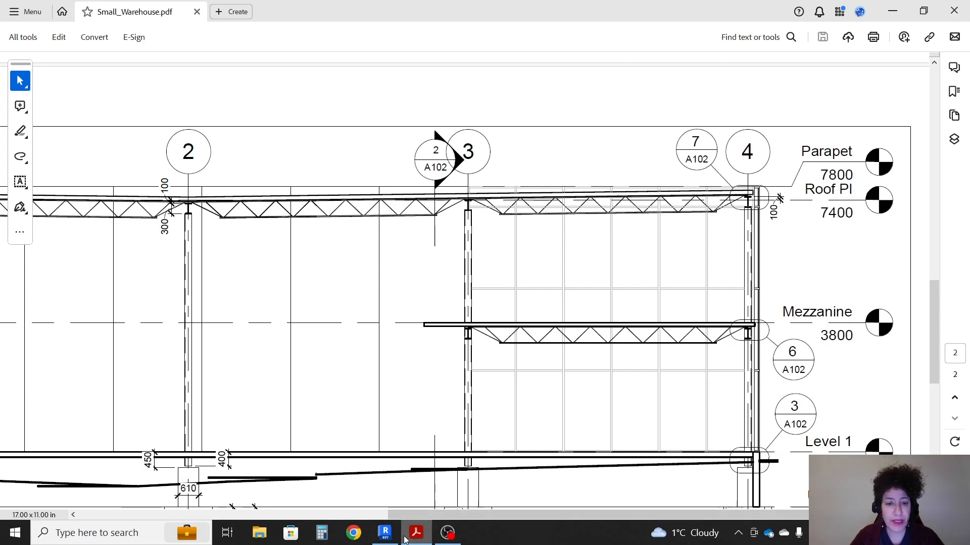
click(384, 532)
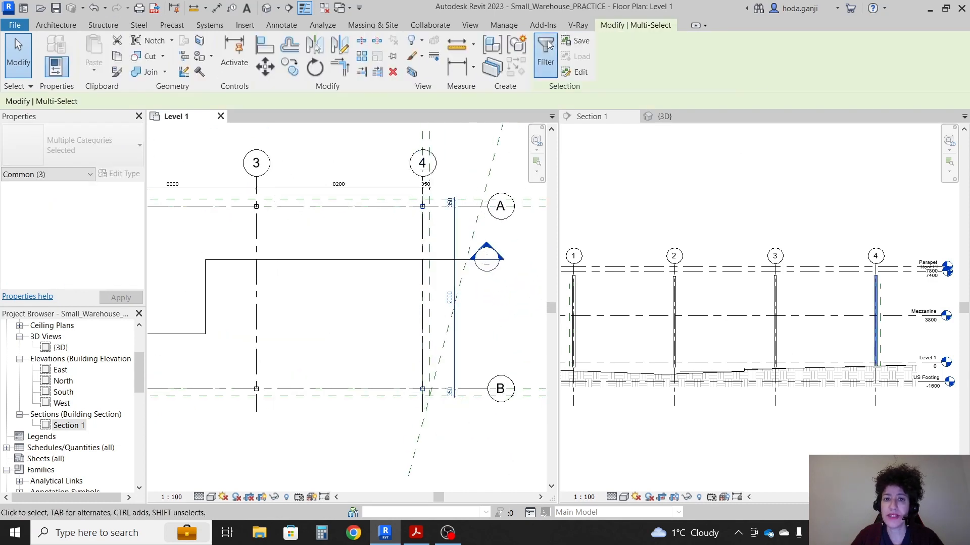
Filter to the two grid 4 columns and give them a -200 top offset
click(544, 53)
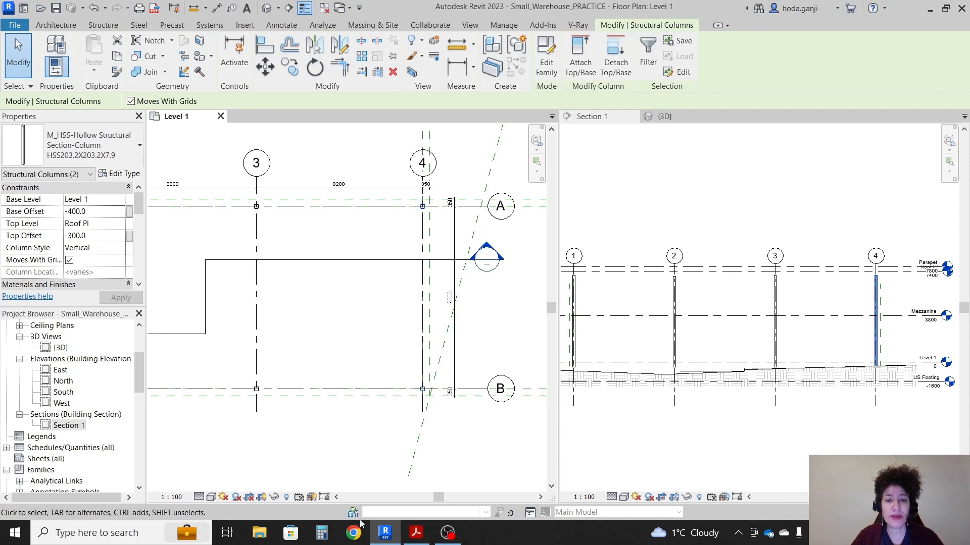
click(416, 532)
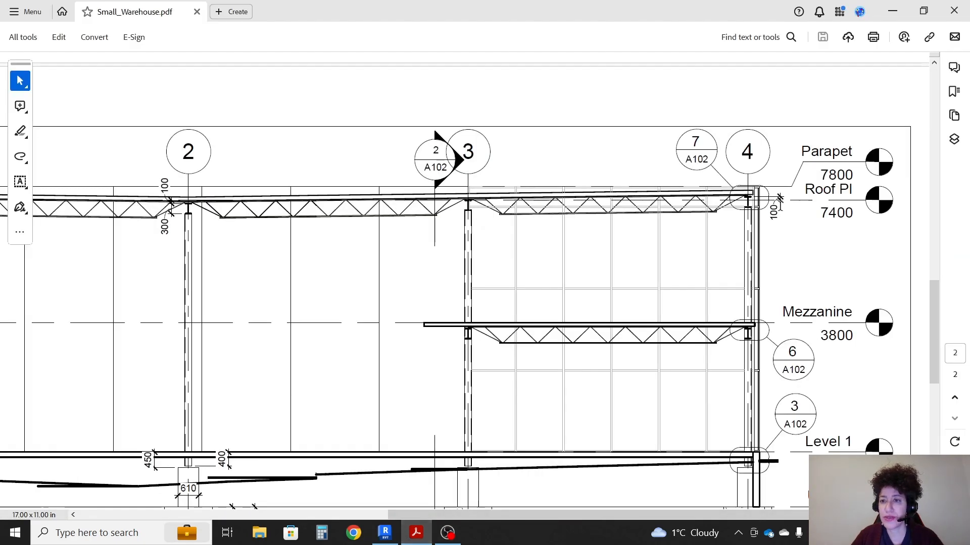
click(385, 532)
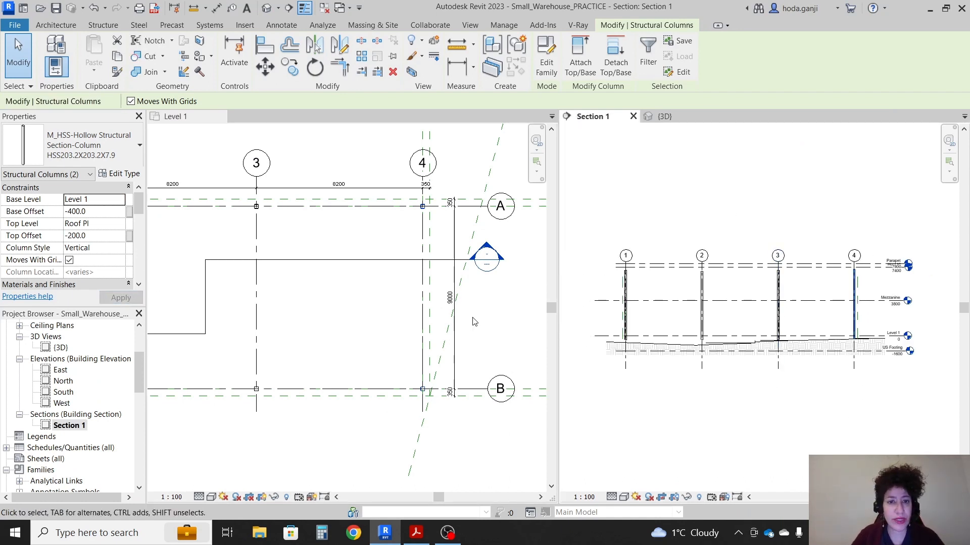
click(415, 532)
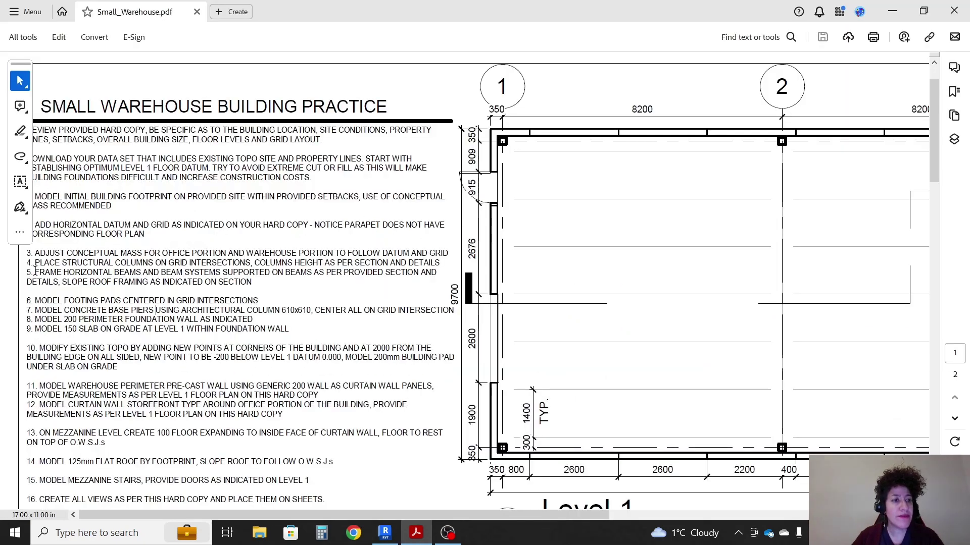
Read step 5 on beams, check the UB305x165x40 and 20K5 labels, and scroll to the joist section
double_click(87, 272)
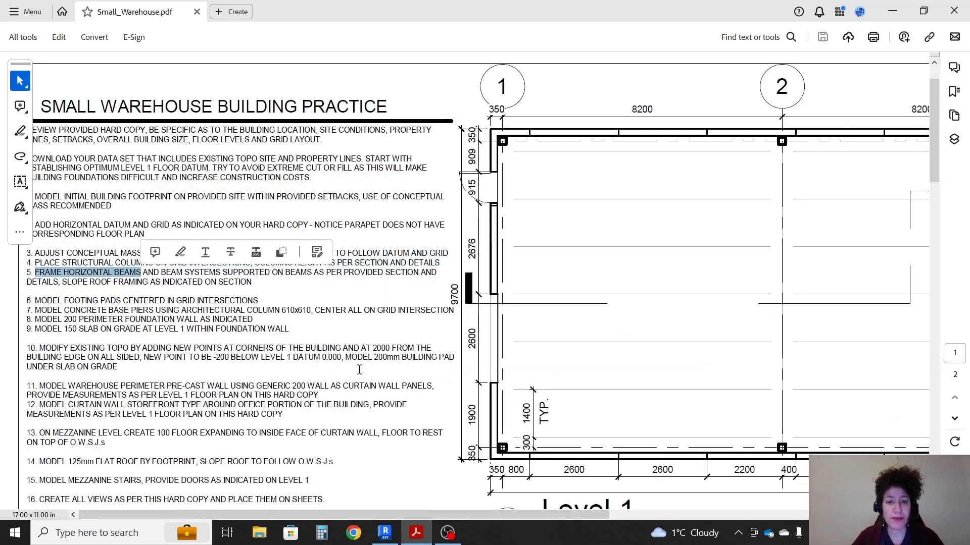
scroll(down, 3)
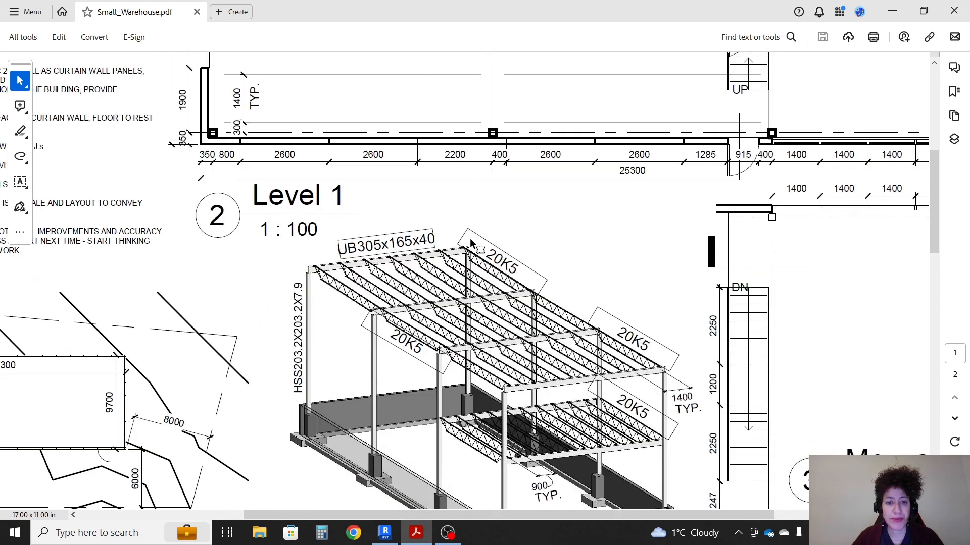
scroll(down, 3)
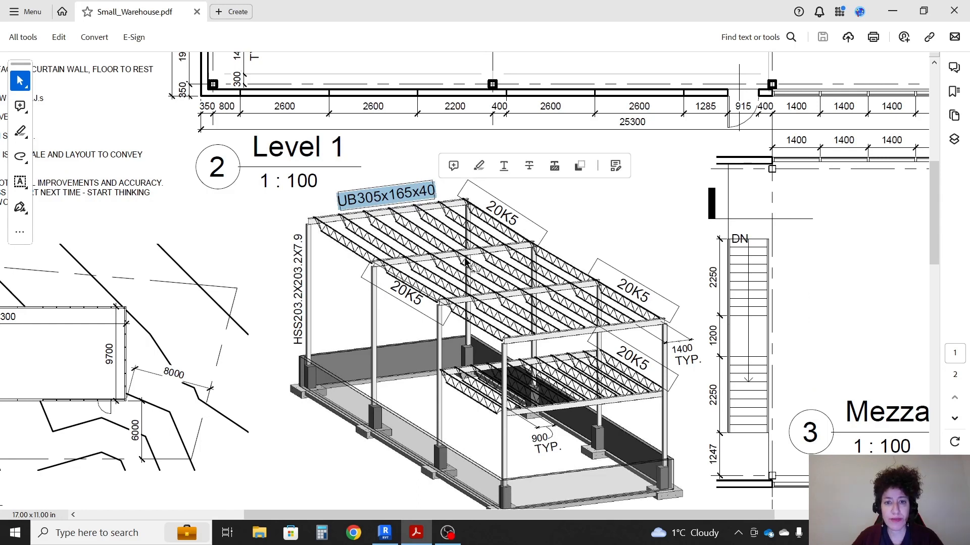
mouse_move(670, 339)
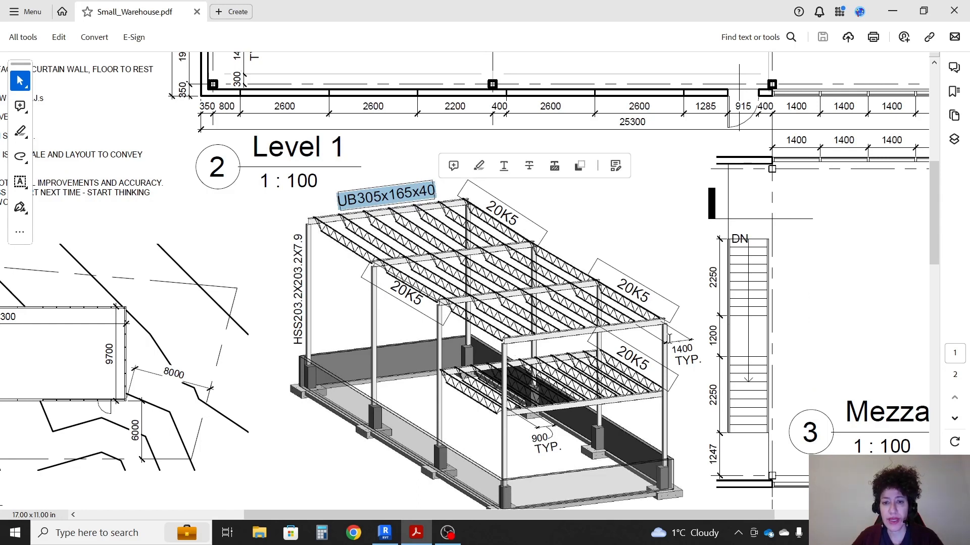
mouse_move(387, 256)
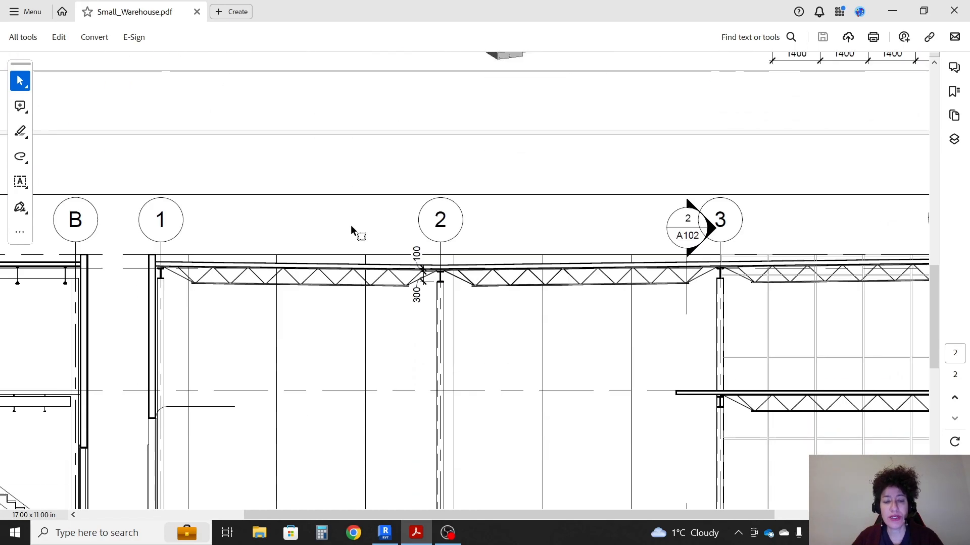
scroll(down, 3)
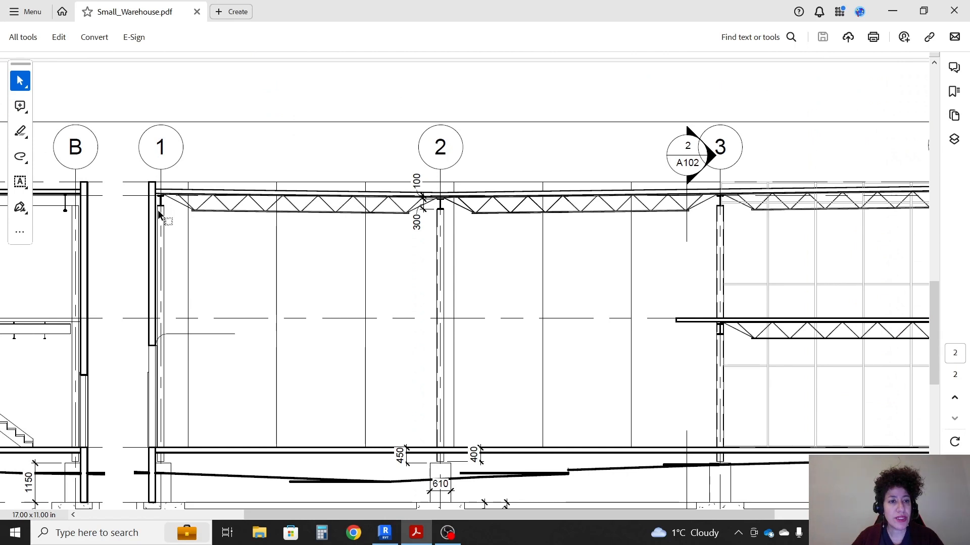
mouse_move(246, 377)
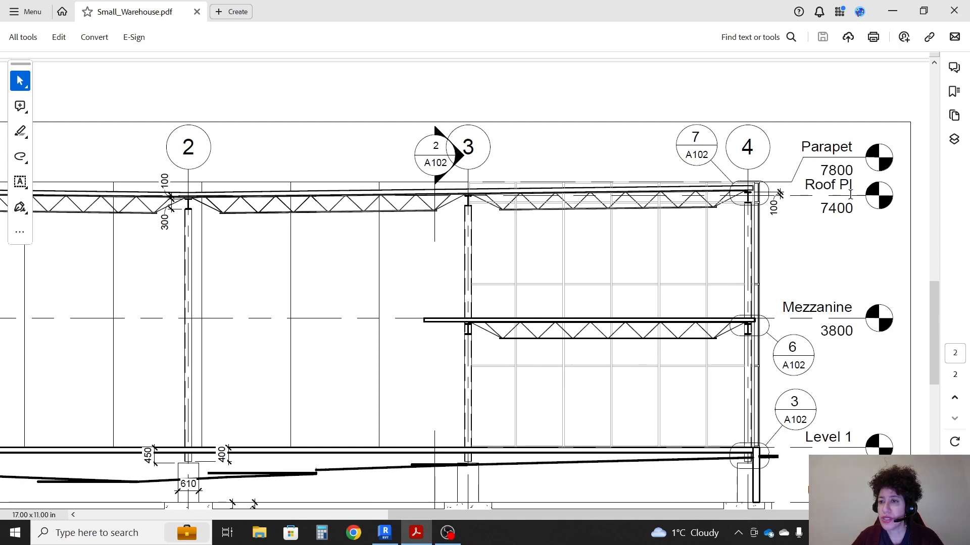
mouse_move(343, 221)
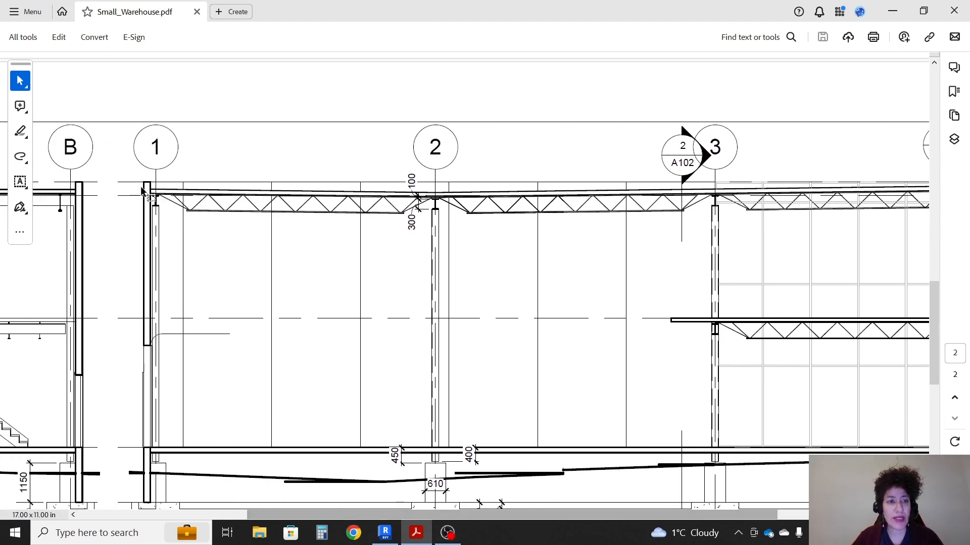
mouse_move(276, 236)
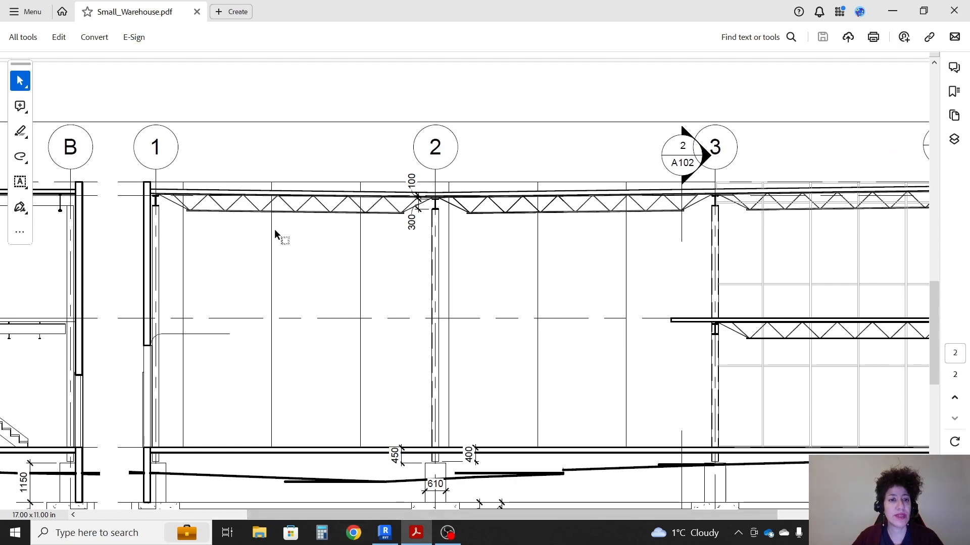
click(384, 532)
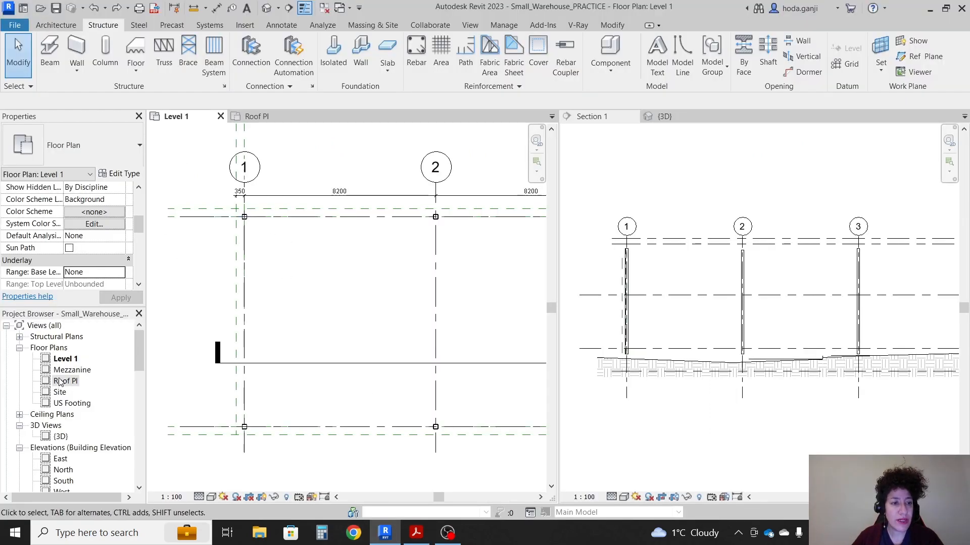
double_click(67, 380)
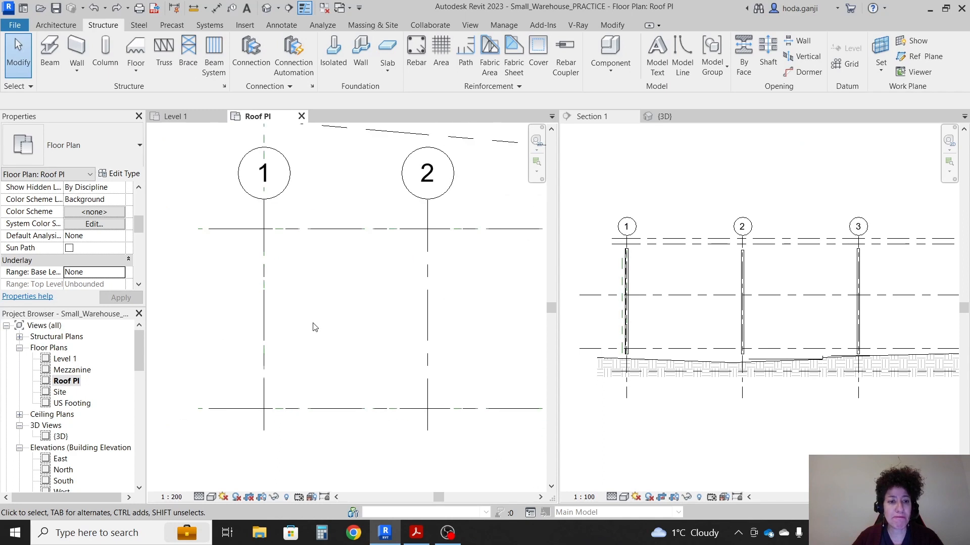
click(199, 497)
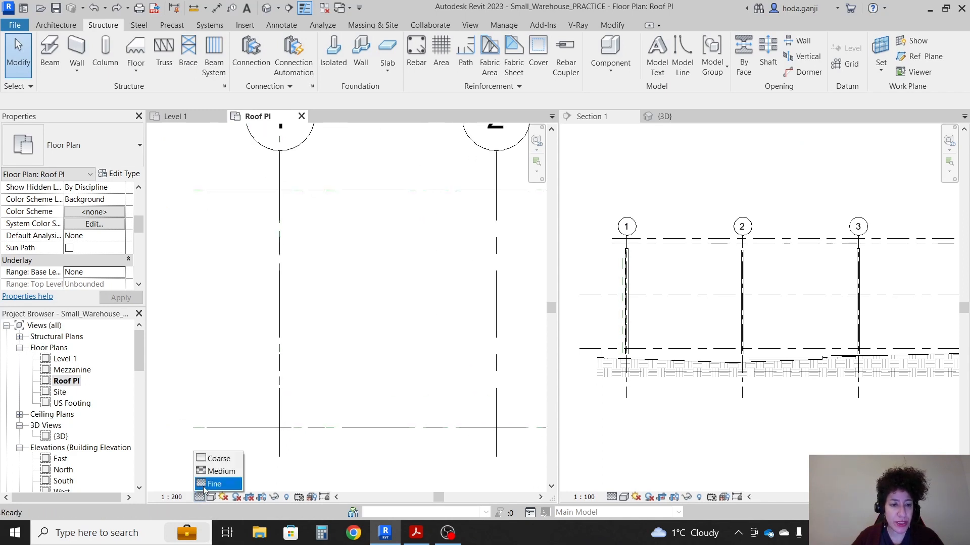
click(214, 484)
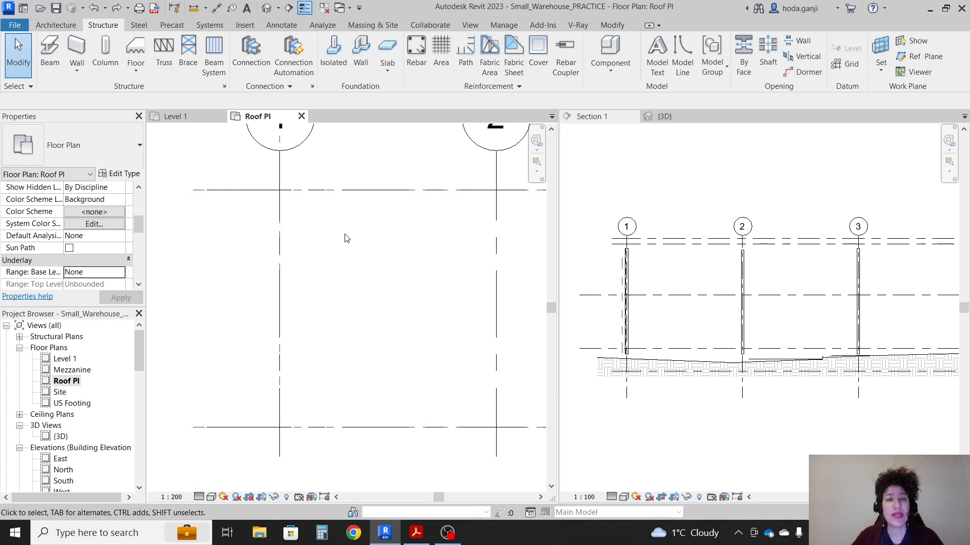
click(50, 54)
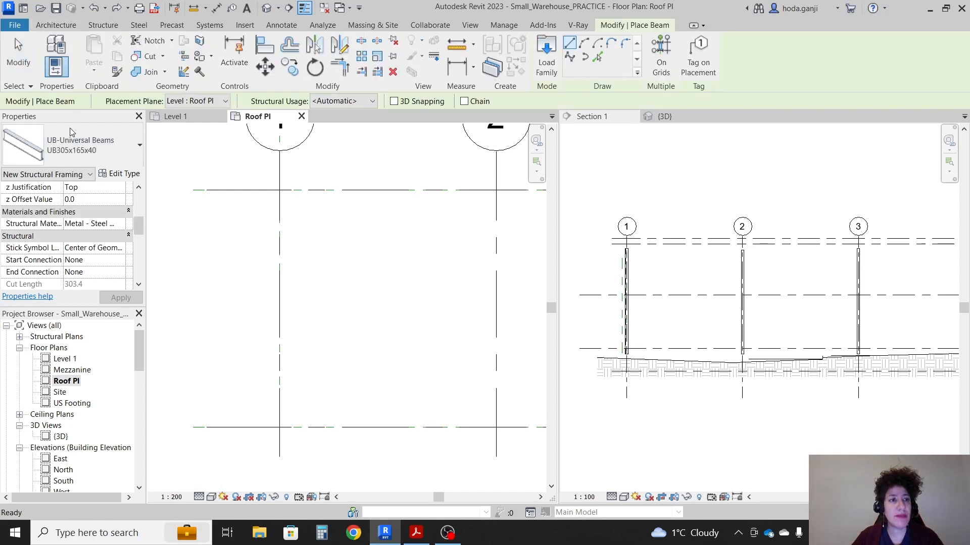
mouse_move(87, 145)
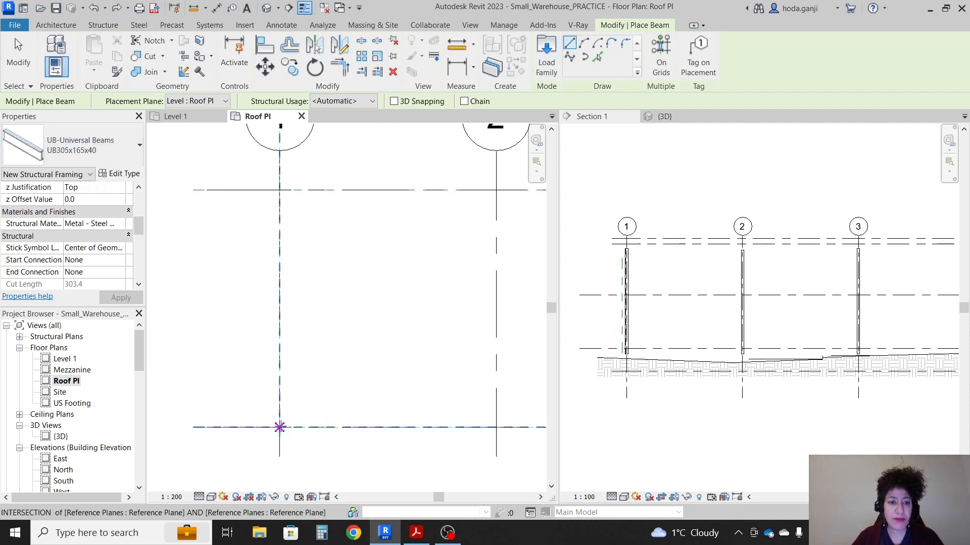
mouse_move(327, 273)
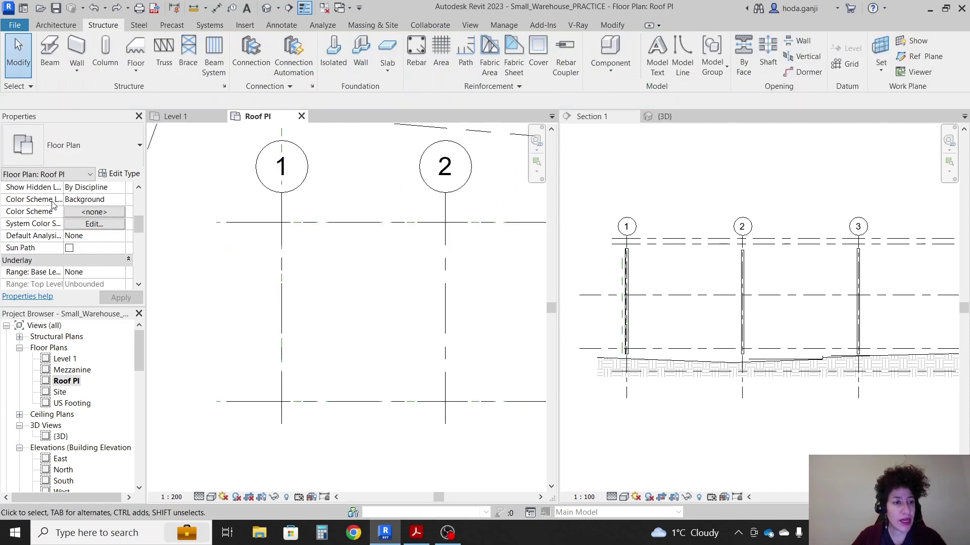
Set the Roof Pl view's Underlay Range Base Level to Mezzanine
scroll(down, 3)
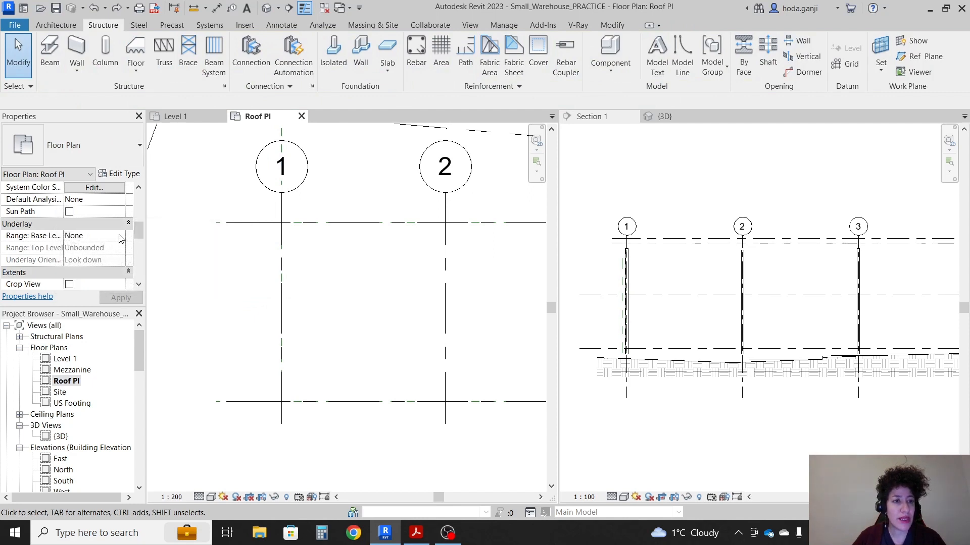
mouse_move(355, 285)
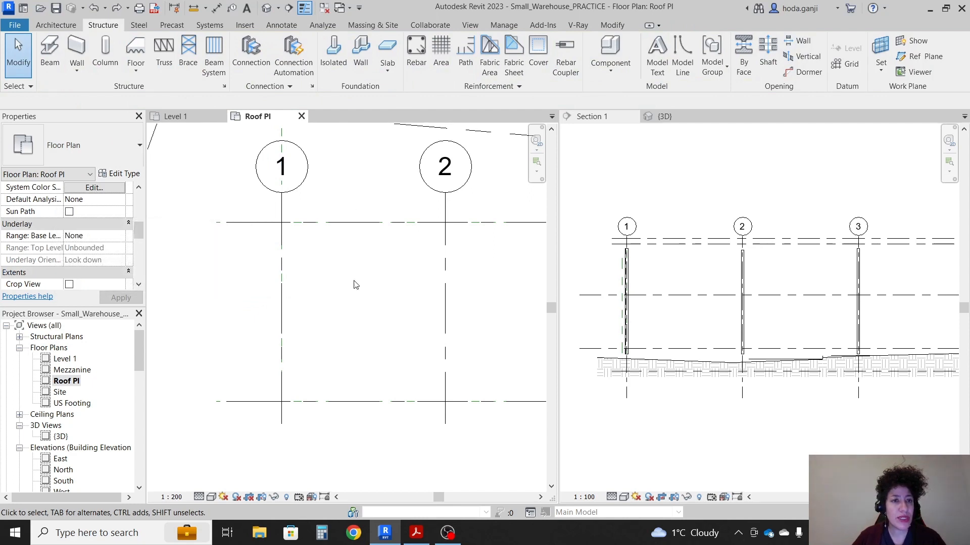
click(93, 235)
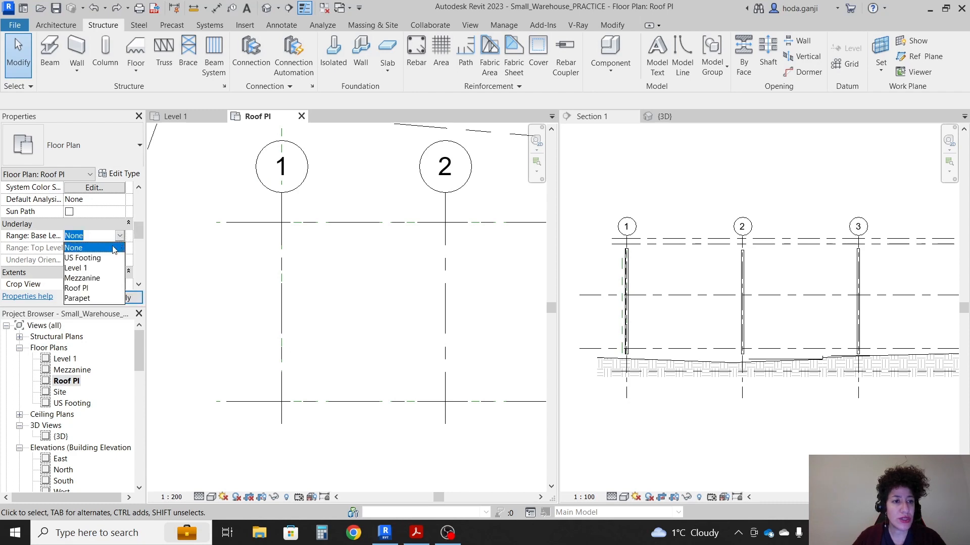
click(82, 278)
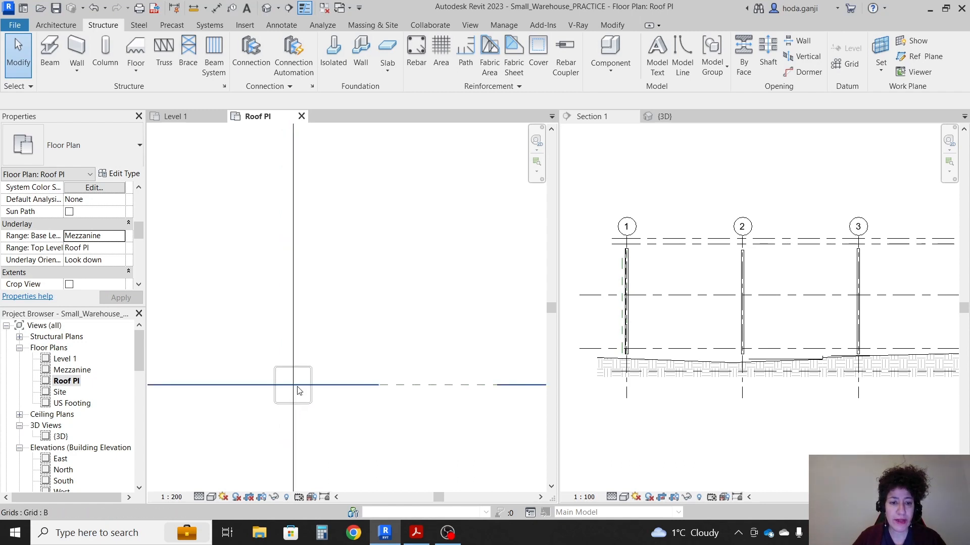
mouse_move(291, 390)
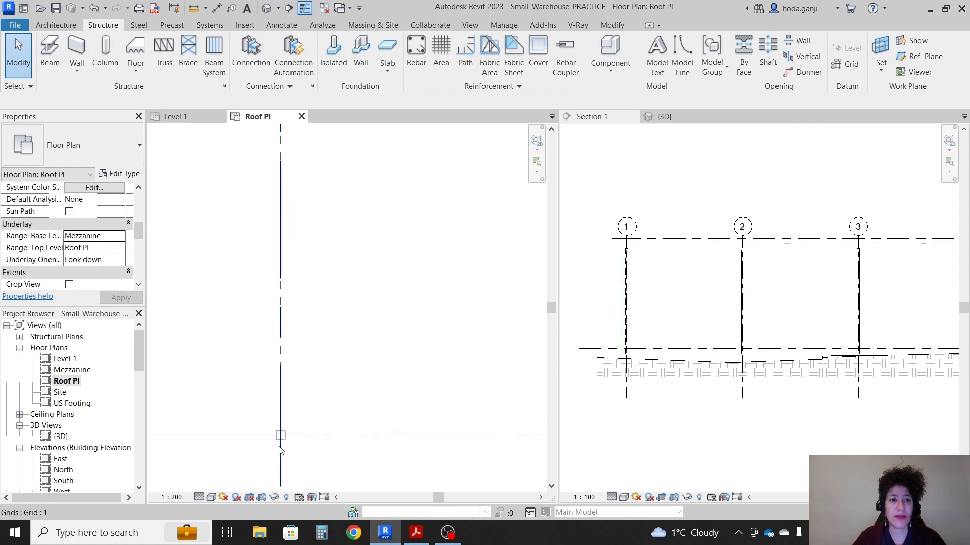
Place a UB305x165x40 beam spanning 9000 between the grid 1 columns at Roof Pl
click(50, 56)
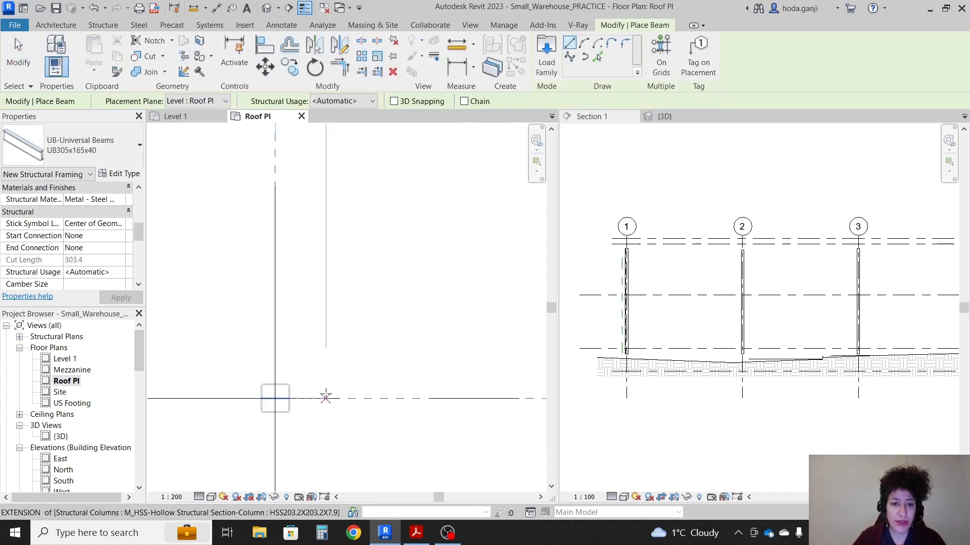
mouse_move(275, 398)
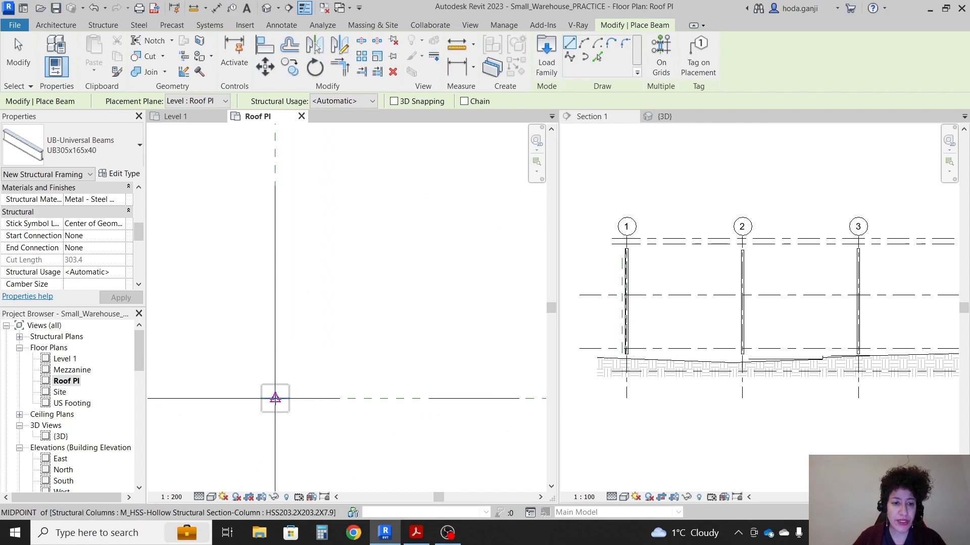
click(275, 398)
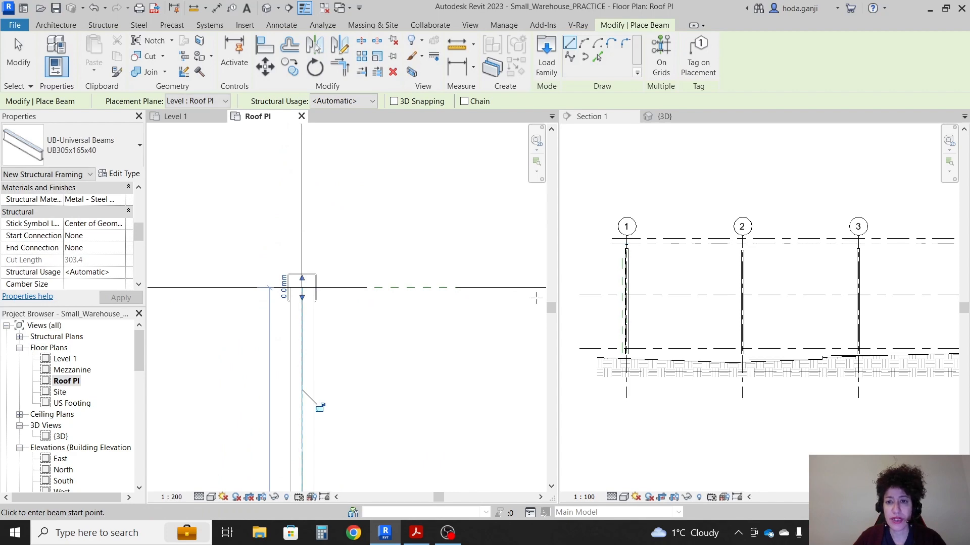
key(Escape)
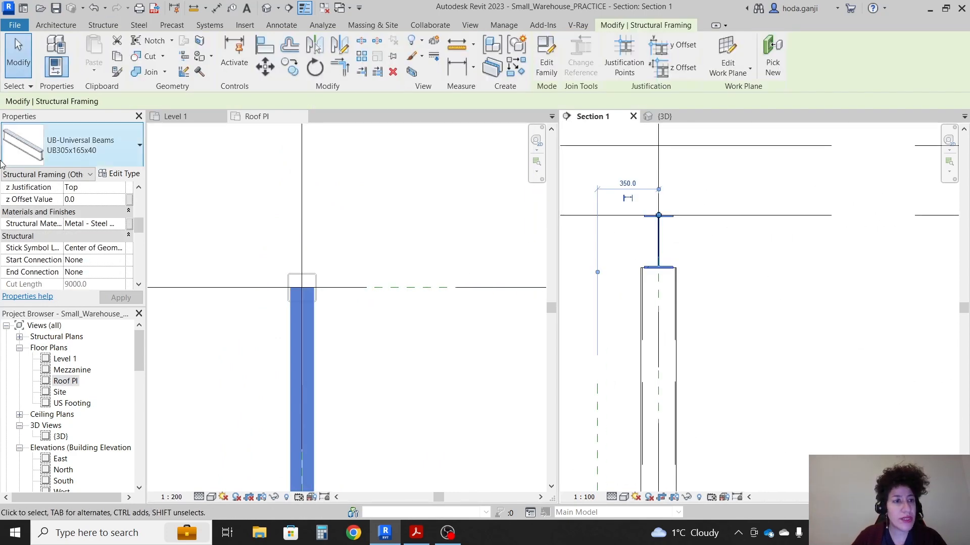
Check the new beam against the Roof Pl level in Section 1
scroll(up, 3)
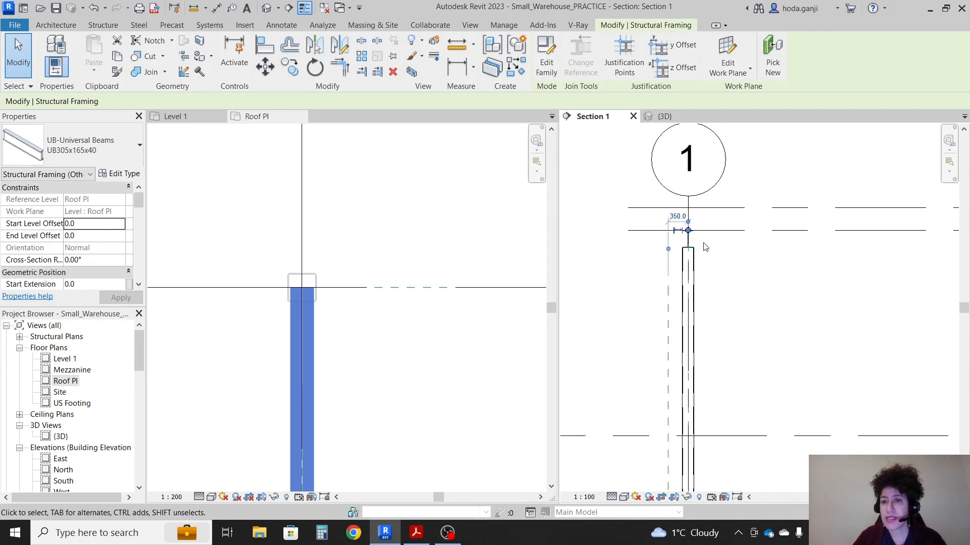
click(685, 252)
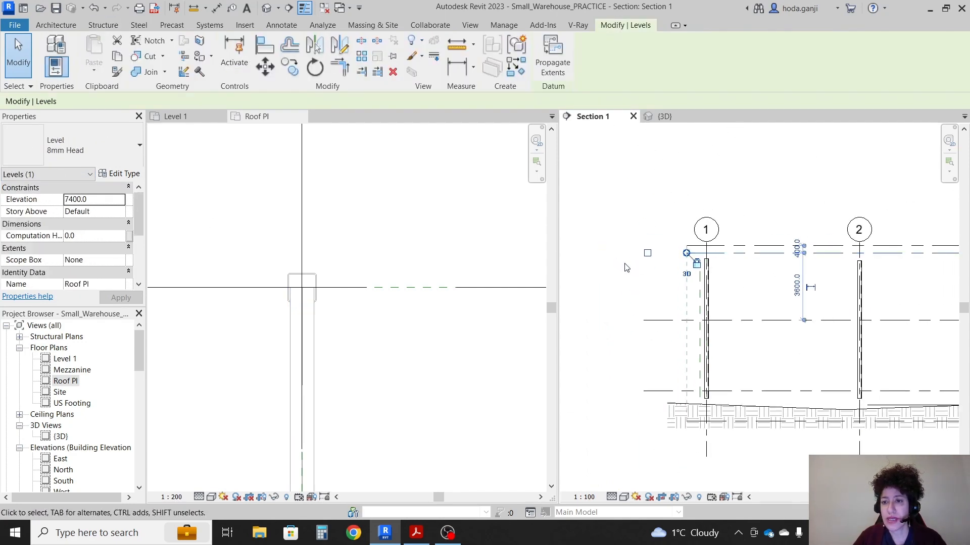
click(103, 25)
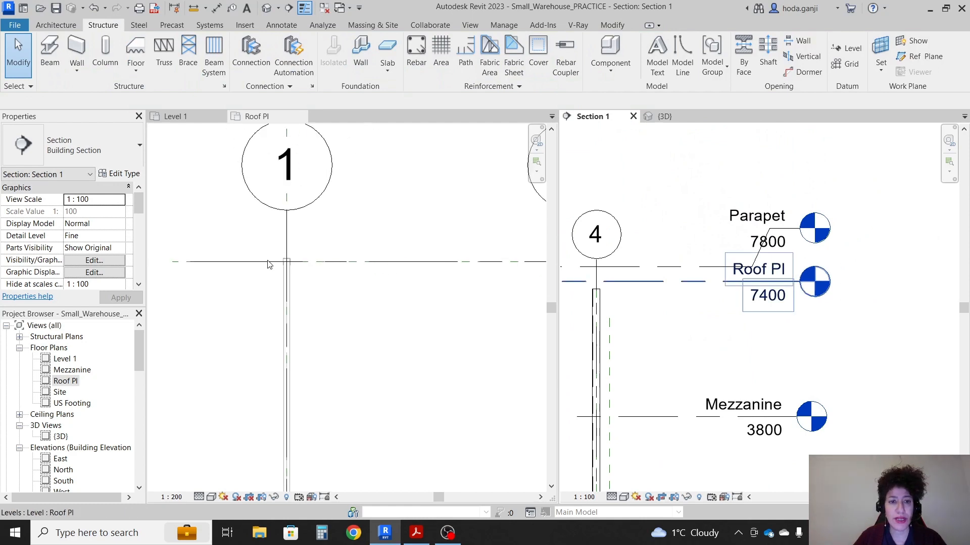
click(254, 116)
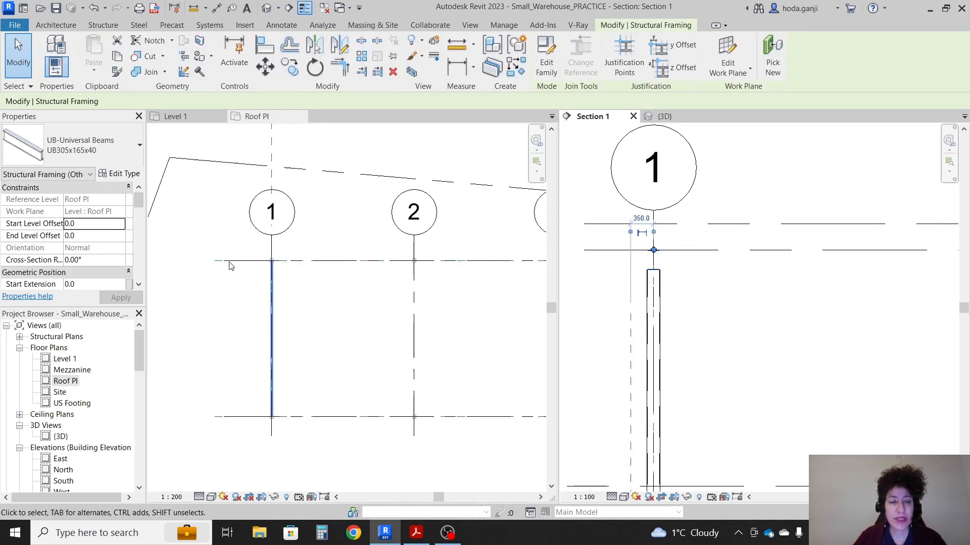
click(254, 116)
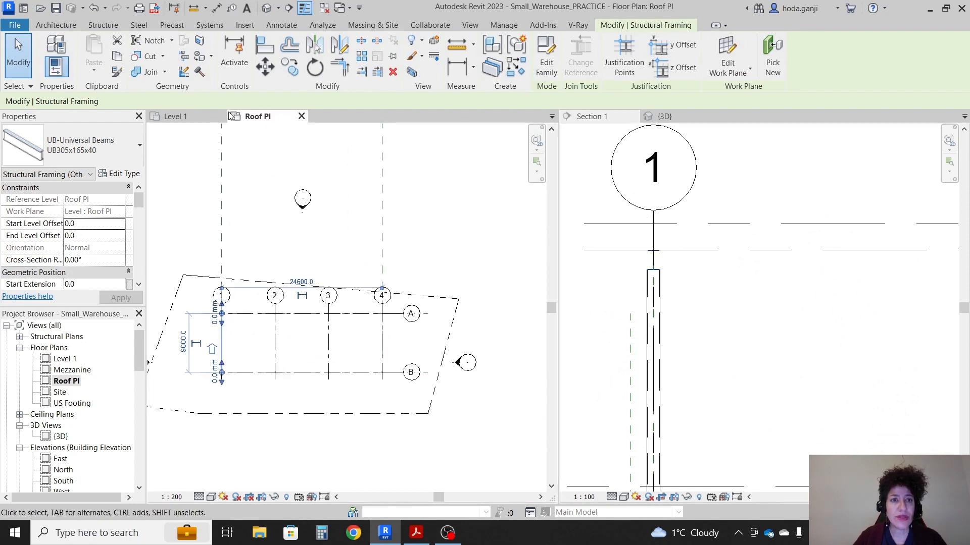
click(194, 306)
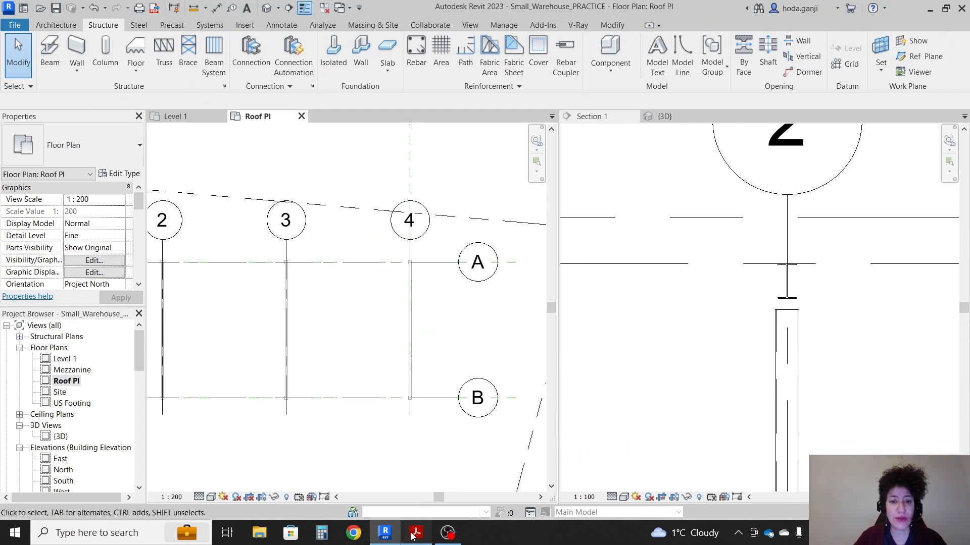
Consult the reference section, then select the grid 2 beam and view it in 3D
click(415, 532)
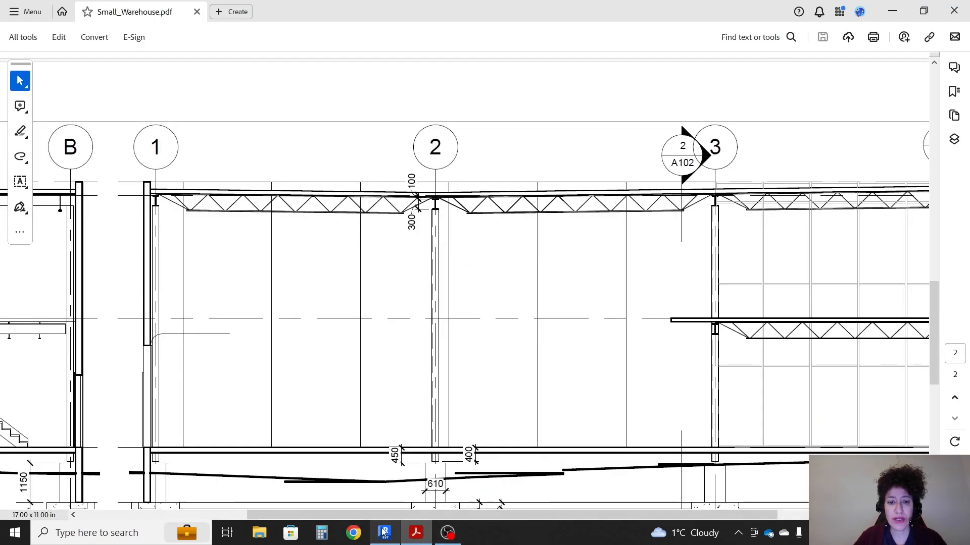
click(384, 532)
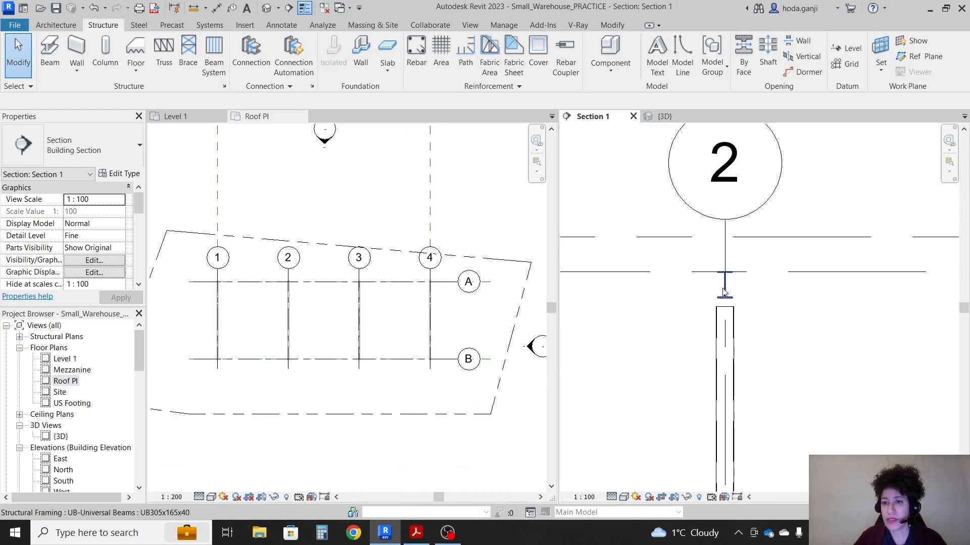
click(723, 271)
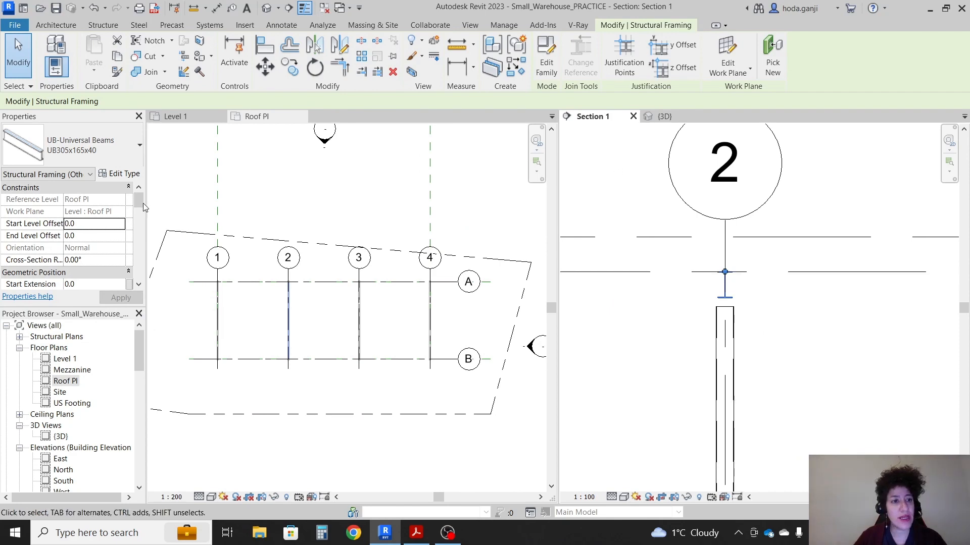
mouse_move(669, 128)
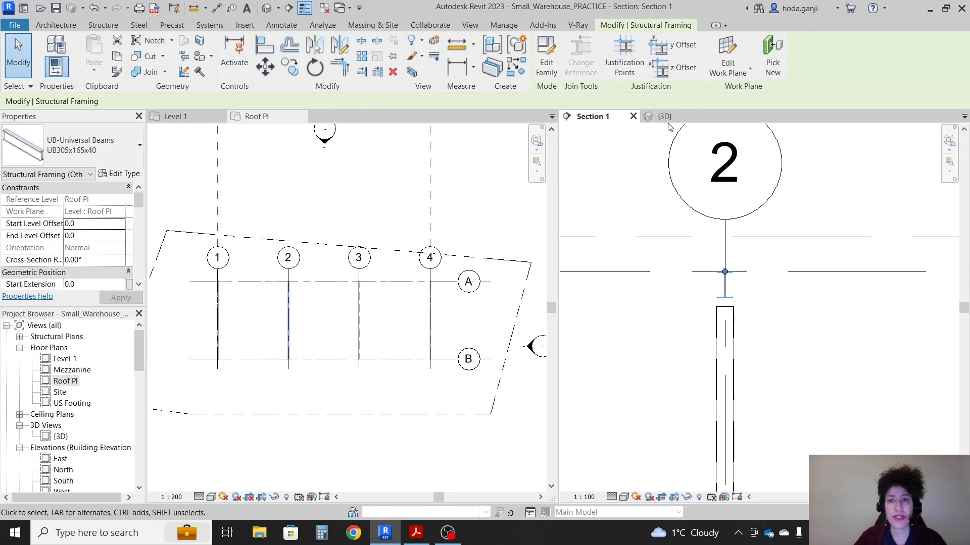
click(664, 116)
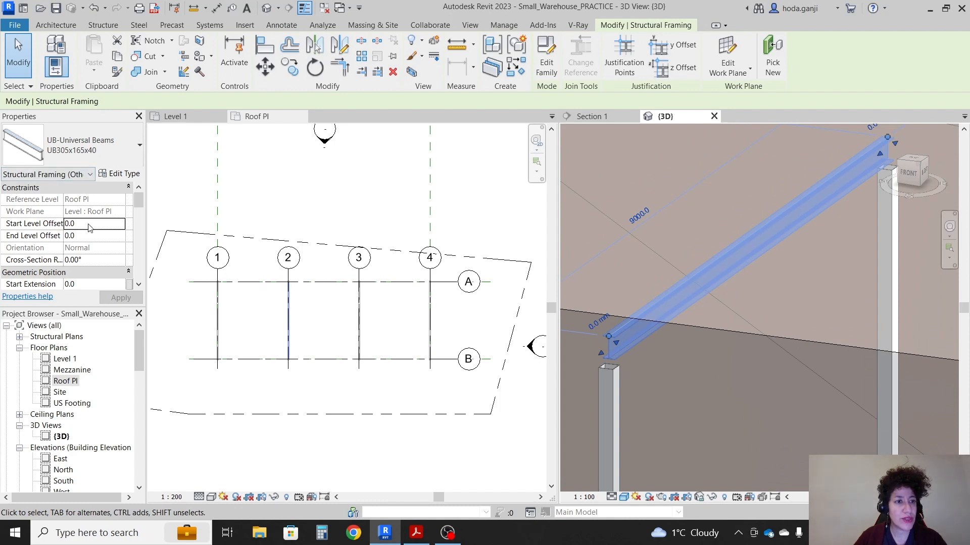
Set the grid 2 beam's Start and End Level Offset to -100 and apply
text(-100)
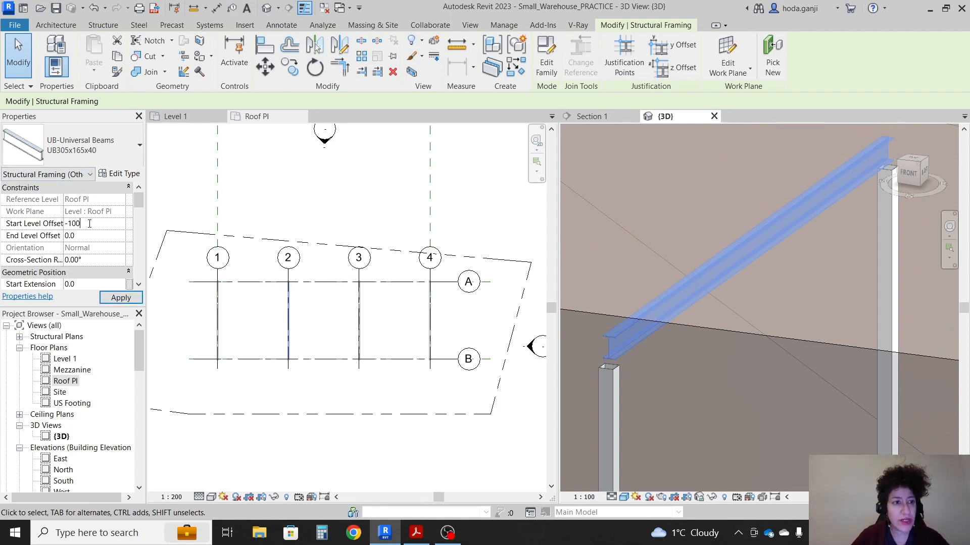
click(609, 376)
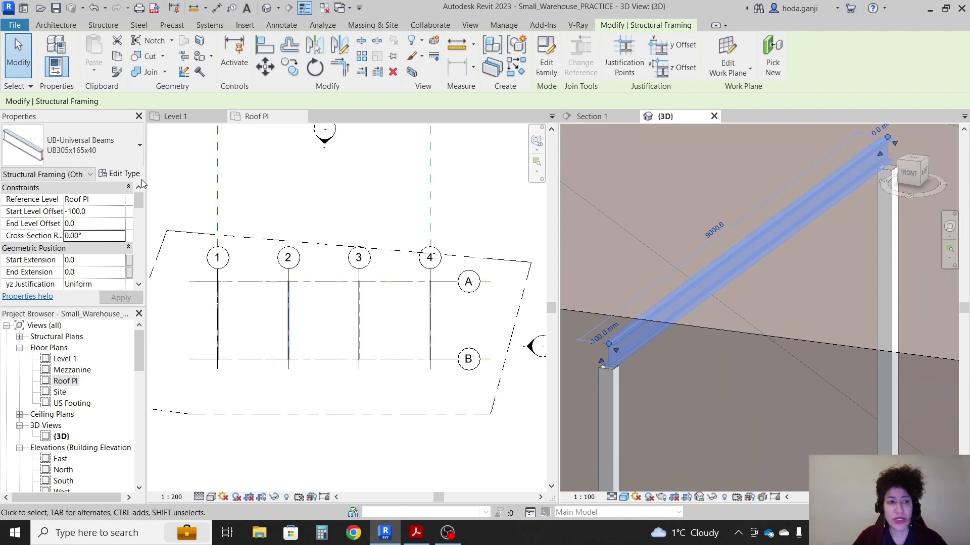
click(70, 223)
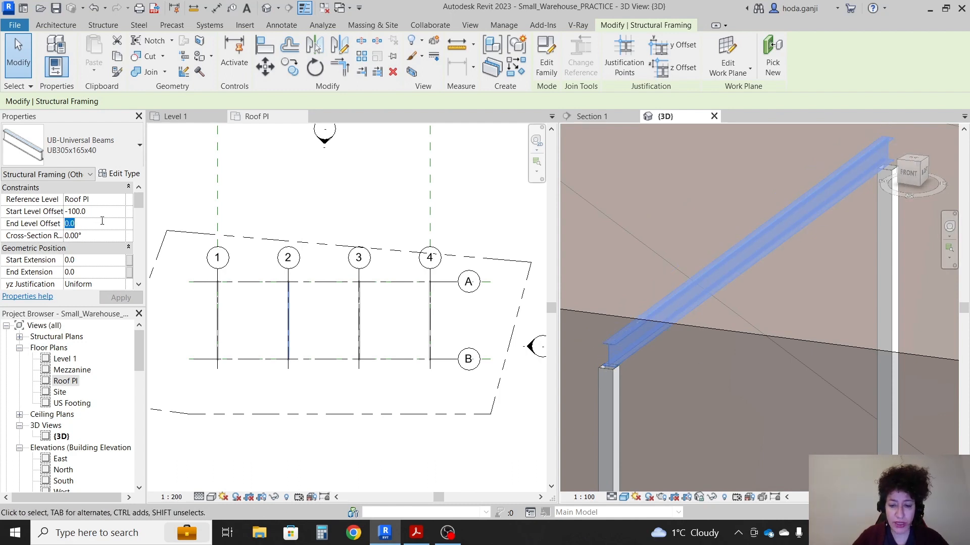
click(121, 297)
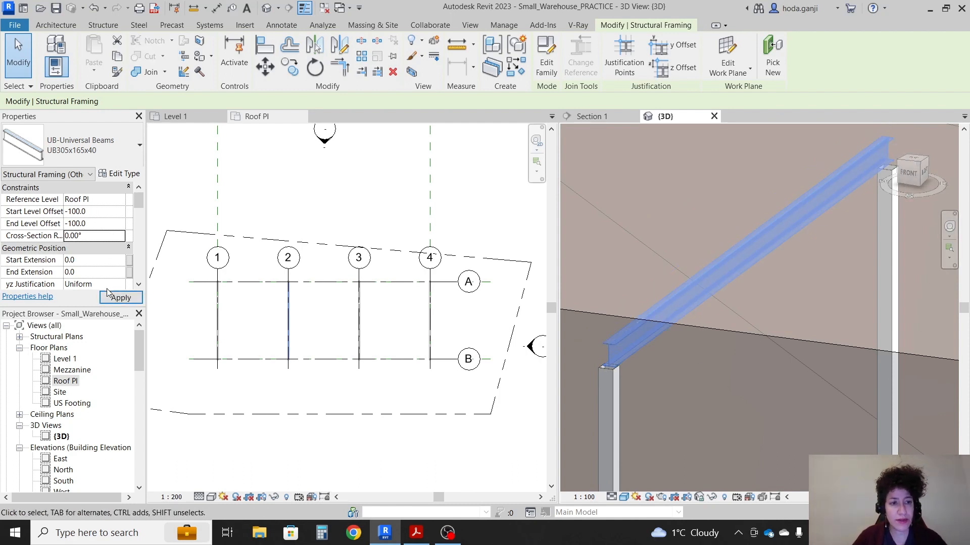
click(591, 116)
text(1)
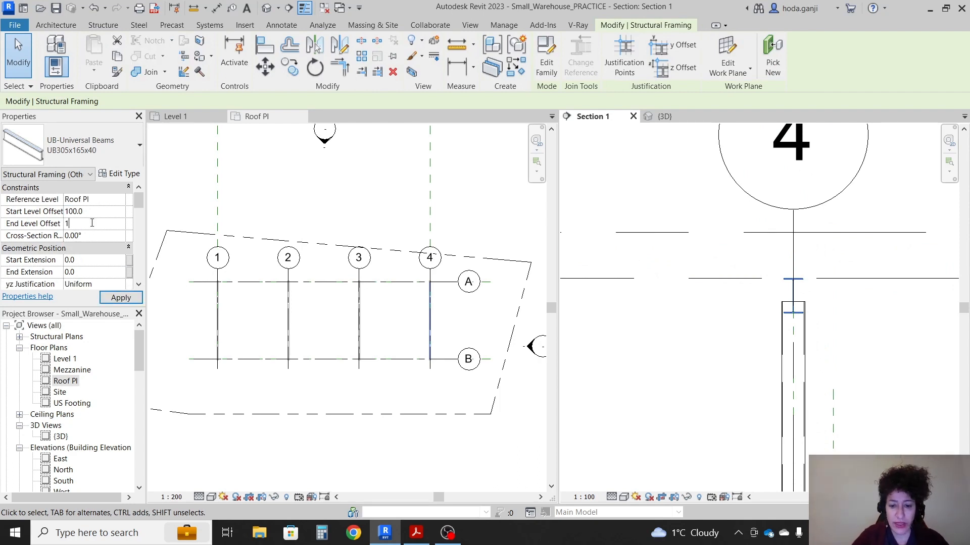
Apply +100 start and end offsets to the grid 4 beam and review the section levels
click(121, 297)
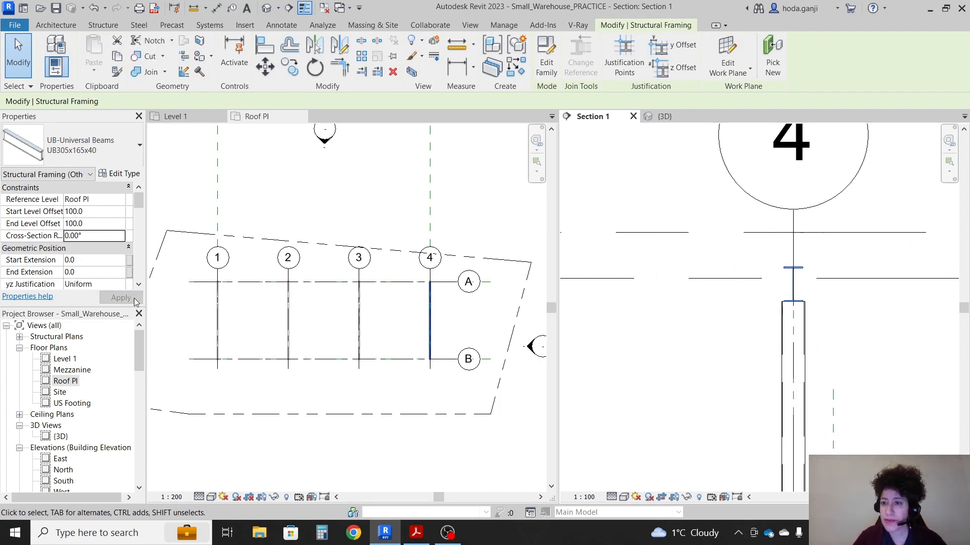
click(699, 334)
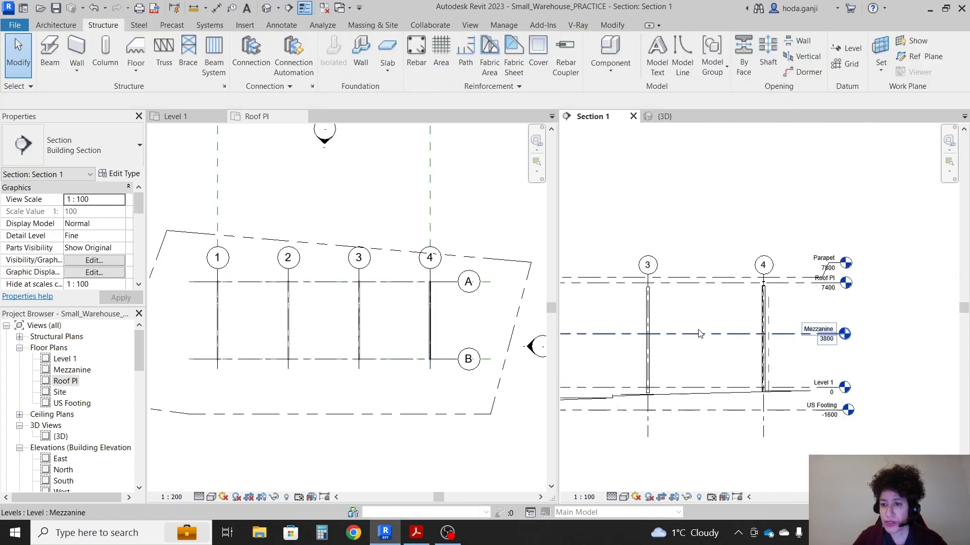
click(415, 533)
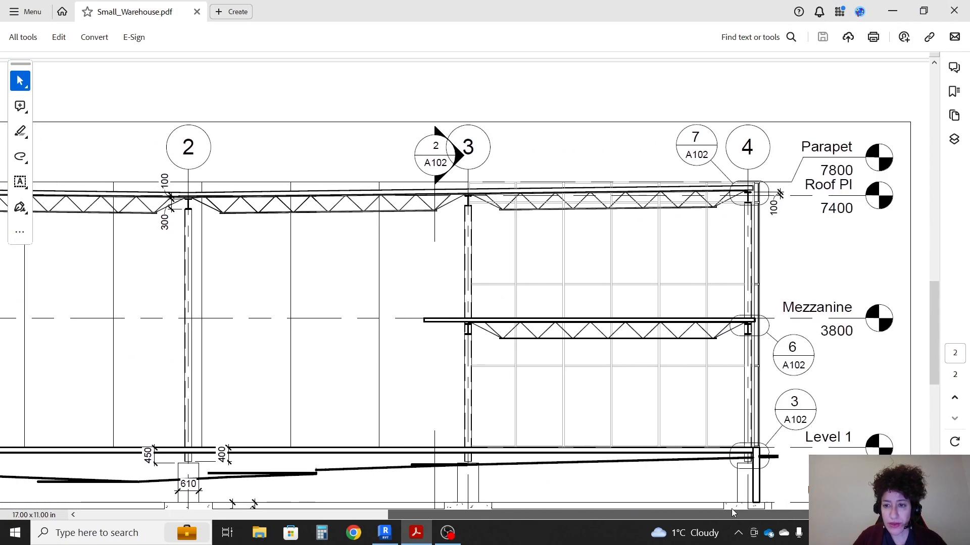
mouse_move(605, 307)
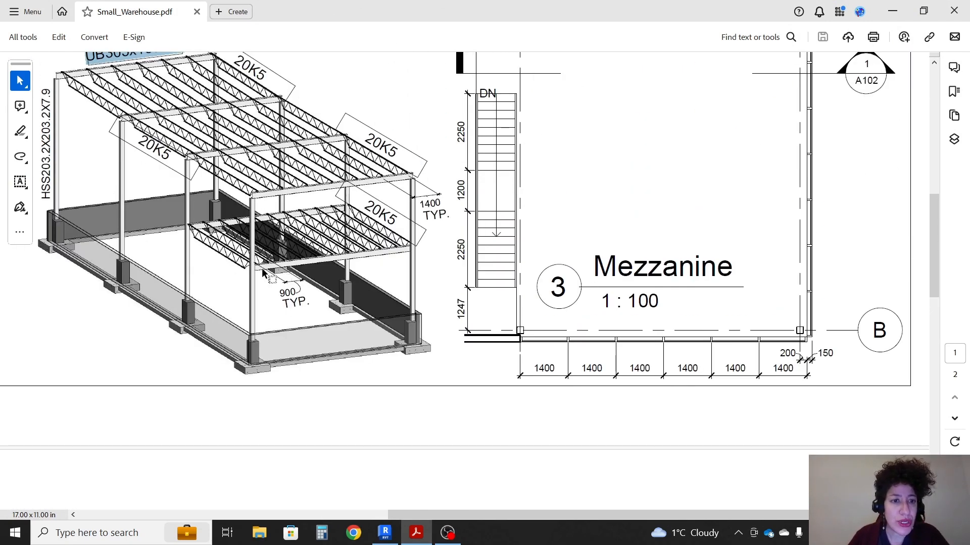
mouse_move(321, 269)
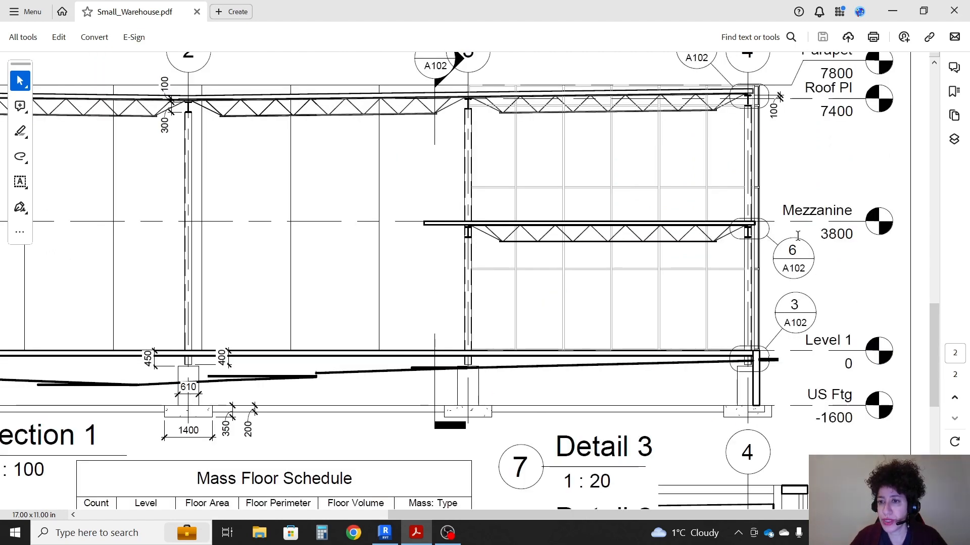
Scroll the PDF to Detail 2 and highlight the UB305x165x40 mezzanine beam tag, then return to Revit
scroll(down, 3)
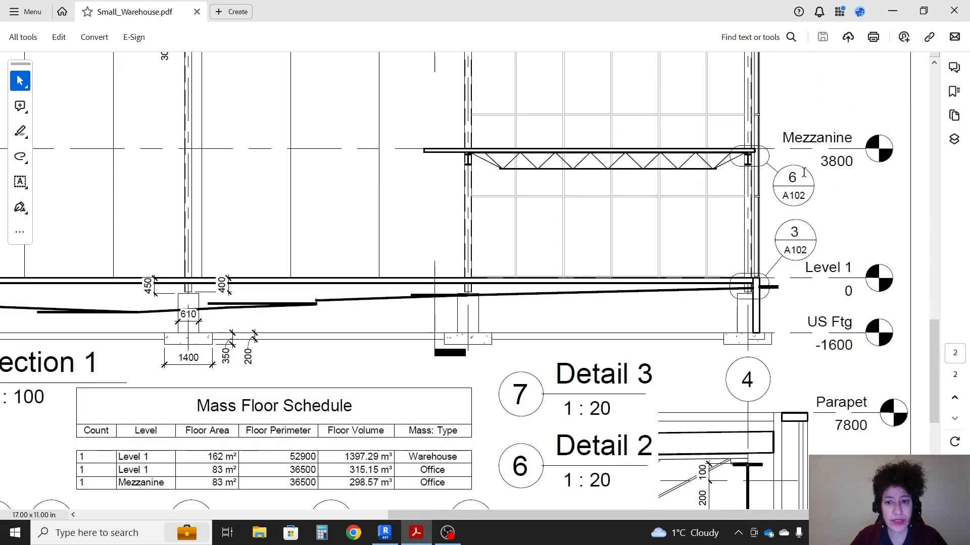
scroll(down, 3)
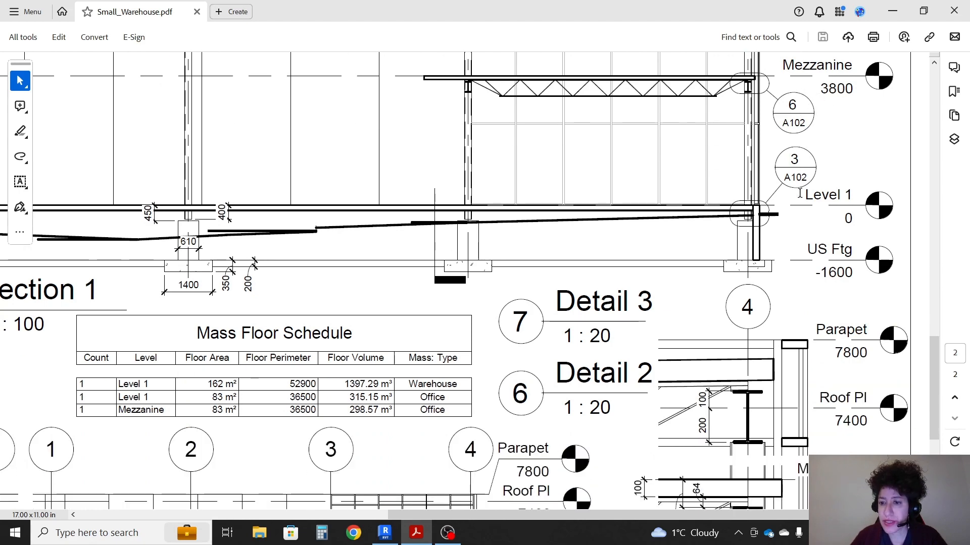
scroll(down, 3)
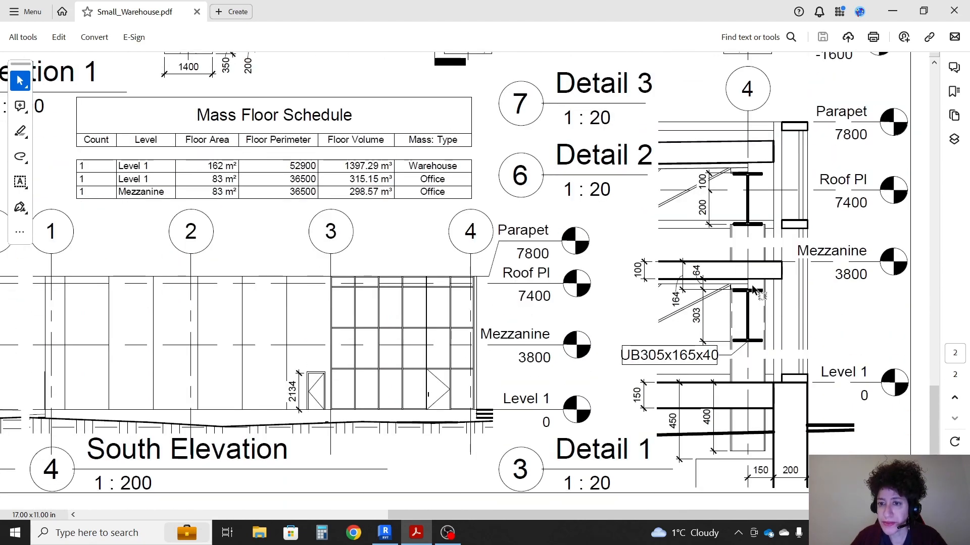
mouse_move(749, 335)
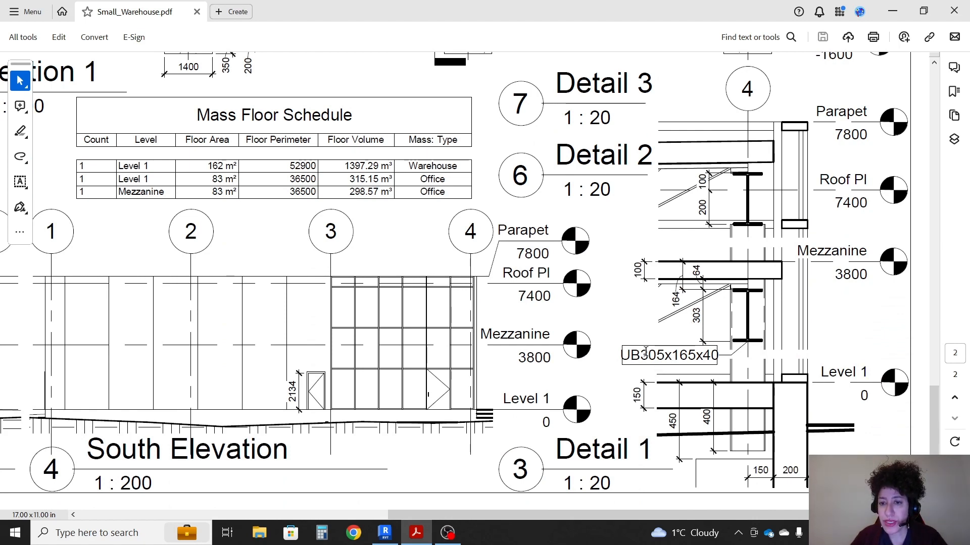
double_click(670, 355)
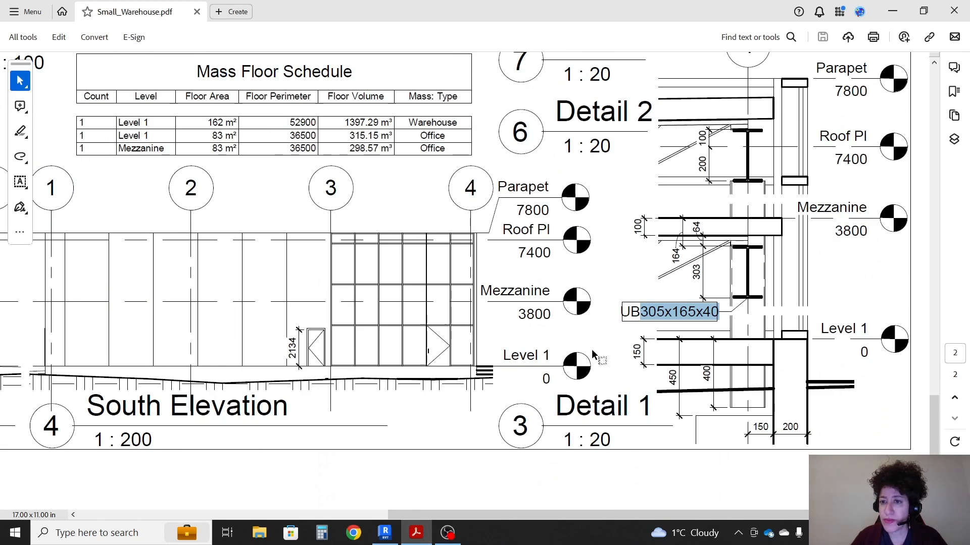
mouse_move(742, 271)
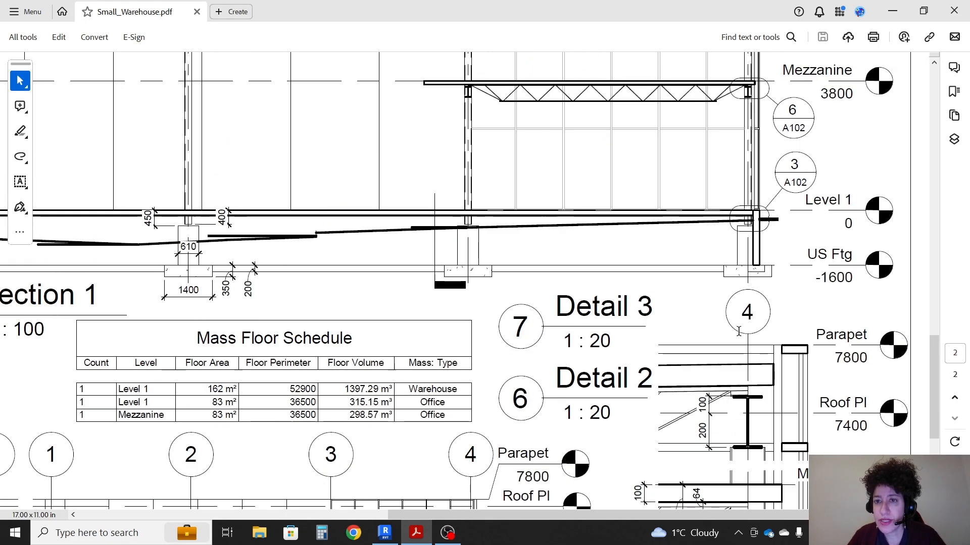
scroll(up, 3)
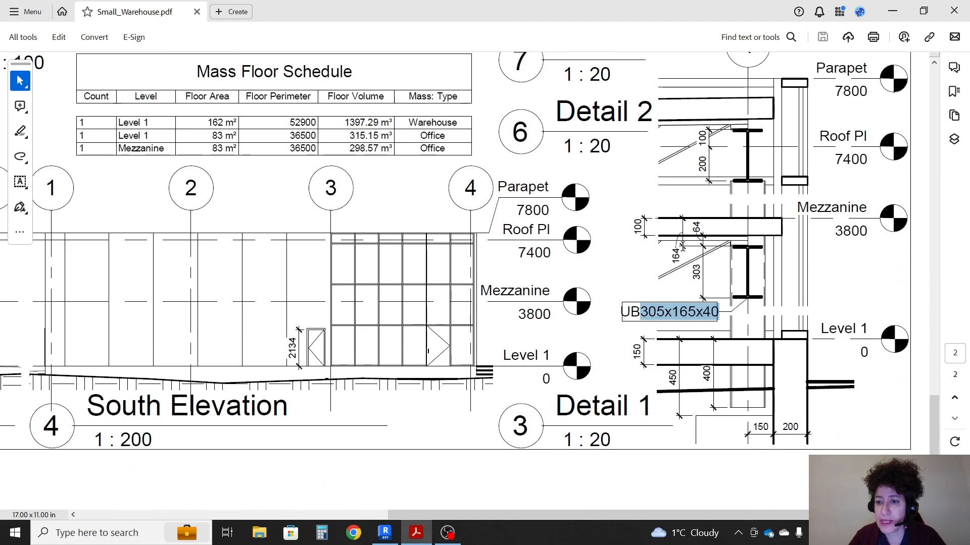
scroll(down, 3)
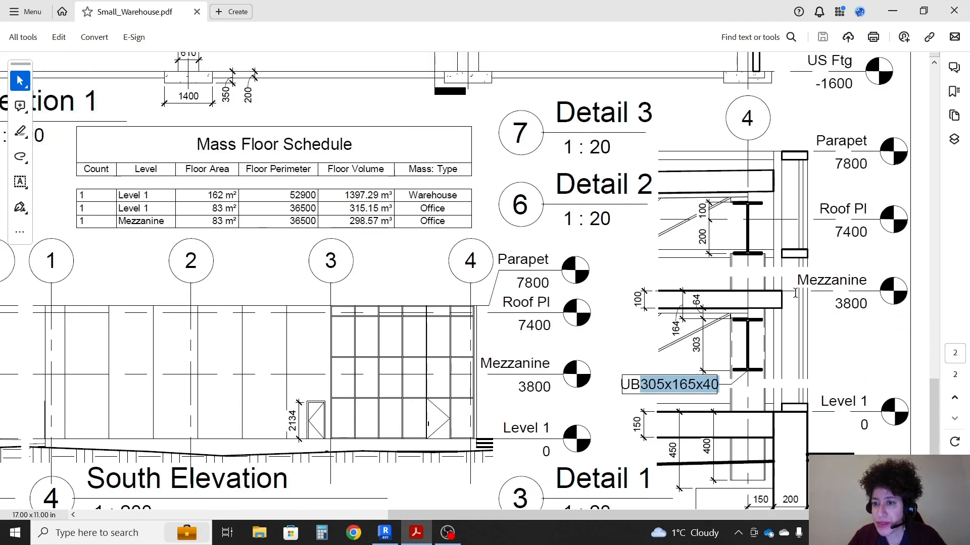
mouse_move(623, 296)
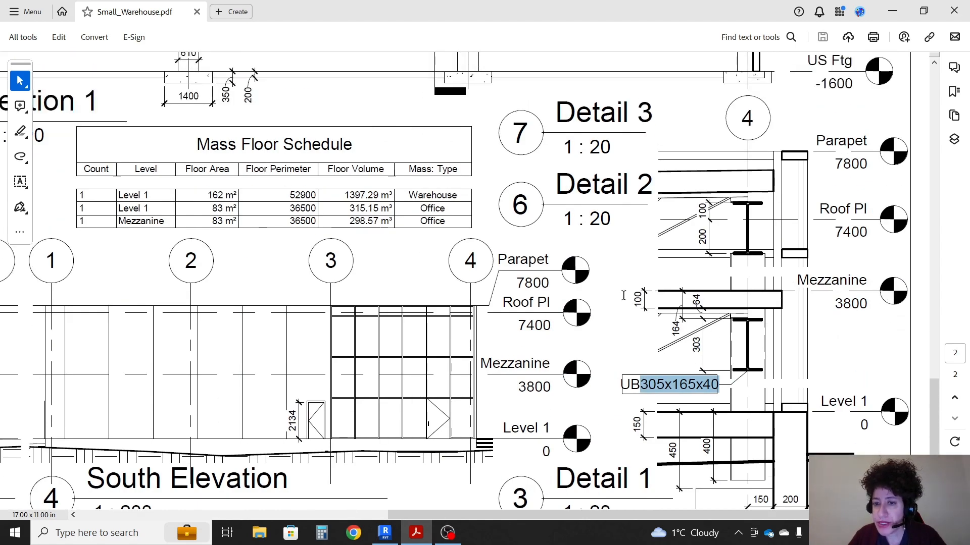
scroll(down, 3)
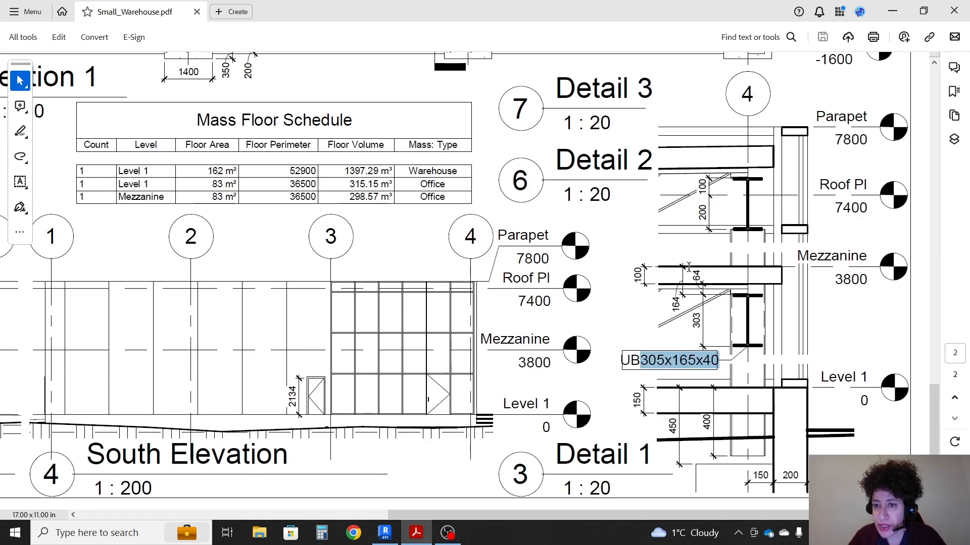
click(384, 532)
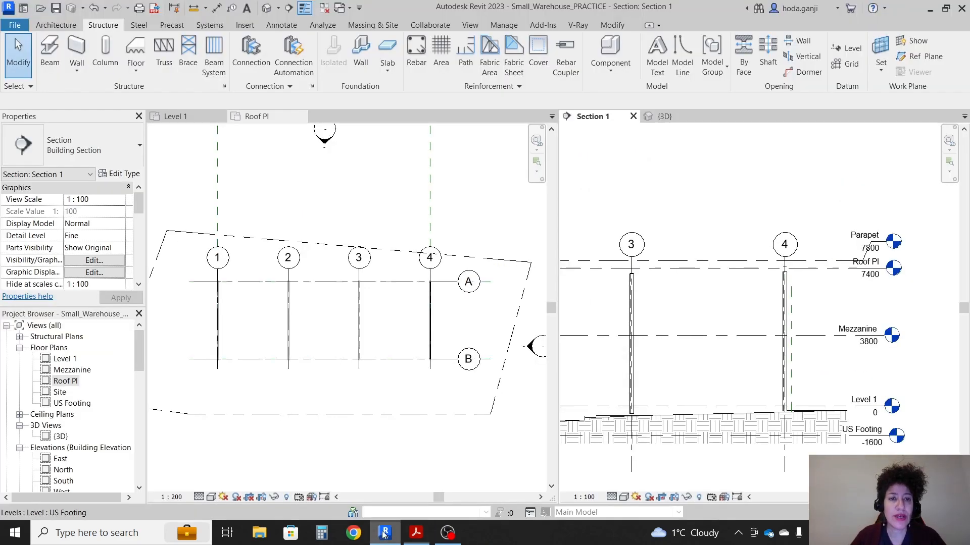
Open the Mezzanine floor plan and place a UB305x165x40 beam along grid 3
click(255, 116)
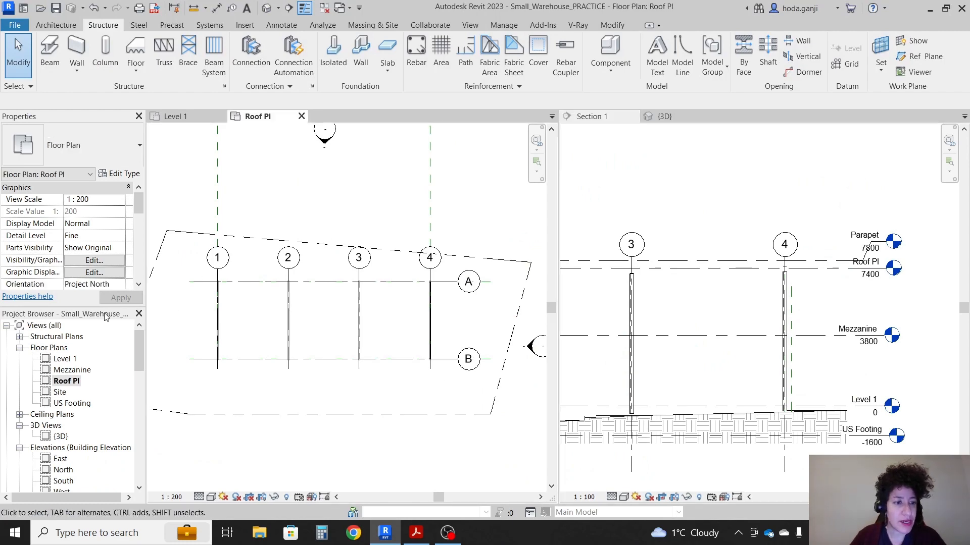
double_click(71, 369)
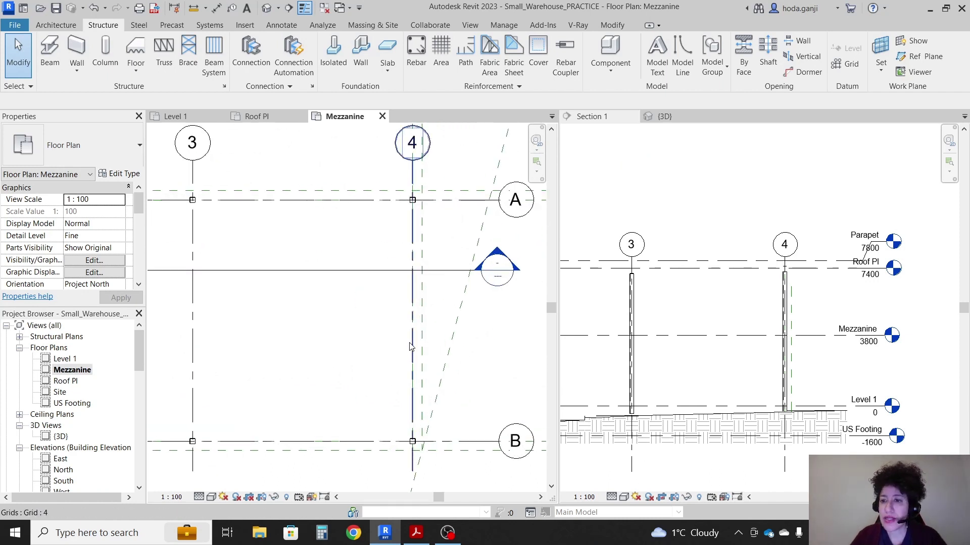
click(303, 200)
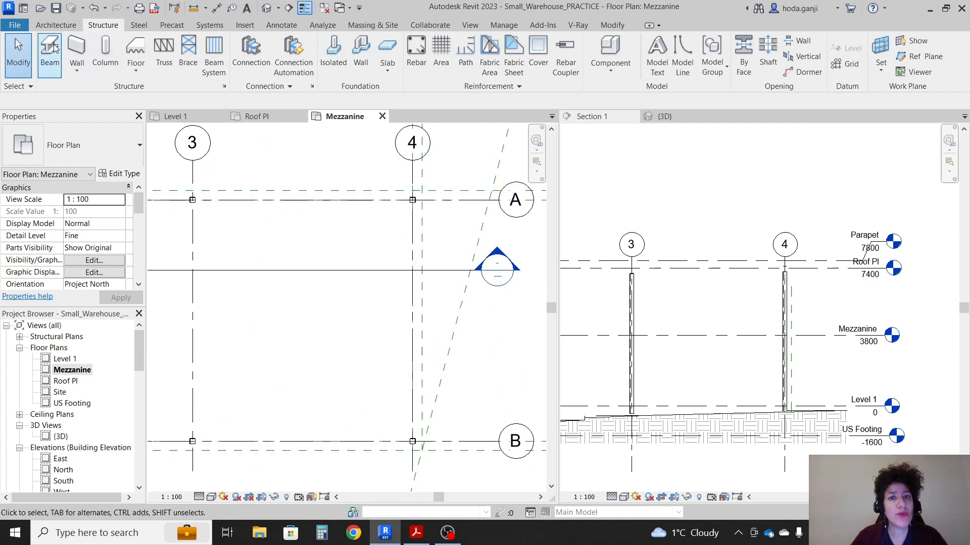
click(49, 52)
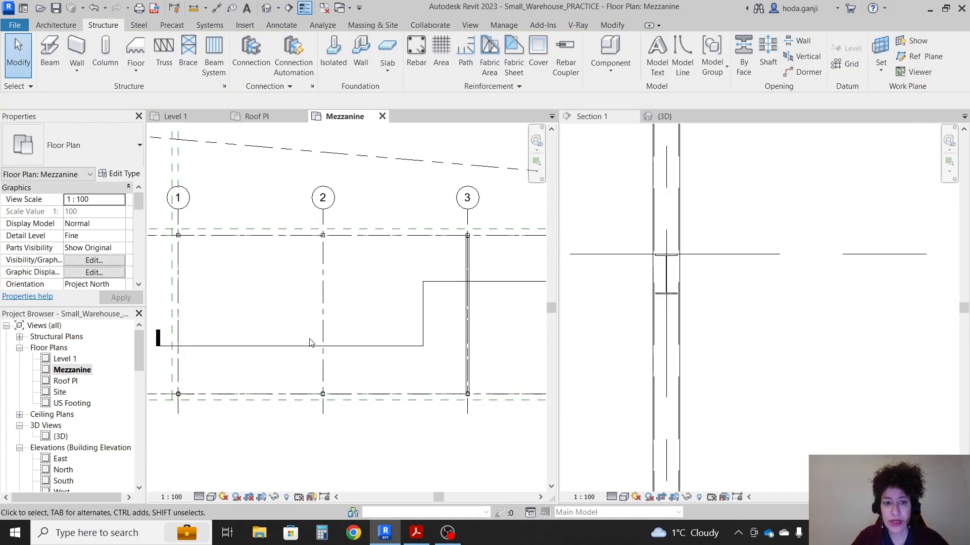
Select the mezzanine beam in Section 1 to confirm its UB305x165x40 type
click(591, 116)
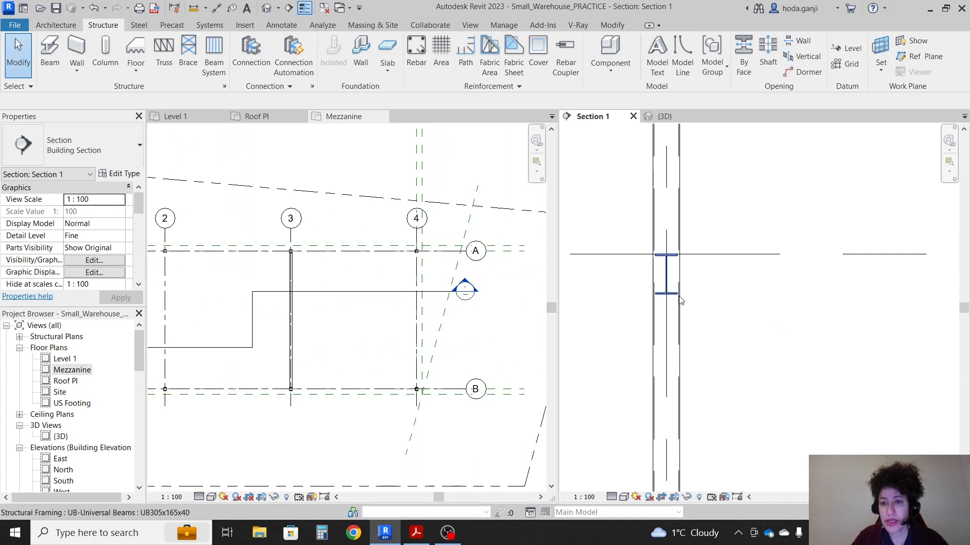
click(290, 309)
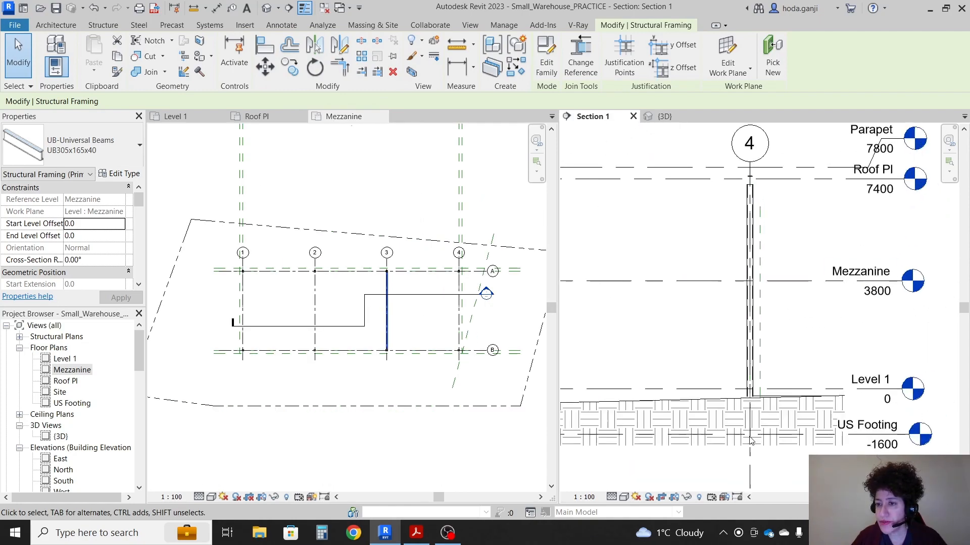
click(415, 532)
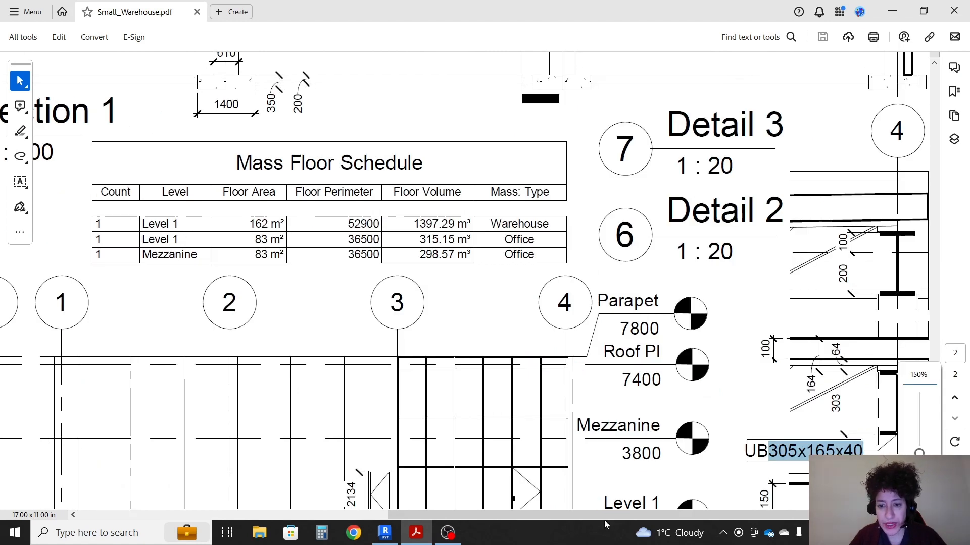
Scroll the PDF to the mezzanine joist section with Details 2 and 3, then return to Revit
scroll(down, 3)
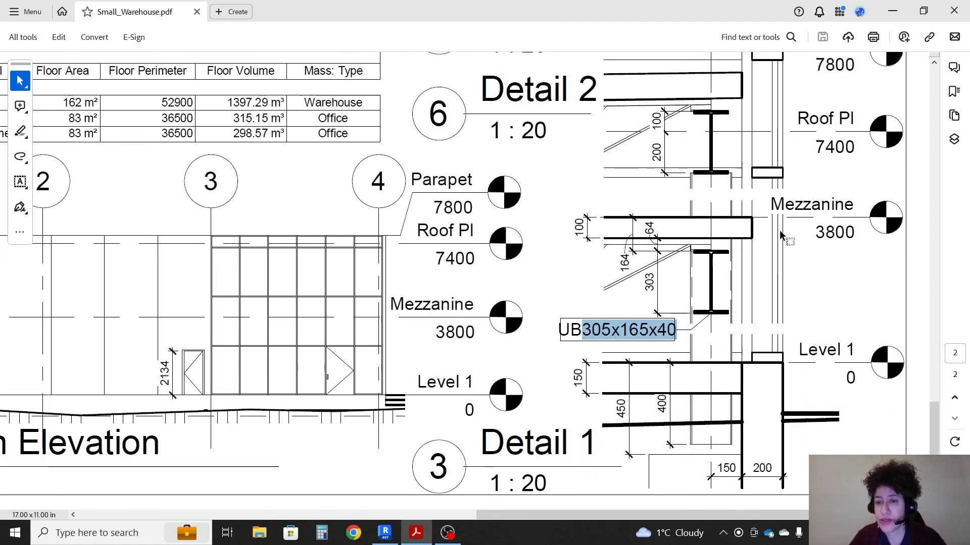
mouse_move(720, 256)
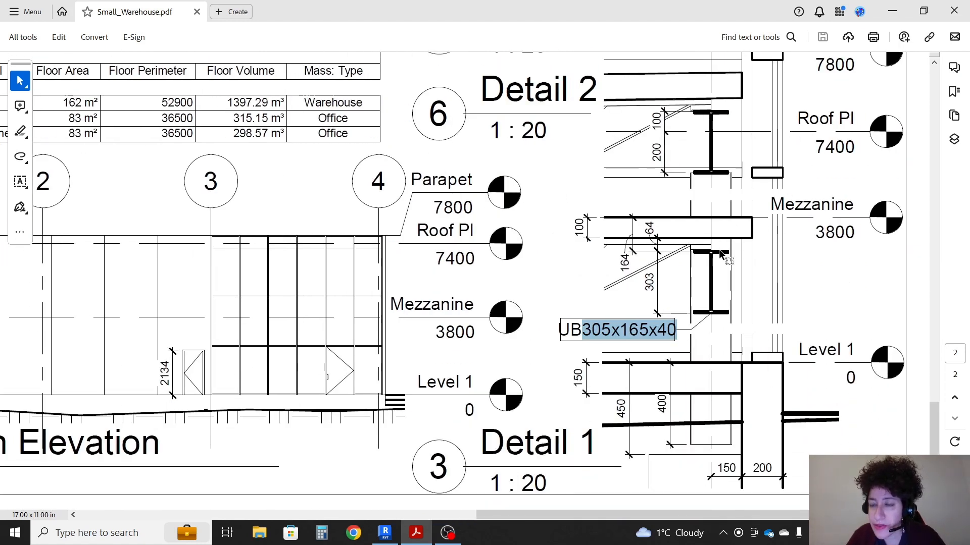
mouse_move(734, 225)
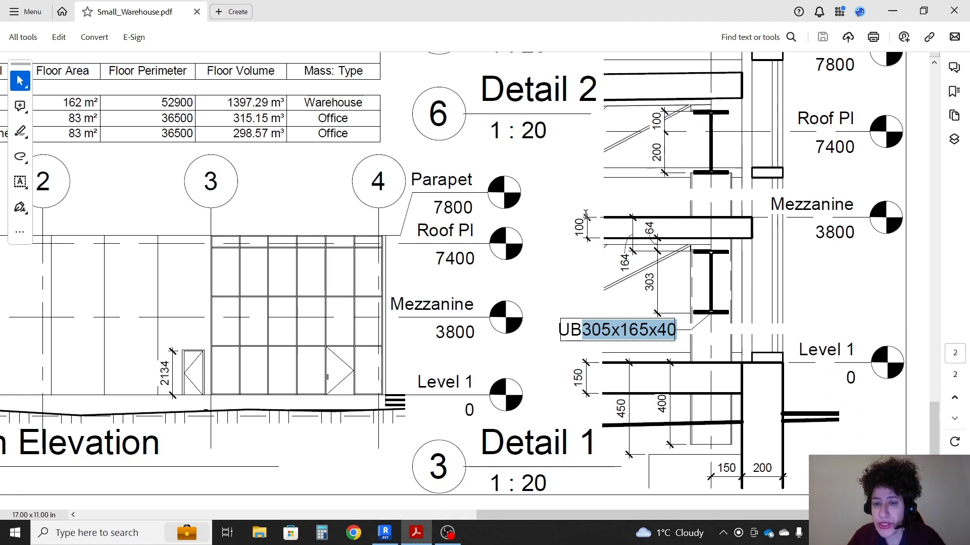
mouse_move(588, 218)
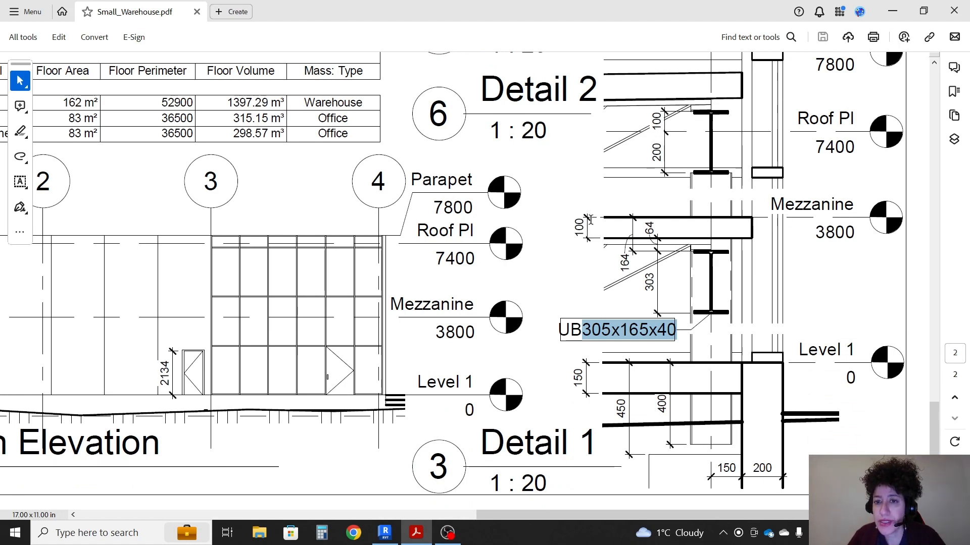
mouse_move(742, 247)
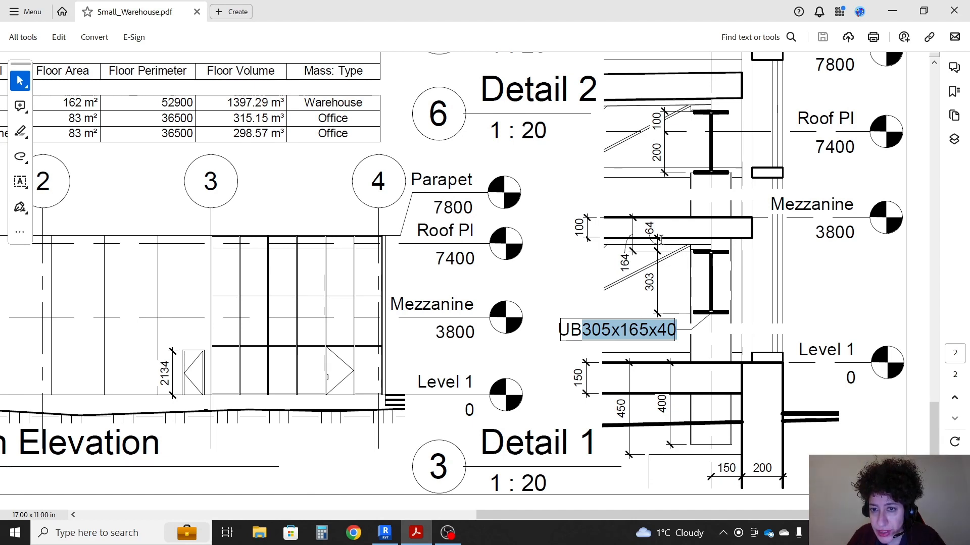
mouse_move(711, 263)
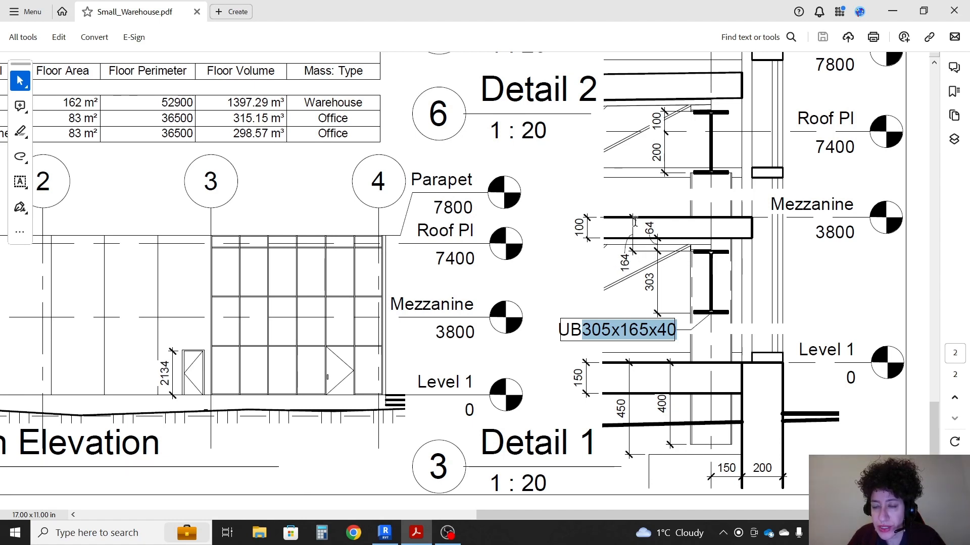
mouse_move(707, 254)
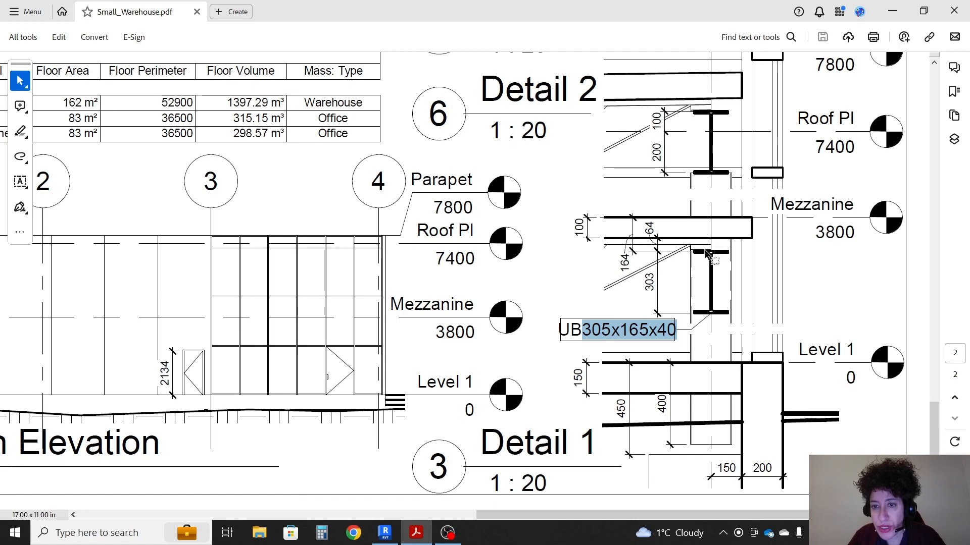
mouse_move(708, 281)
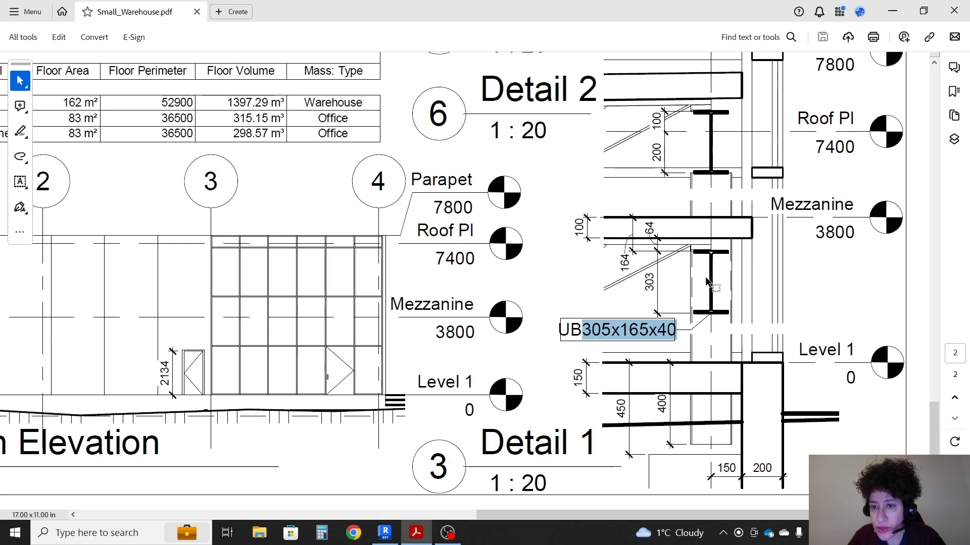
mouse_move(597, 275)
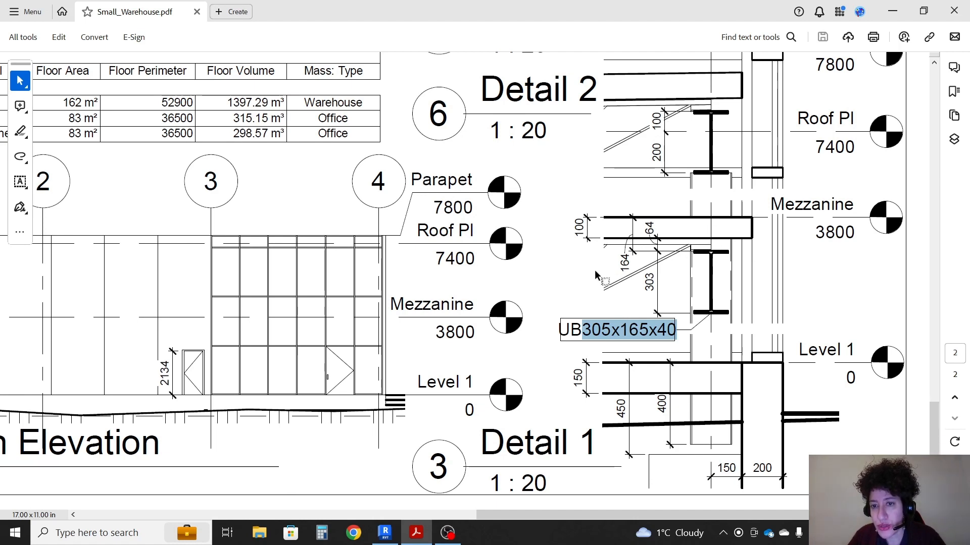
mouse_move(691, 235)
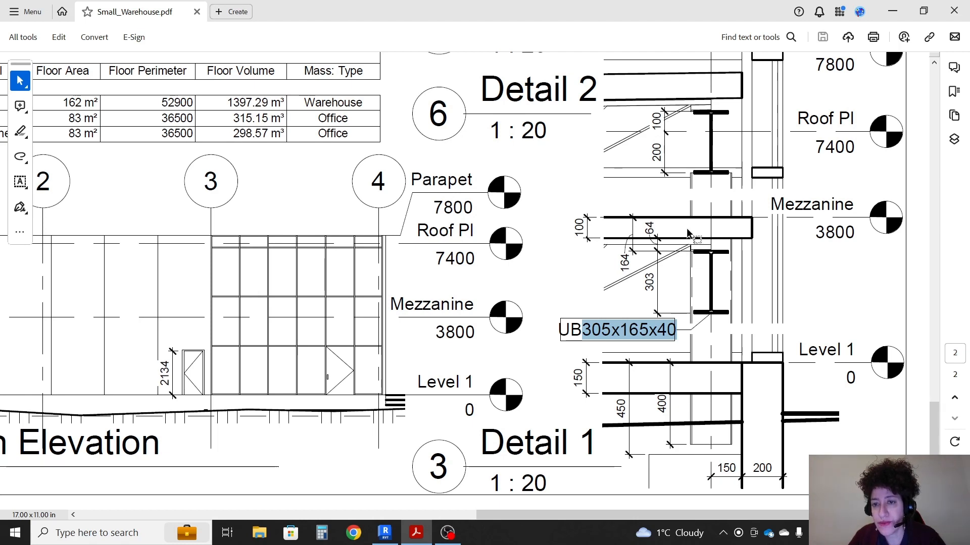
mouse_move(684, 254)
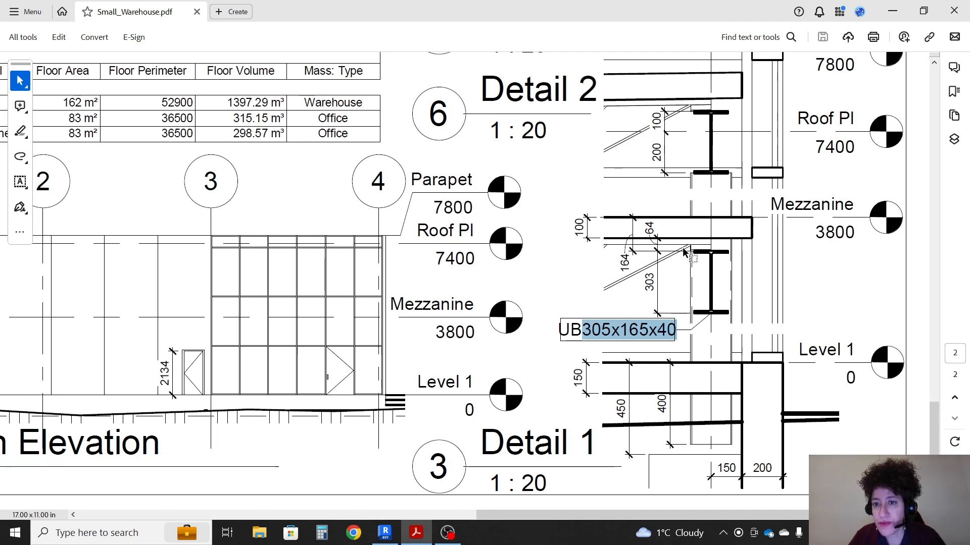
mouse_move(687, 244)
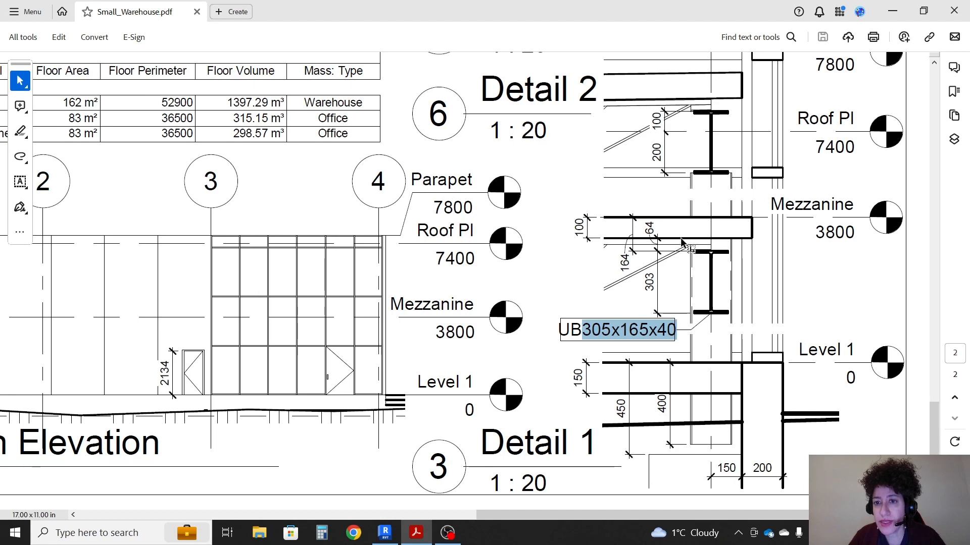
mouse_move(383, 485)
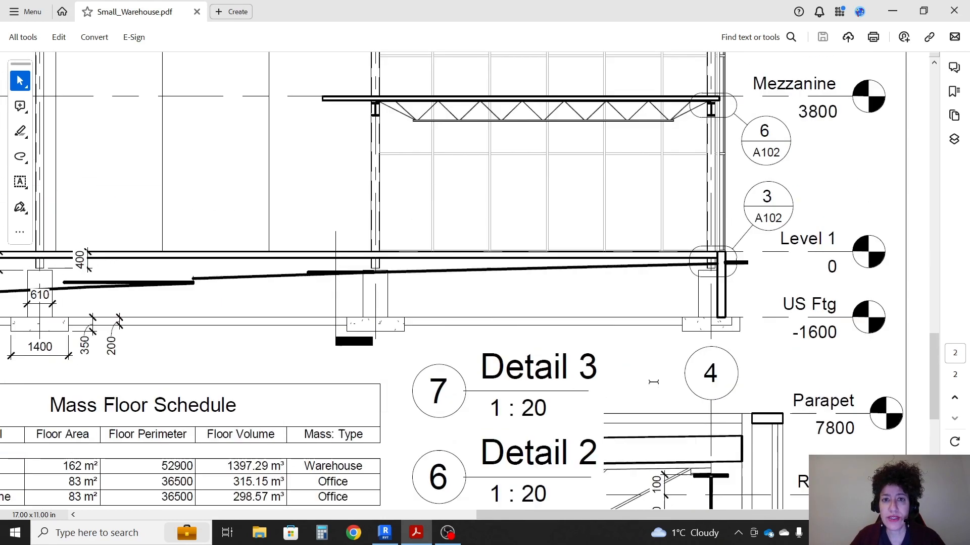
click(384, 532)
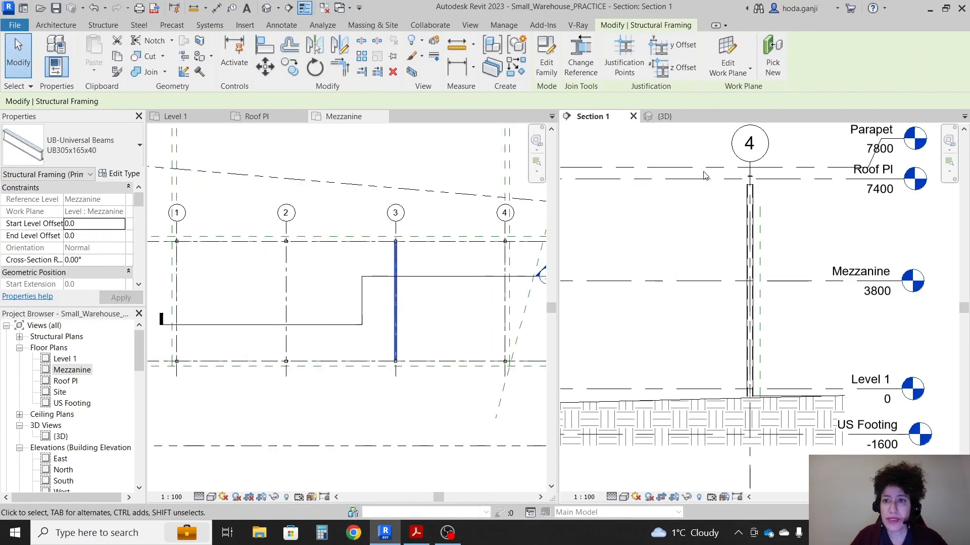
Set the grid 3 mezzanine beam's start and end offsets to -164 and check it in Section 1
click(664, 116)
text(-16)
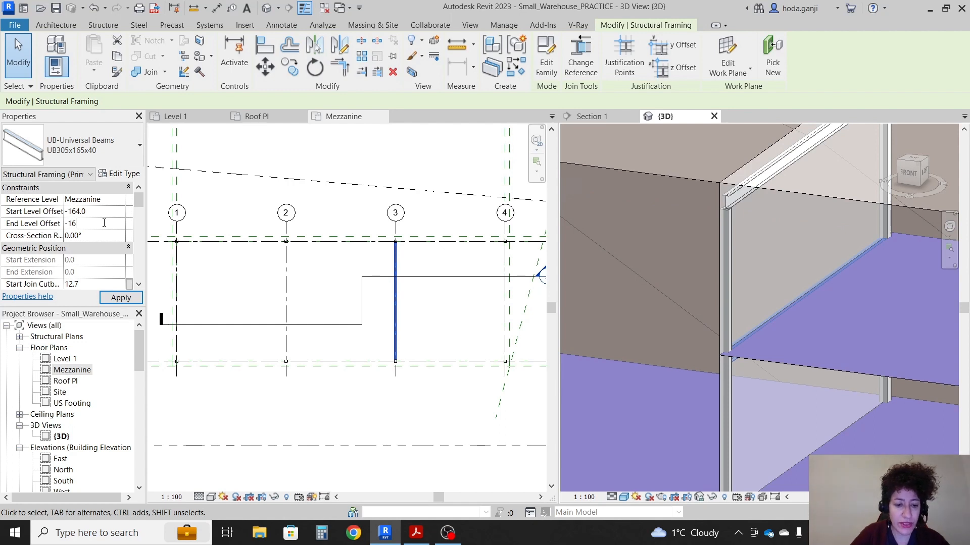
click(120, 297)
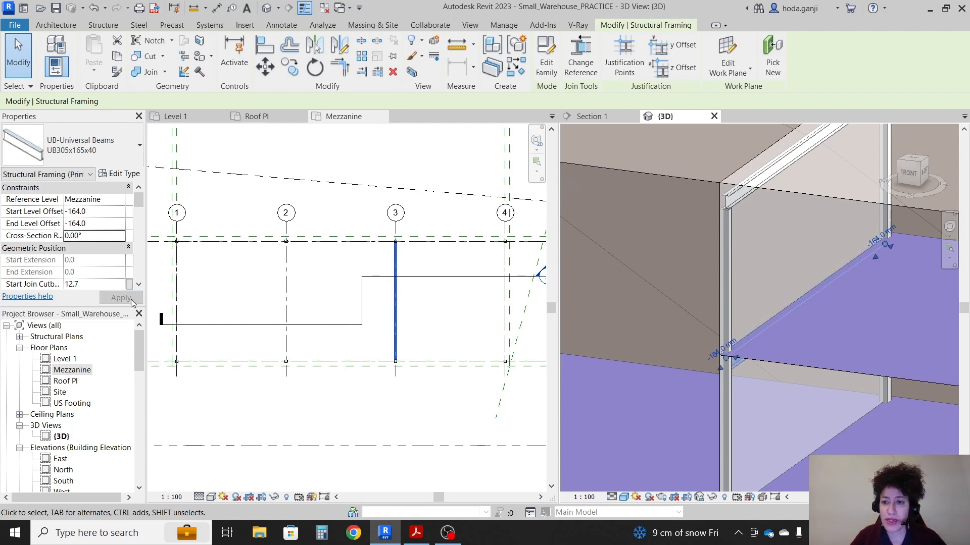
click(591, 116)
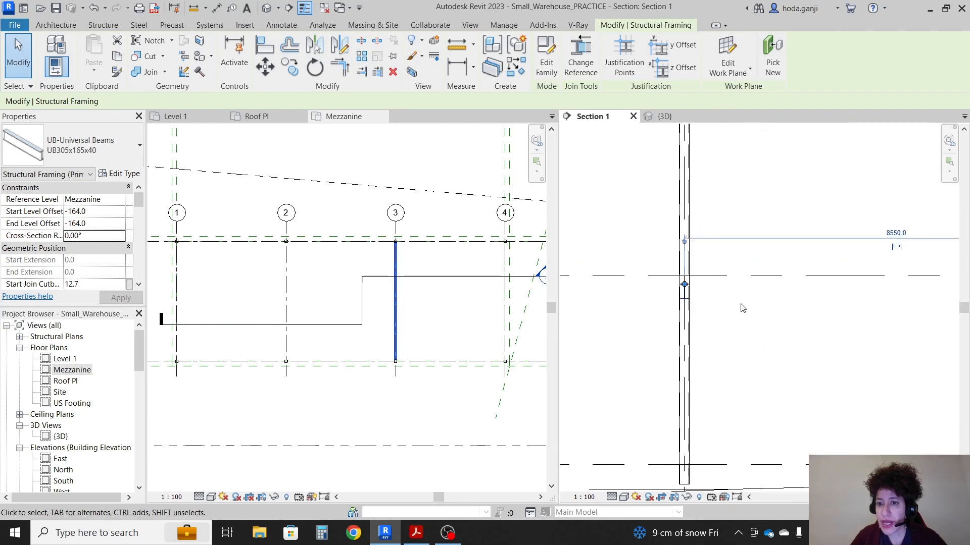
click(345, 116)
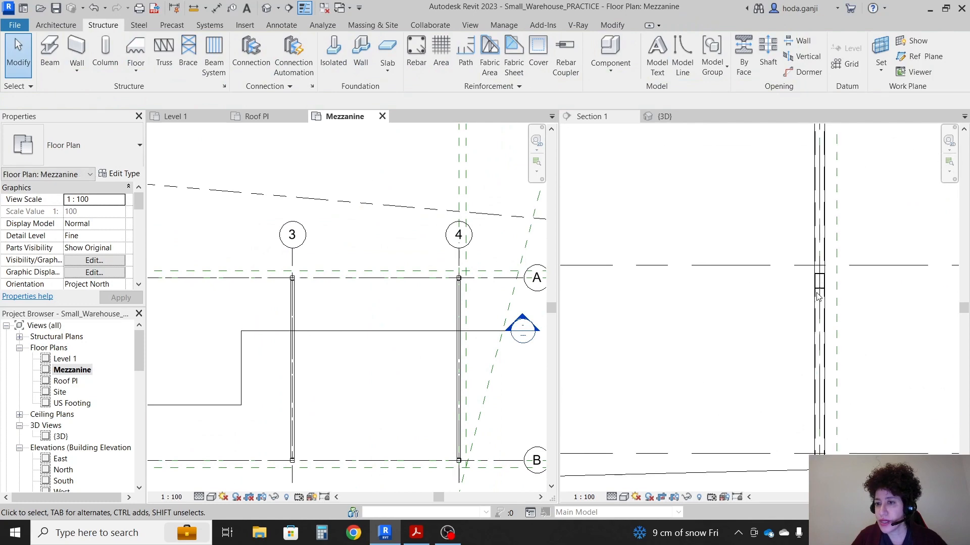
Review the lowered beam in the 3D view, then switch to the reference PDF
click(663, 116)
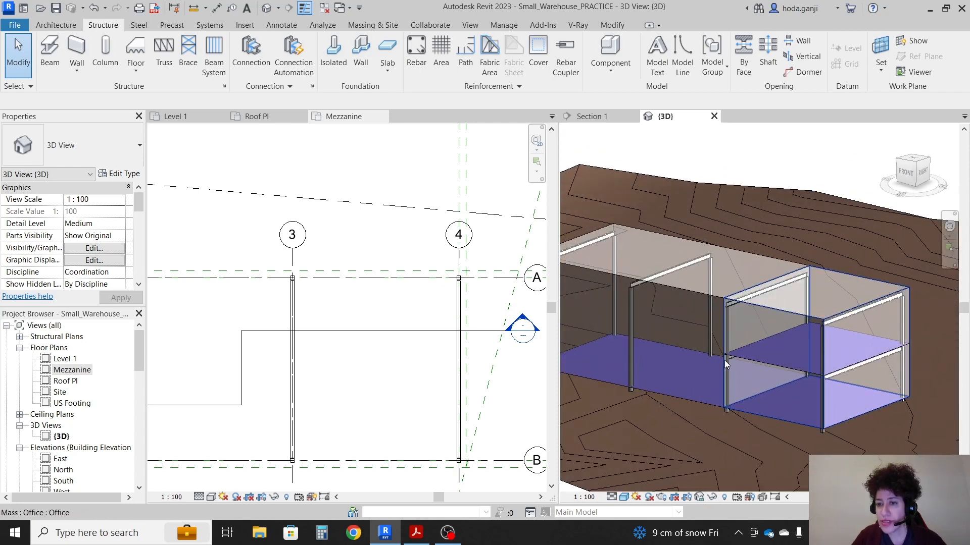
click(378, 506)
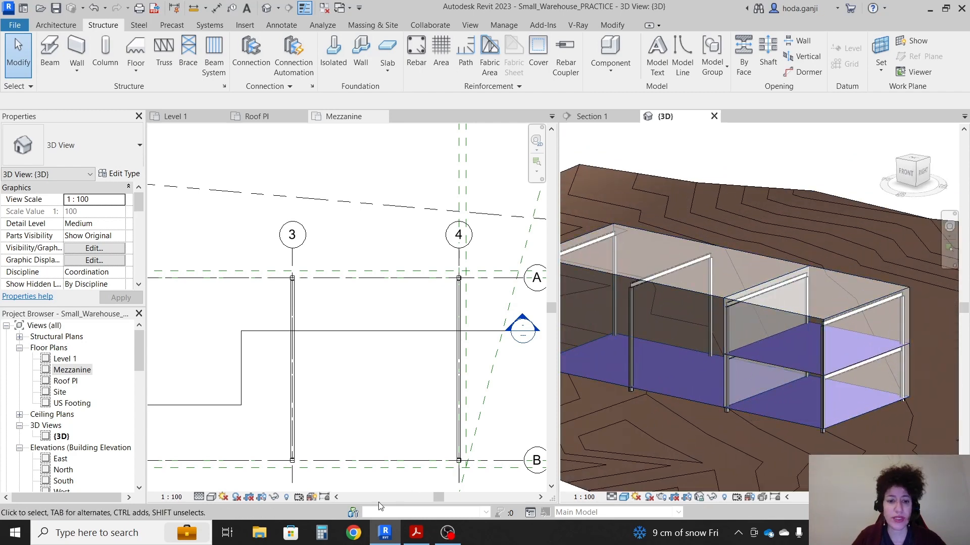
click(415, 532)
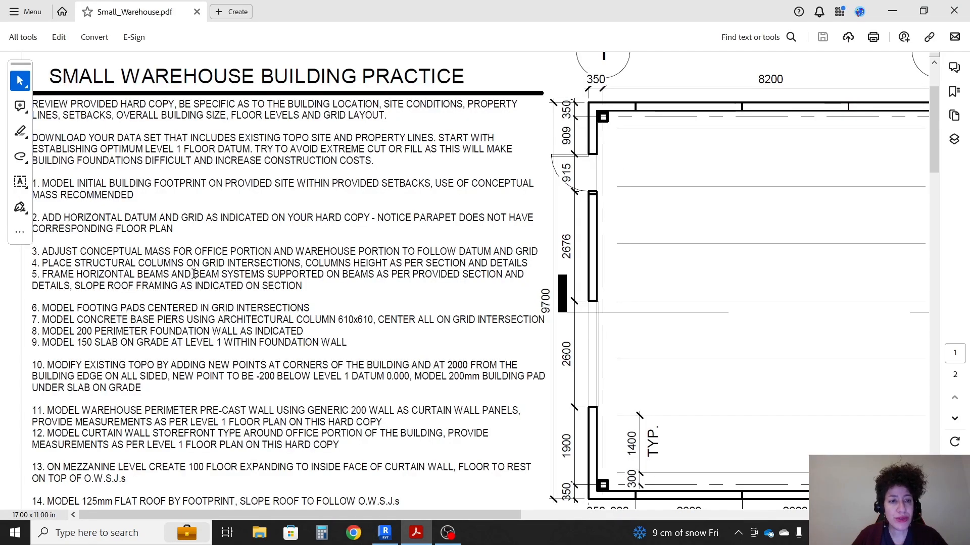
Zoom into the isometric 20K5 joist framing and the grids 1–3 section, then return to Revit
double_click(229, 274)
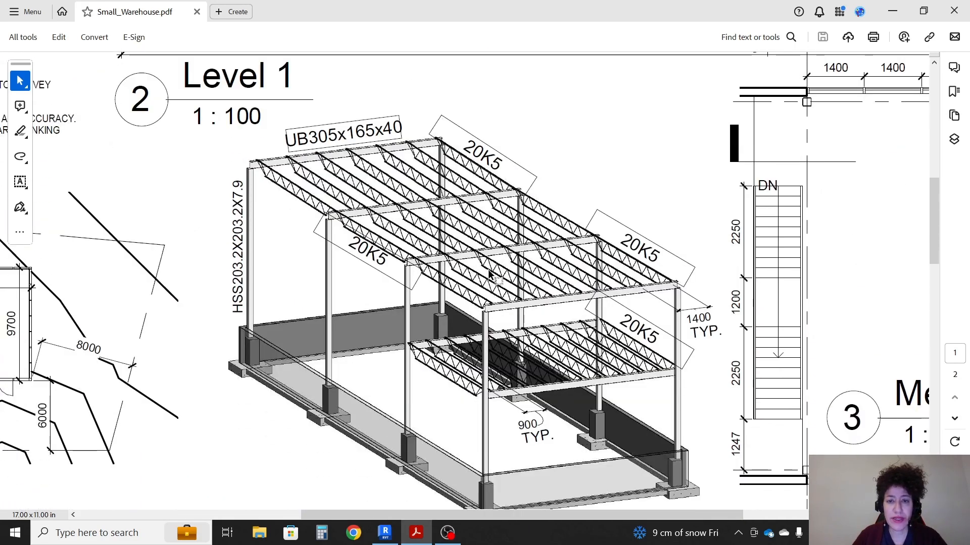
mouse_move(434, 256)
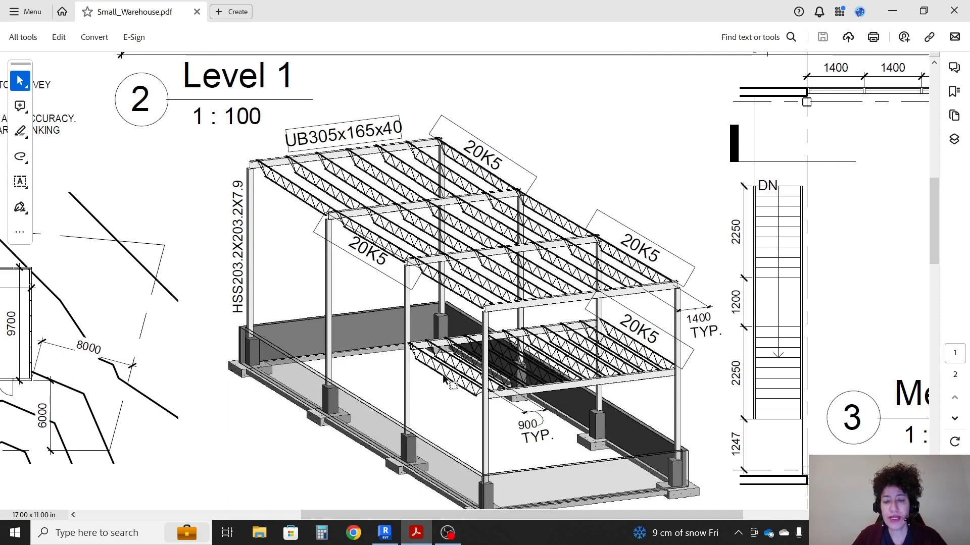
mouse_move(773, 321)
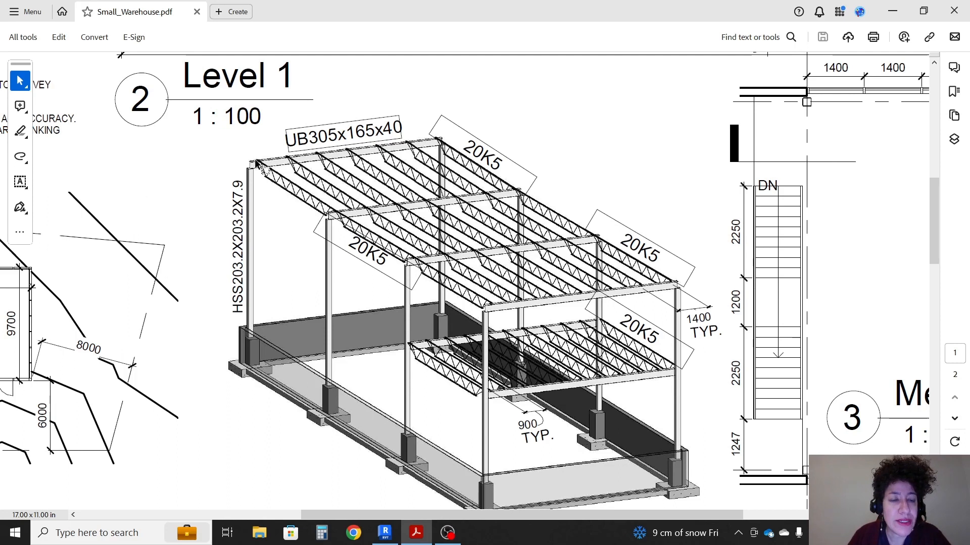
mouse_move(532, 312)
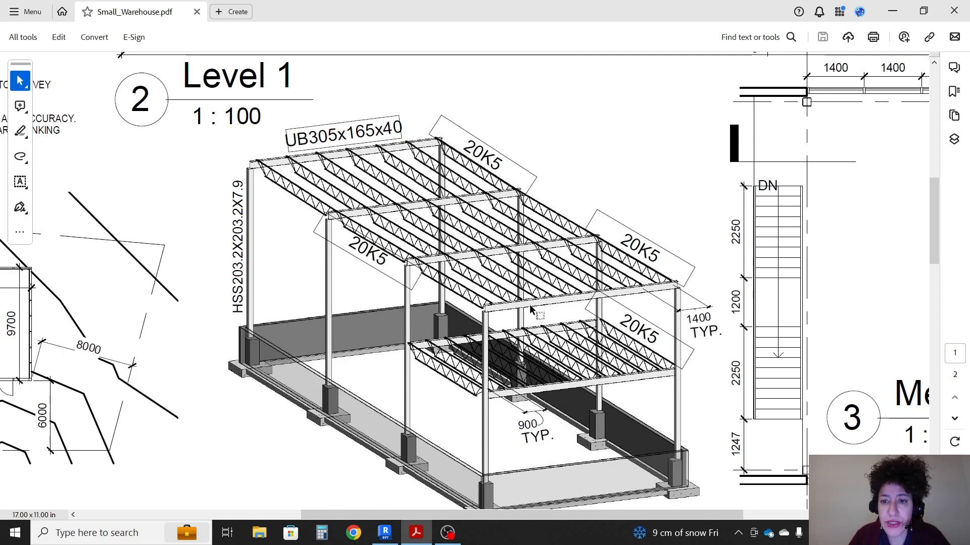
mouse_move(288, 194)
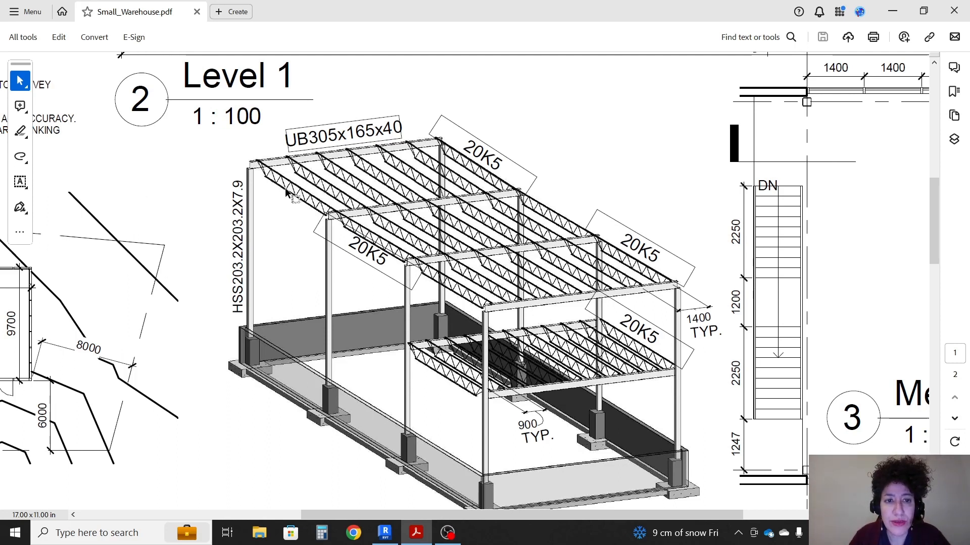
mouse_move(271, 187)
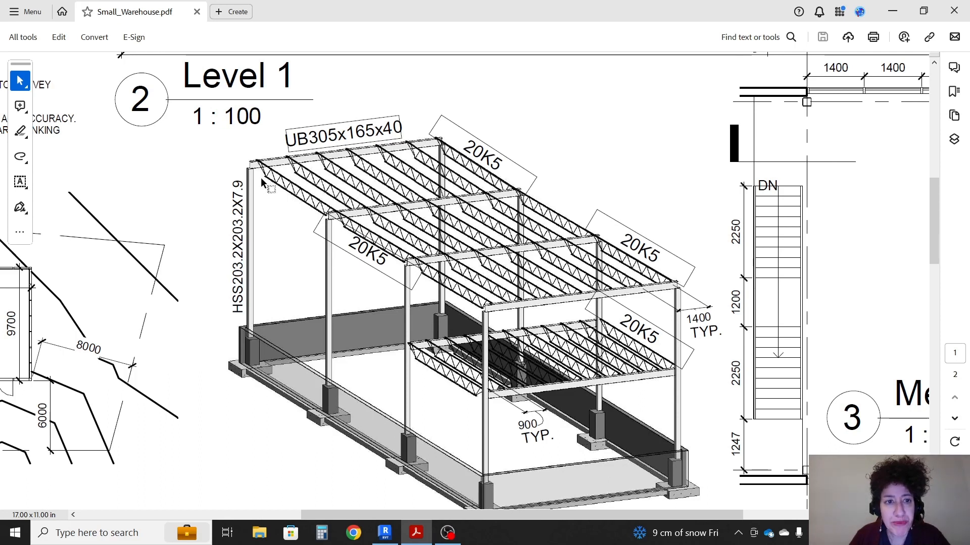
mouse_move(362, 204)
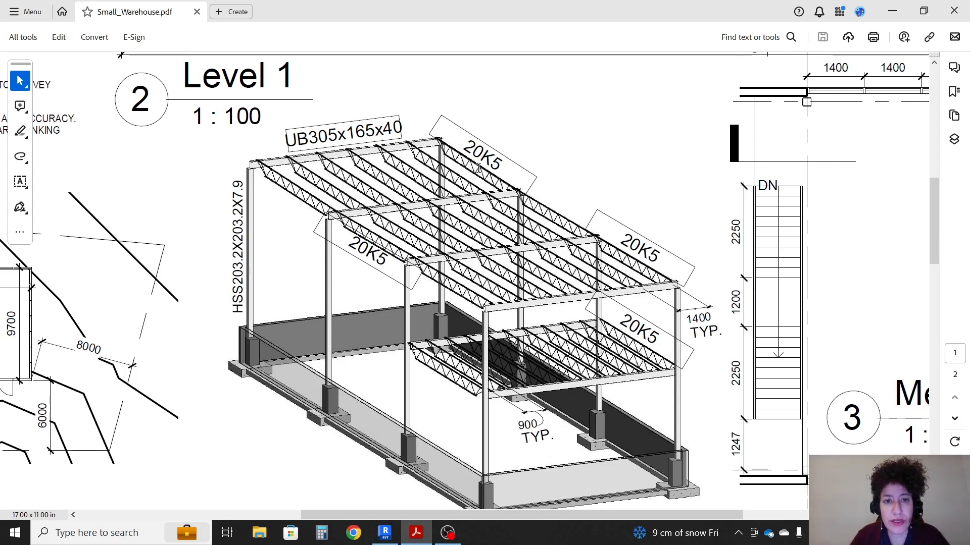
mouse_move(522, 251)
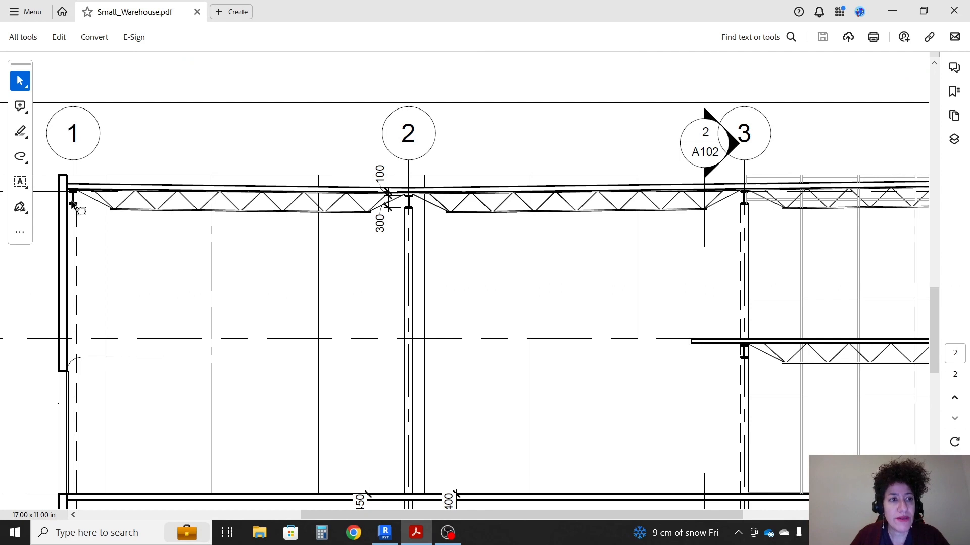
mouse_move(183, 242)
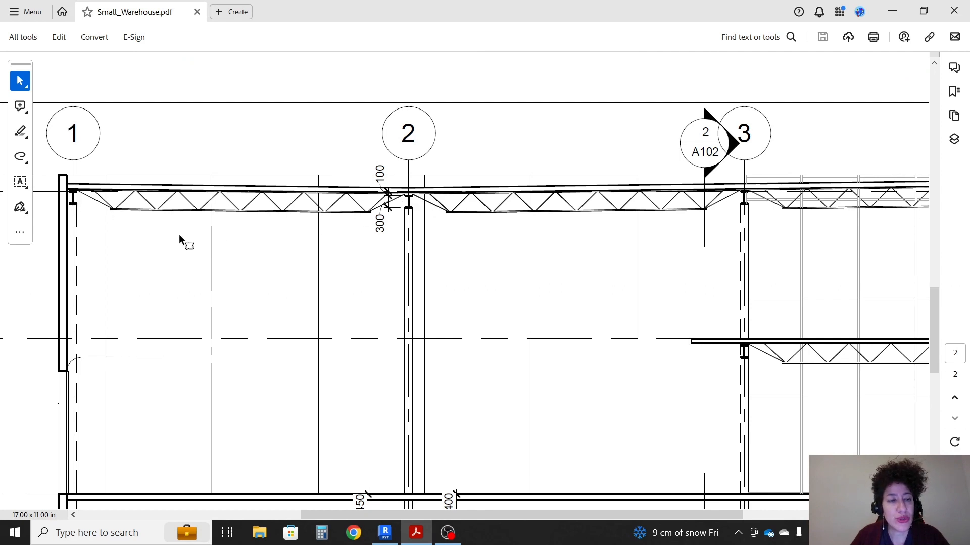
mouse_move(489, 225)
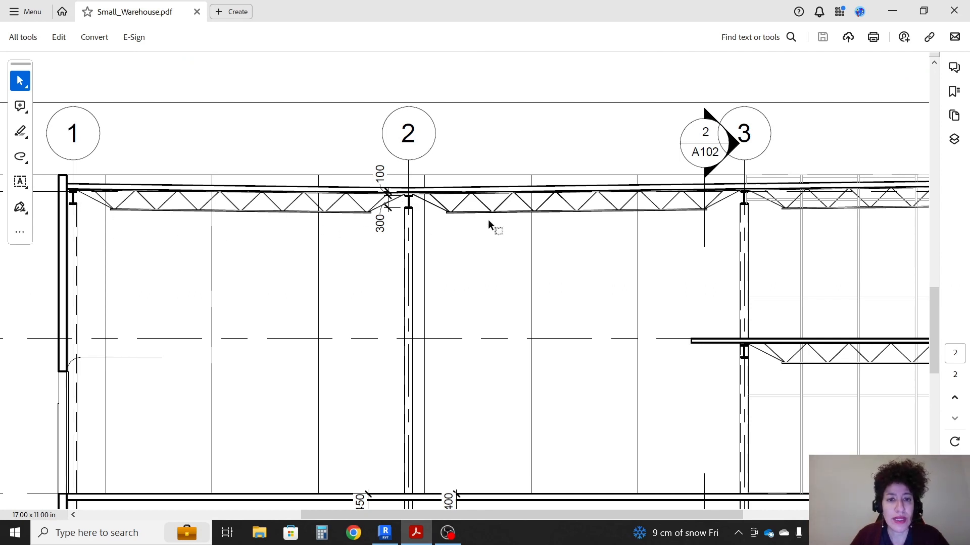
click(384, 532)
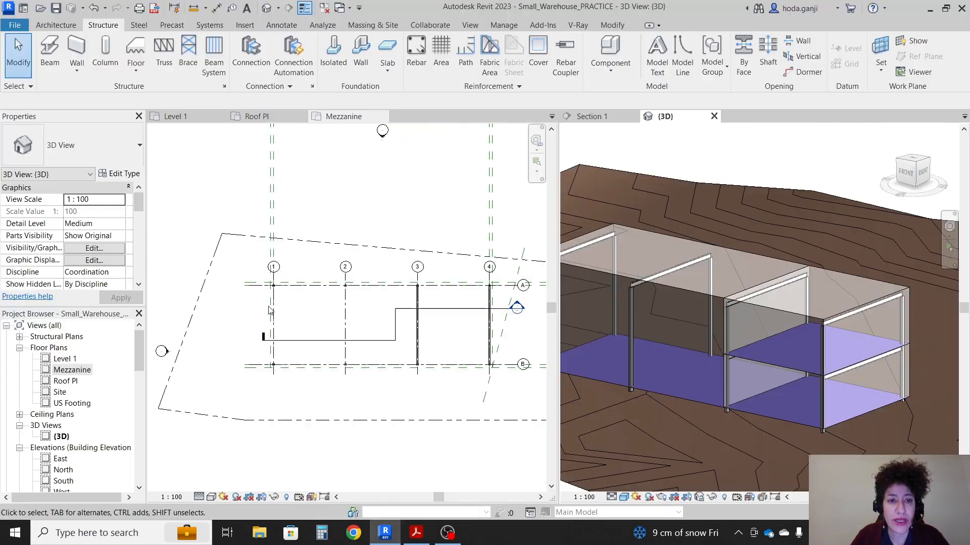
Start a beam system sketch on Roof Pl using 20K5 bar joists as the beam type
click(256, 116)
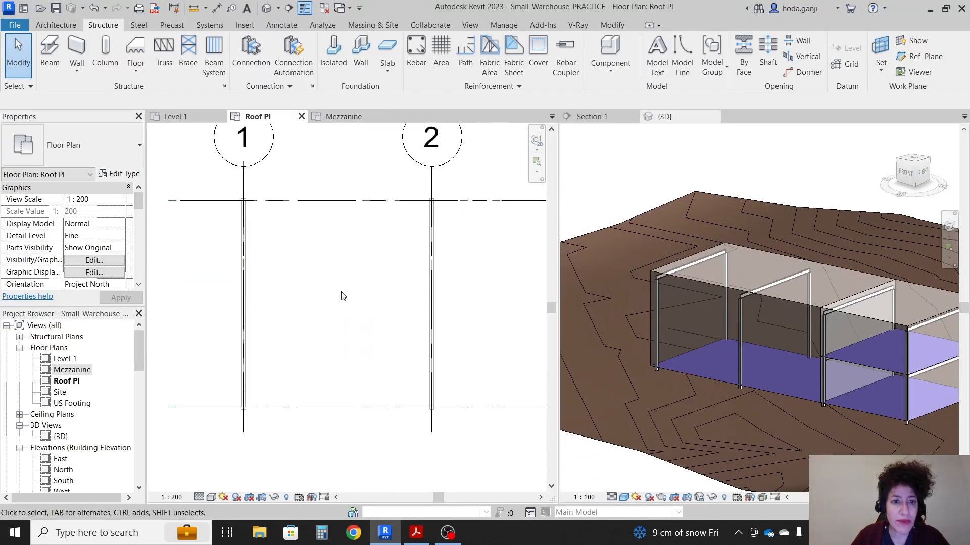
mouse_move(164, 52)
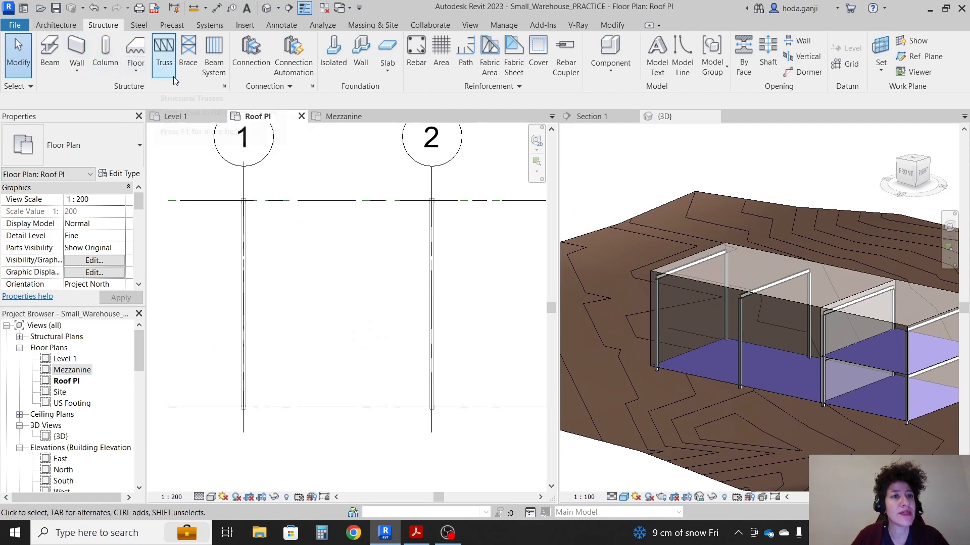
click(214, 55)
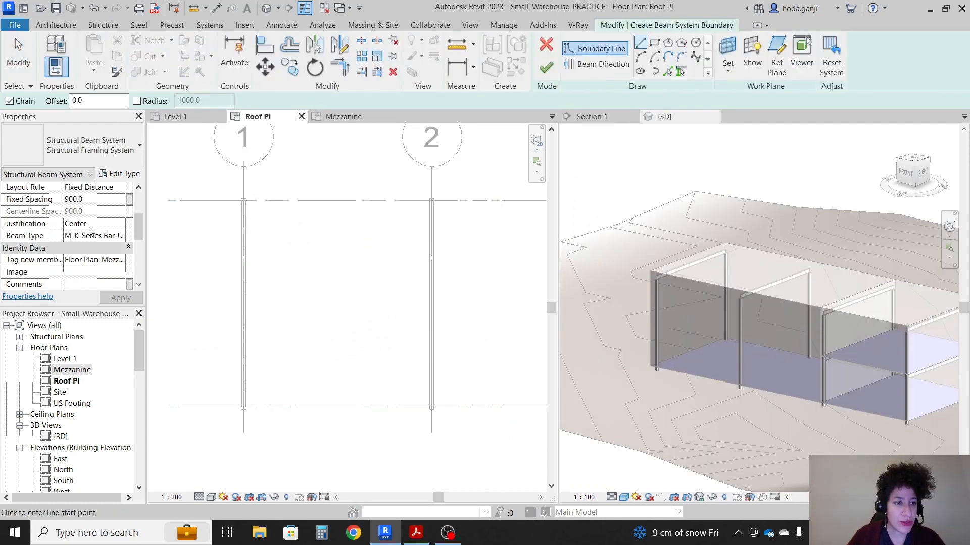
scroll(down, 3)
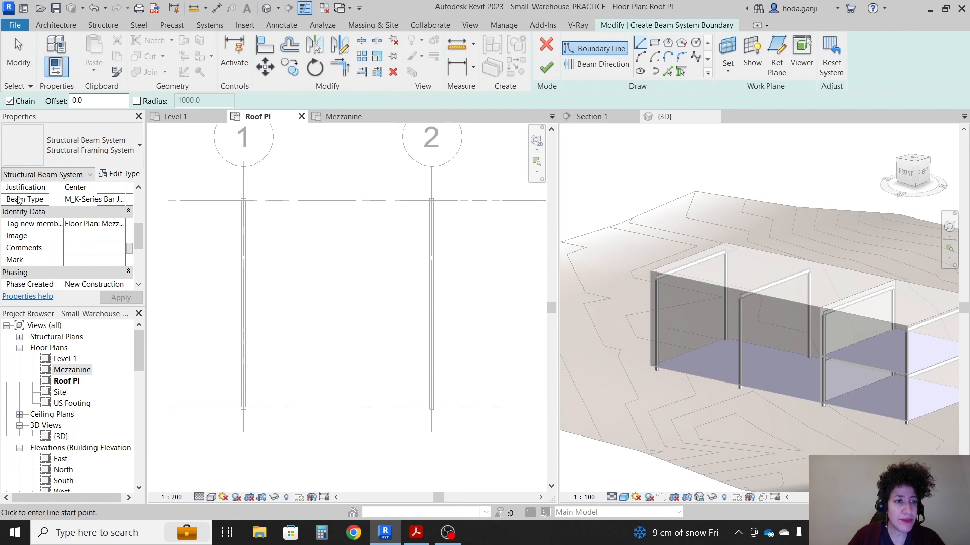
click(123, 199)
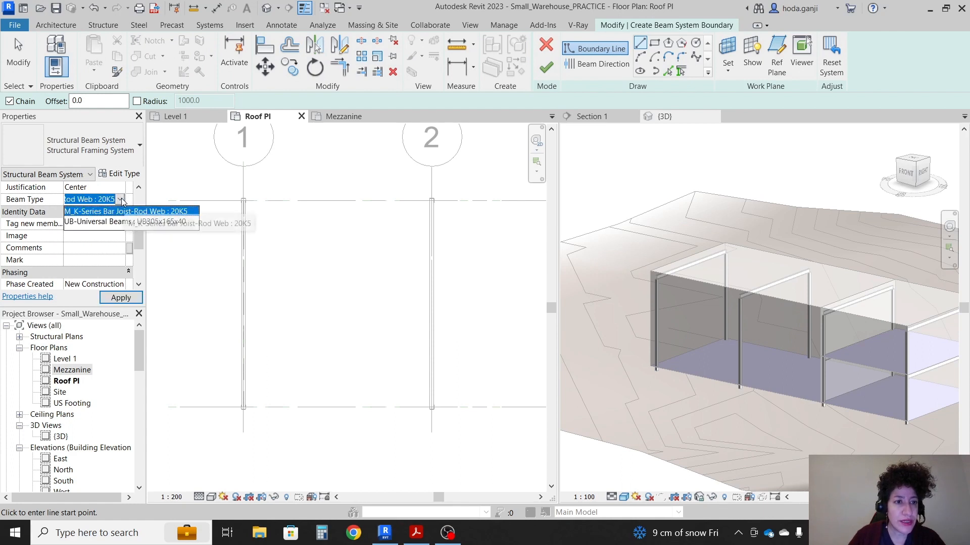
click(121, 199)
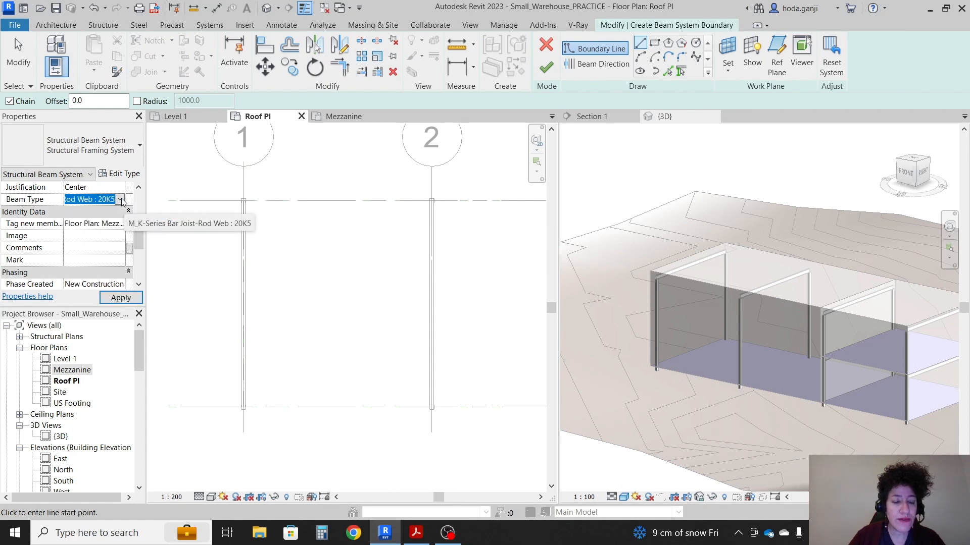
After checking the PDF layout, set Fixed Spacing 1400, apply, and begin the boundary line
click(415, 532)
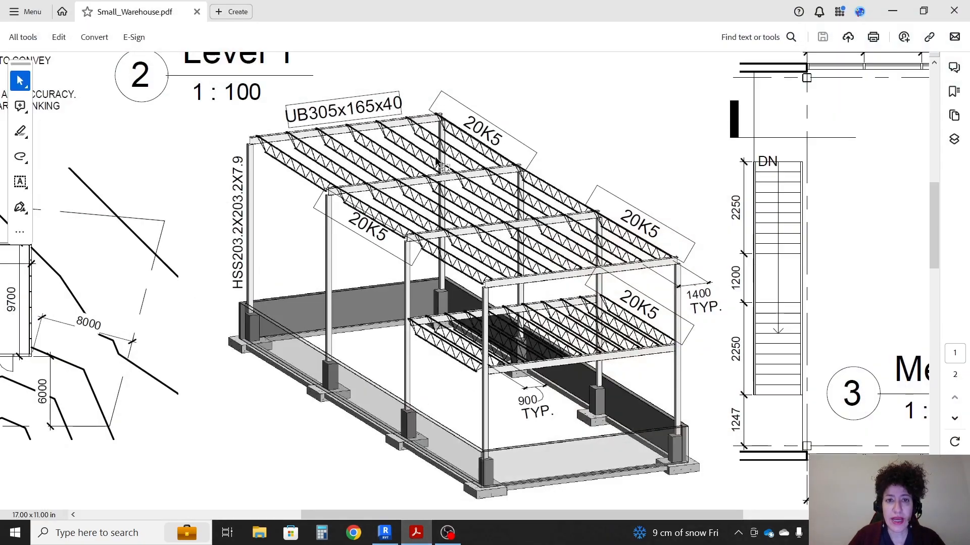
click(385, 532)
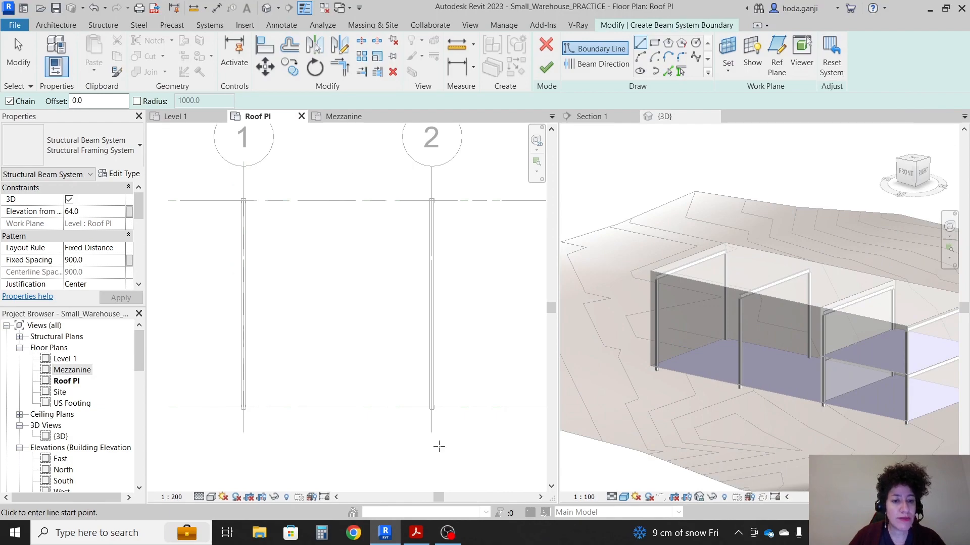
click(415, 532)
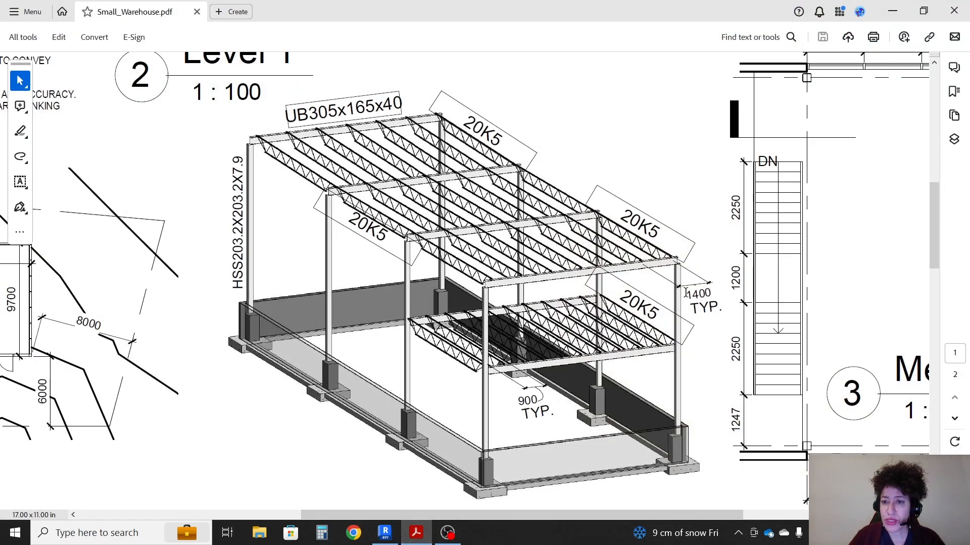
click(385, 533)
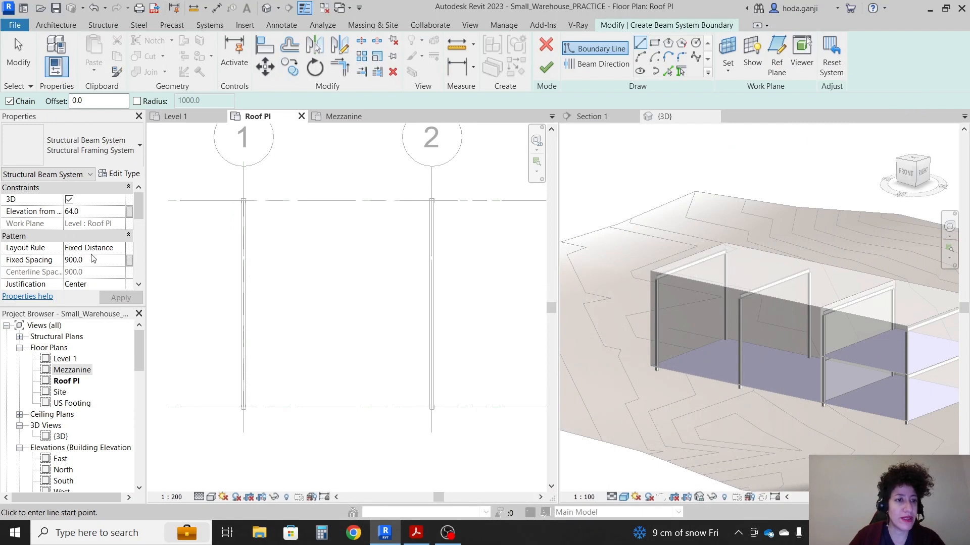
triple_click(73, 259)
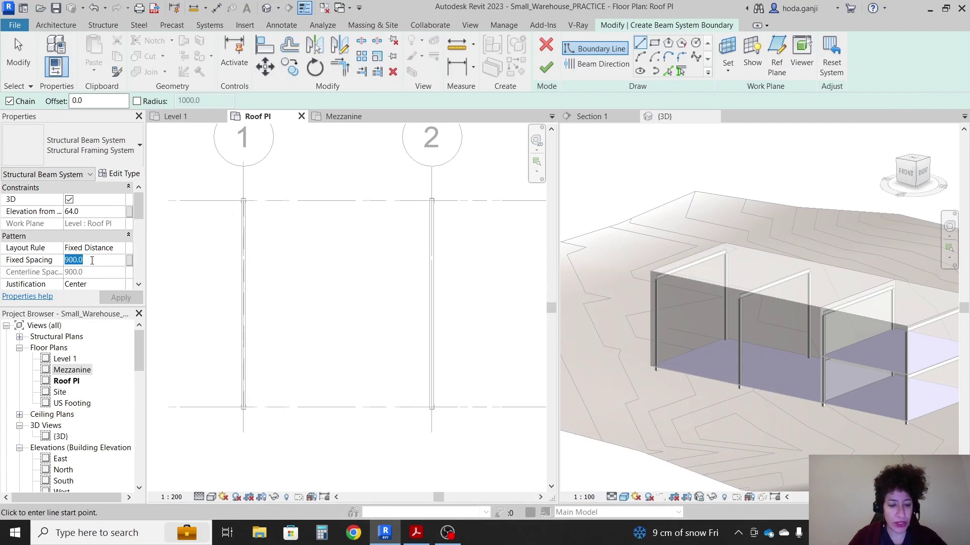
click(122, 297)
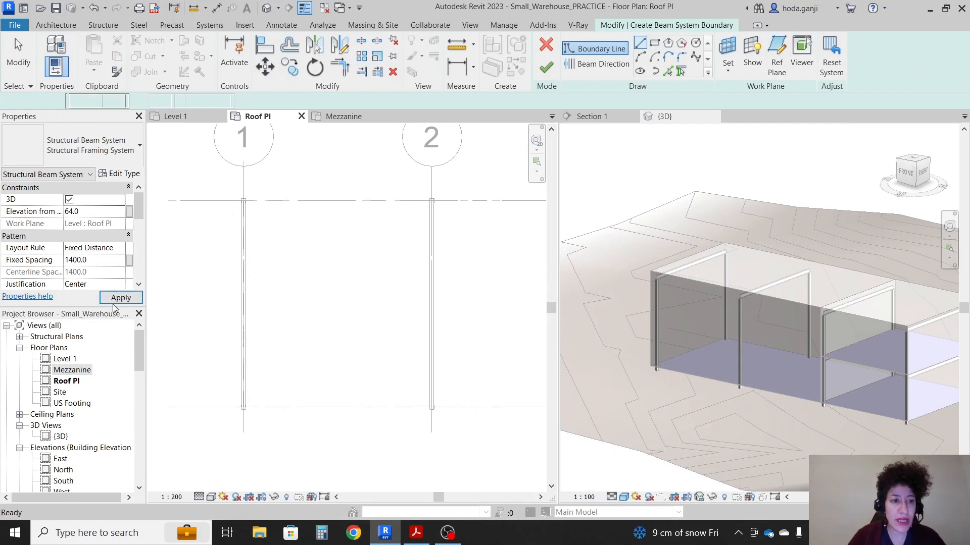
click(681, 69)
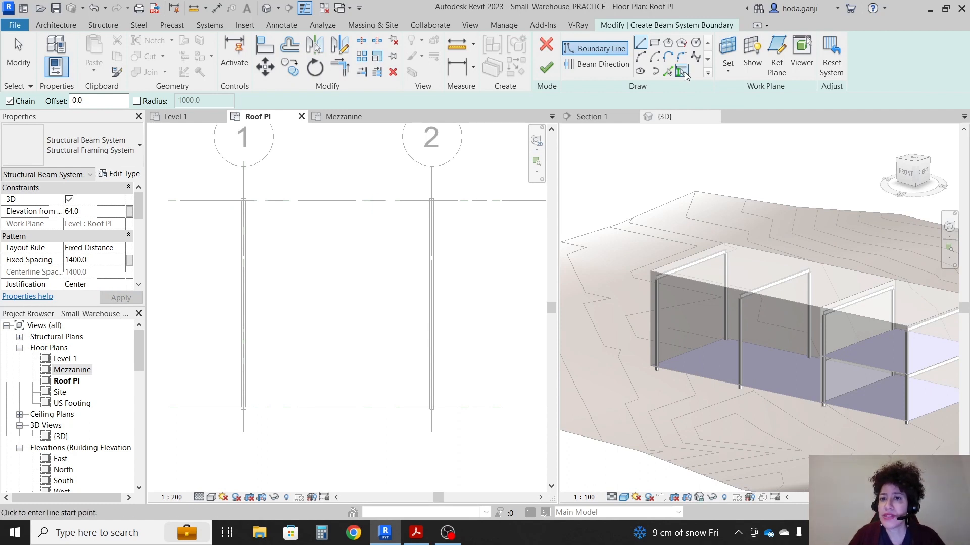
mouse_move(682, 70)
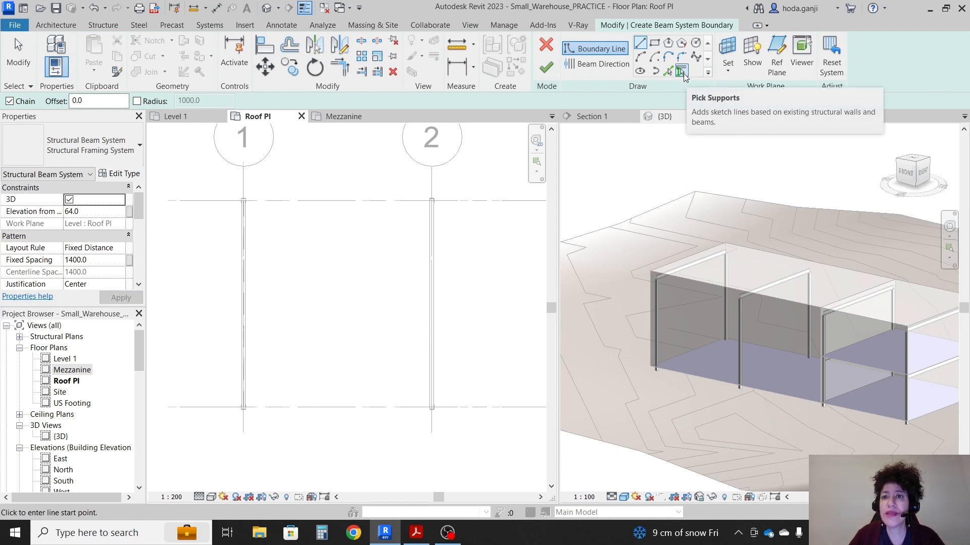
Bound the beam system by the grid 1 and 2 beams and picked edge lines, then finish the sketch
click(681, 71)
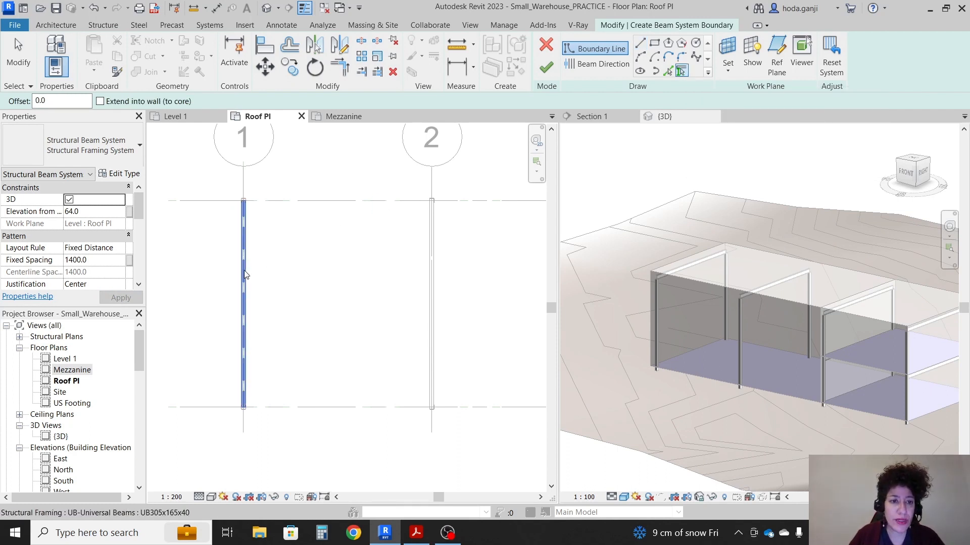
click(431, 303)
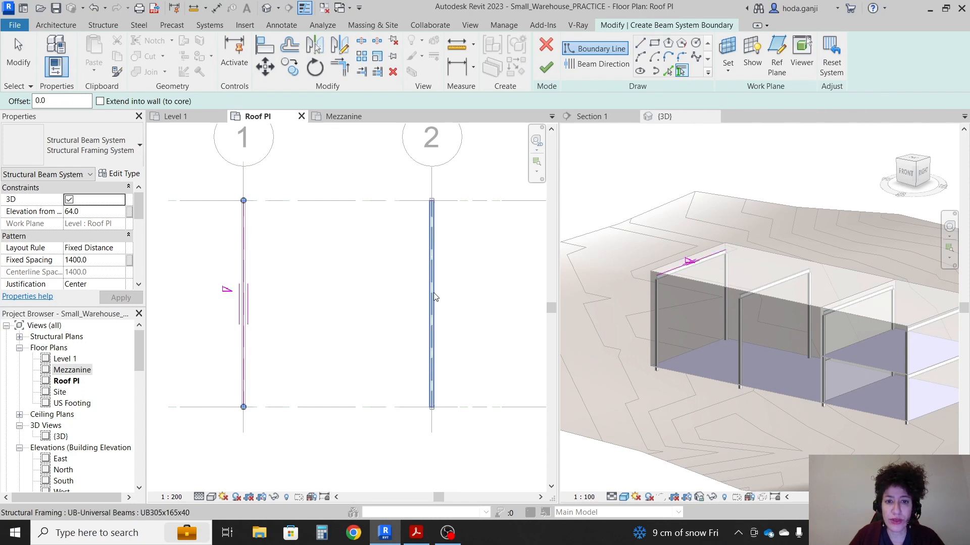
click(432, 303)
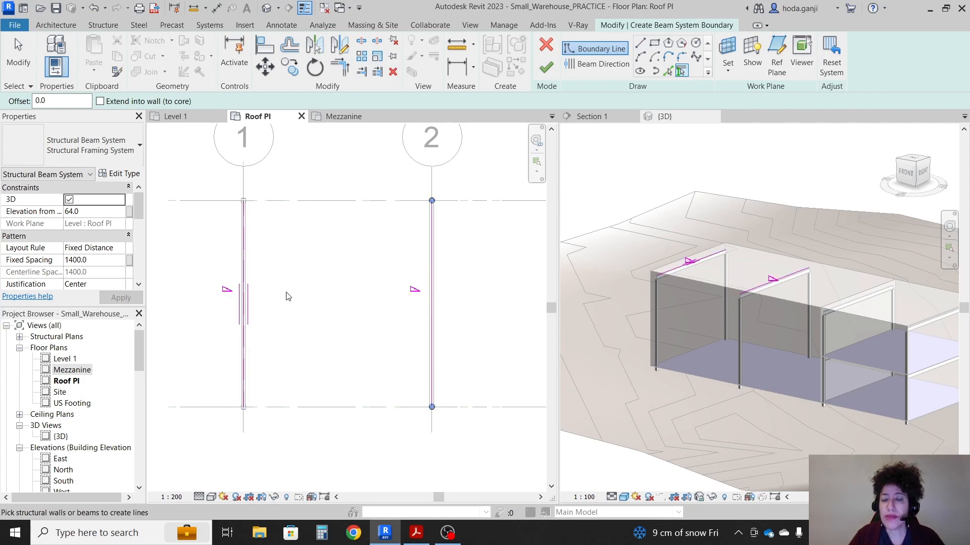
mouse_move(390, 320)
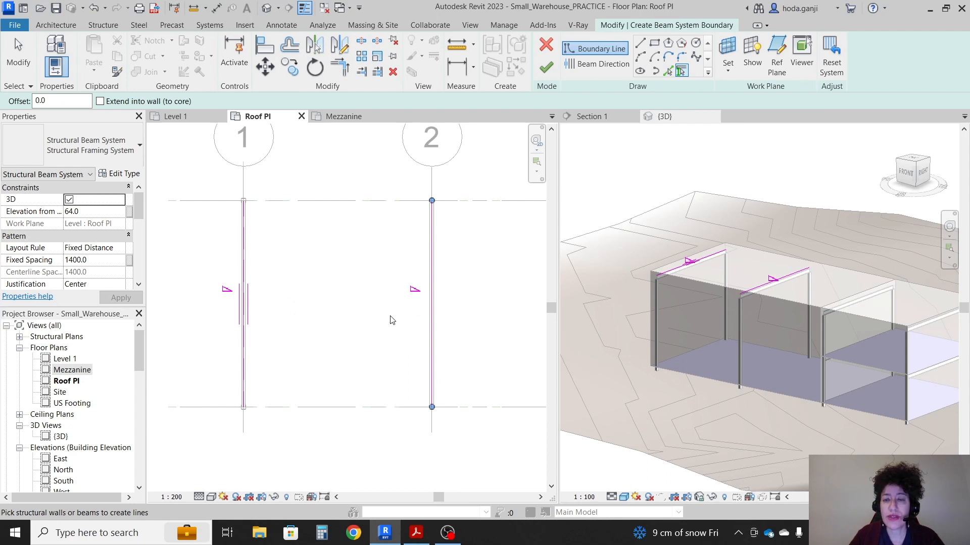
mouse_move(395, 322)
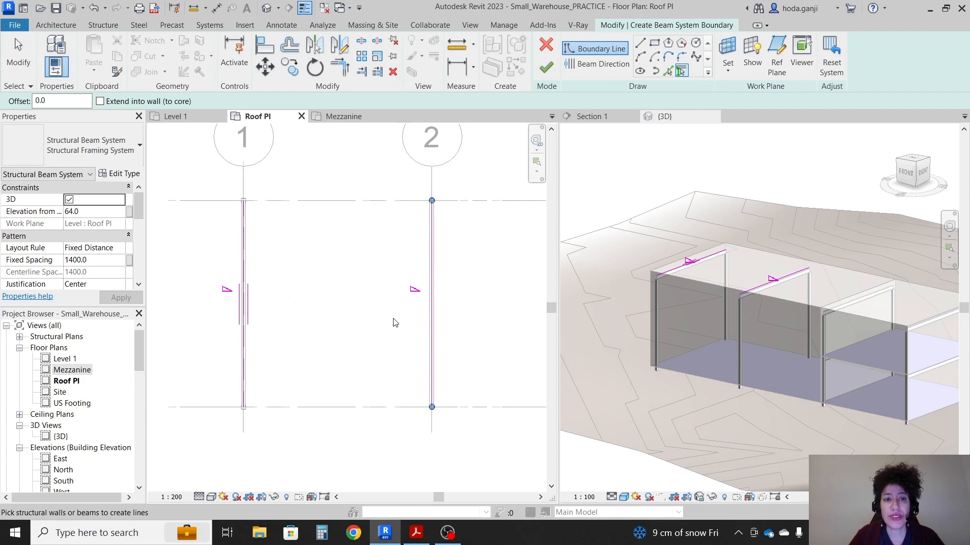
mouse_move(630, 135)
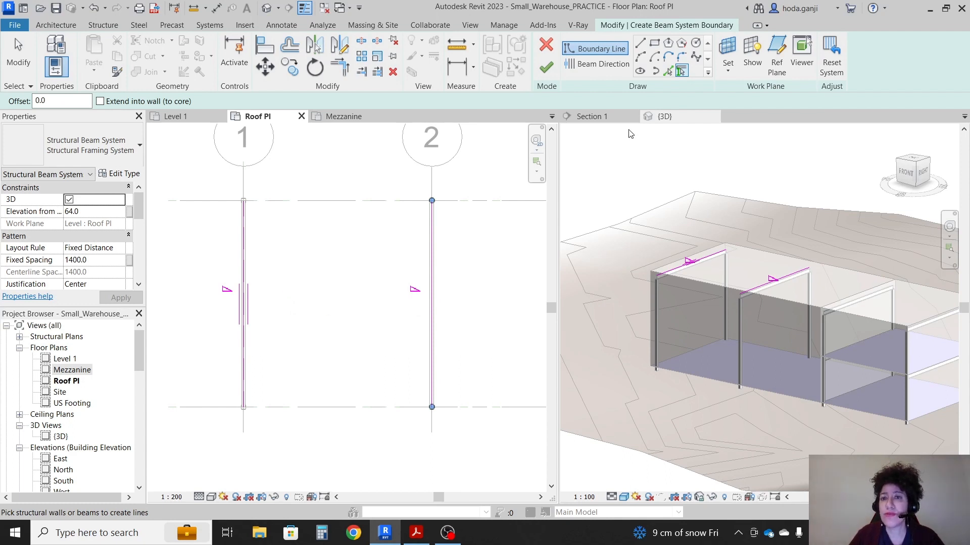
mouse_move(668, 69)
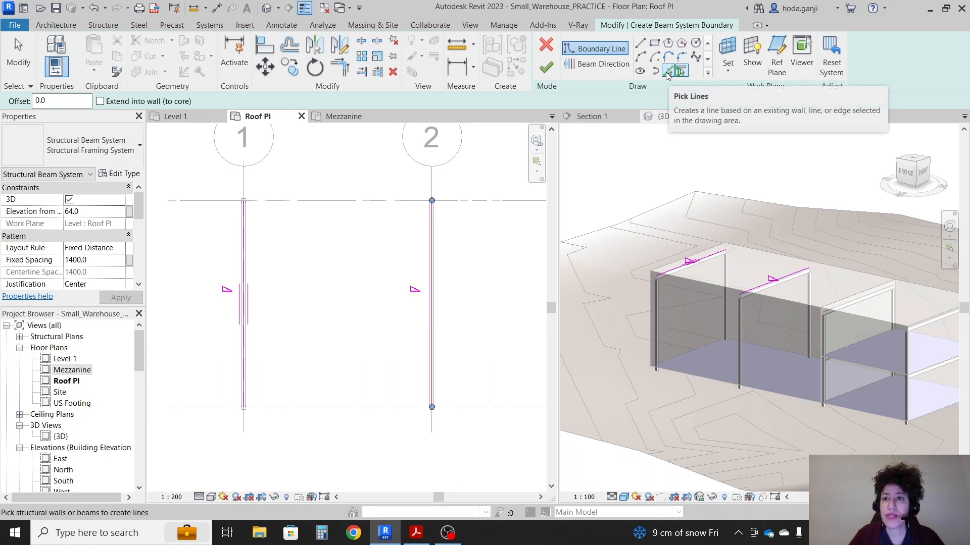
click(668, 69)
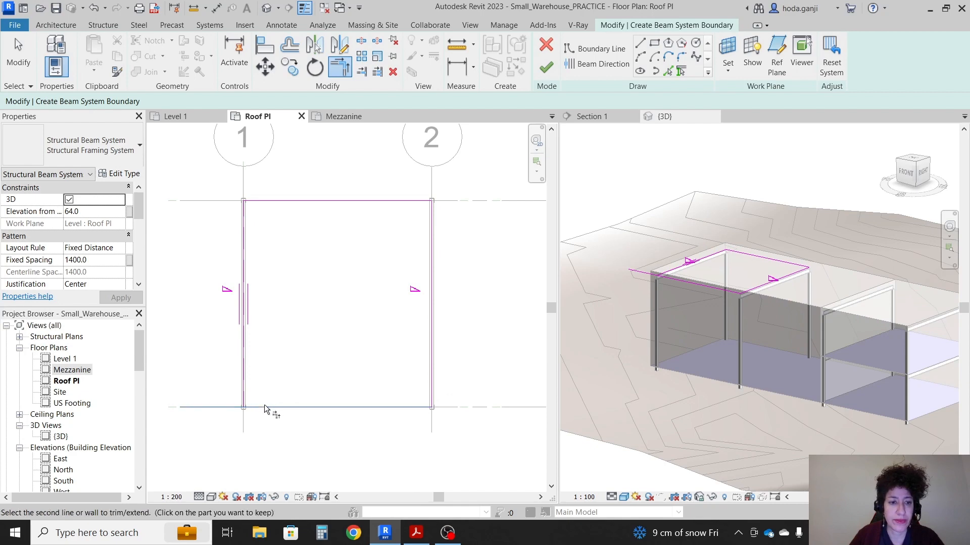
mouse_move(546, 67)
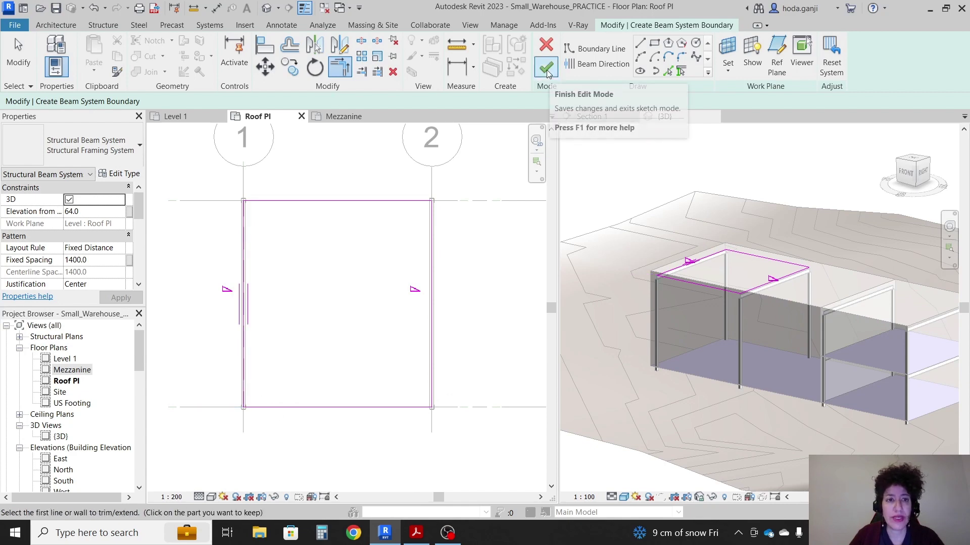
click(546, 67)
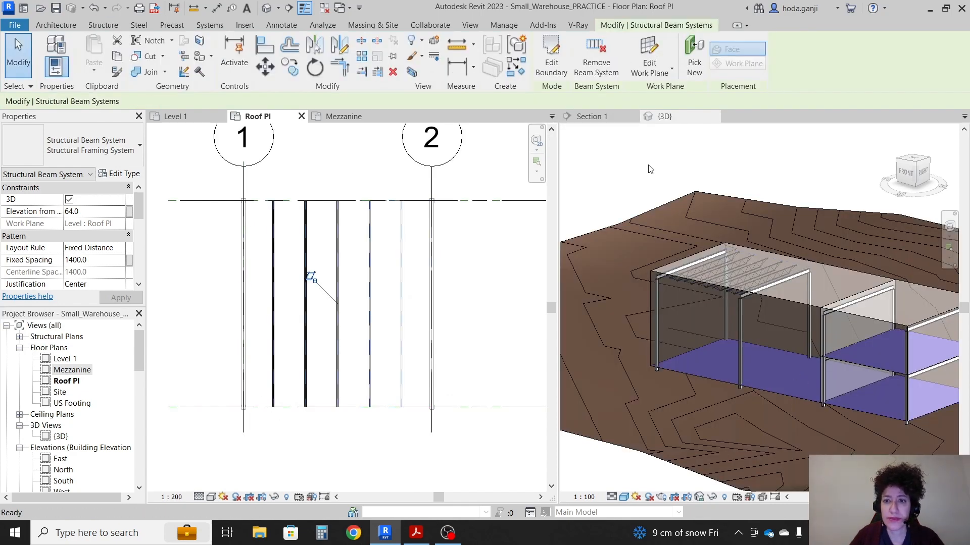
With Section 1 visible, edit the boundary and set the top edge as the joist direction
click(590, 116)
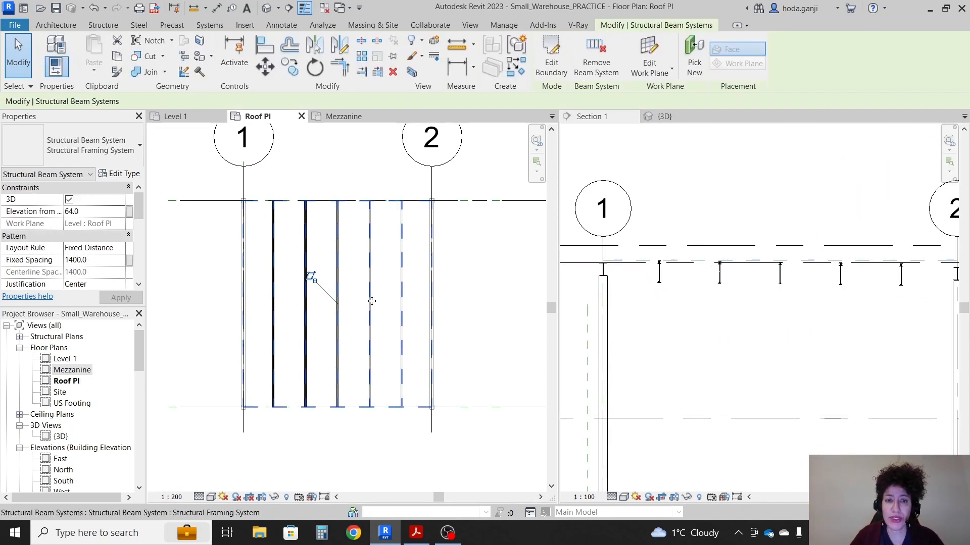
click(551, 55)
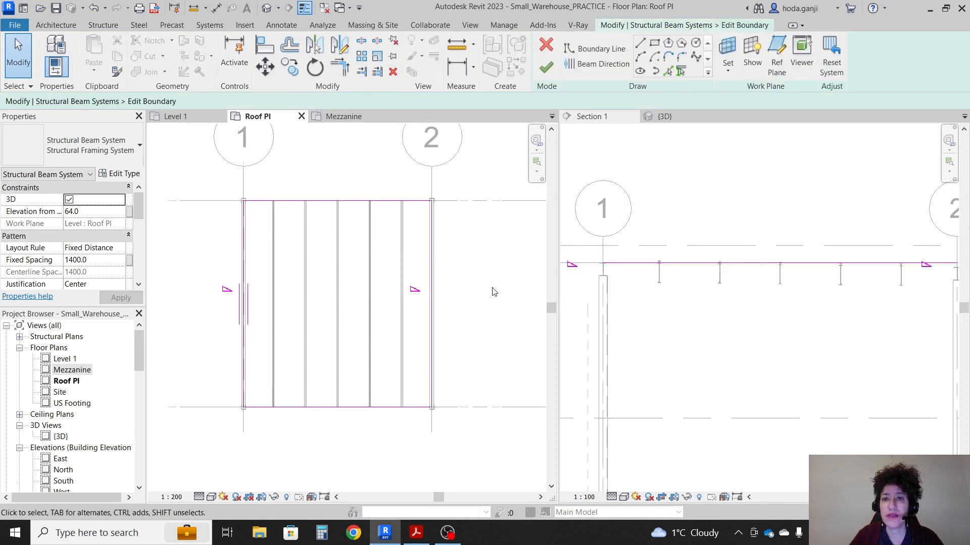
click(603, 63)
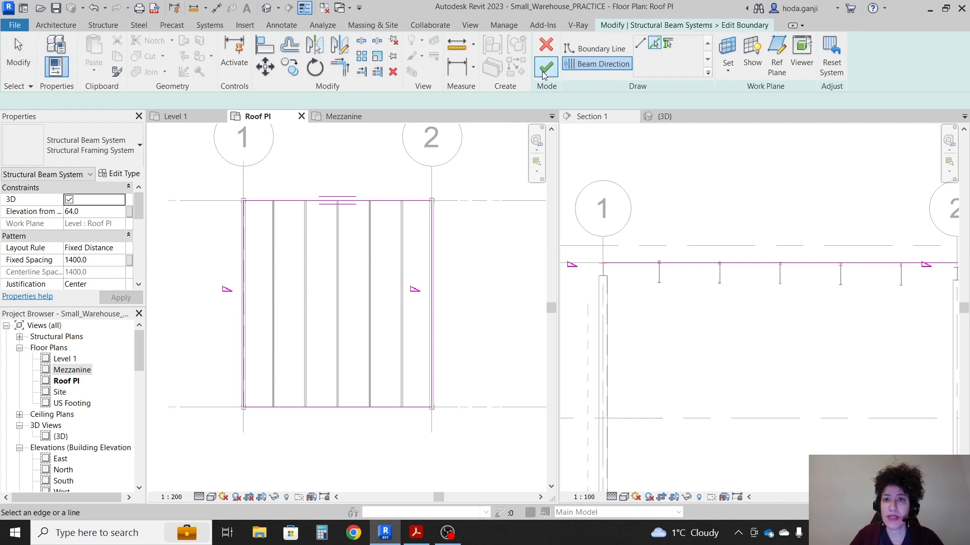
click(545, 67)
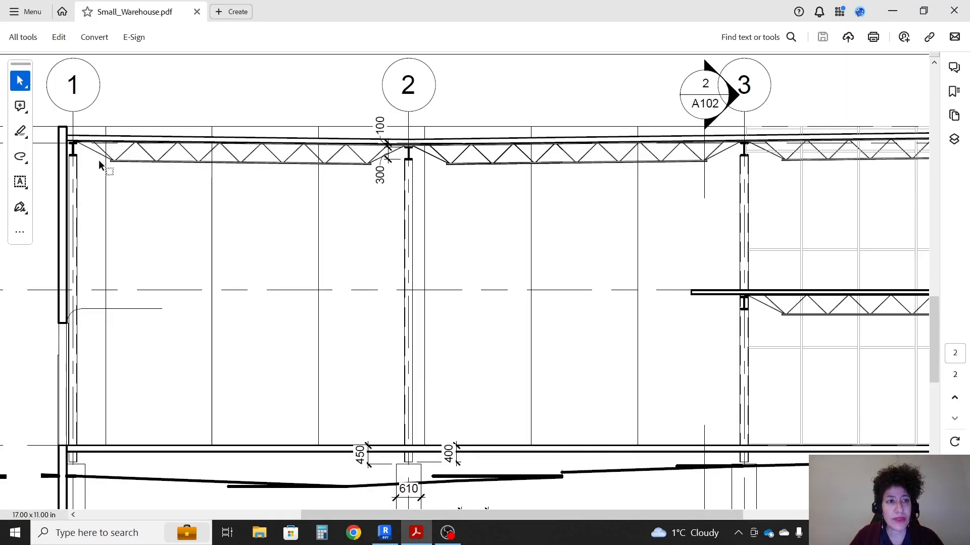
mouse_move(282, 169)
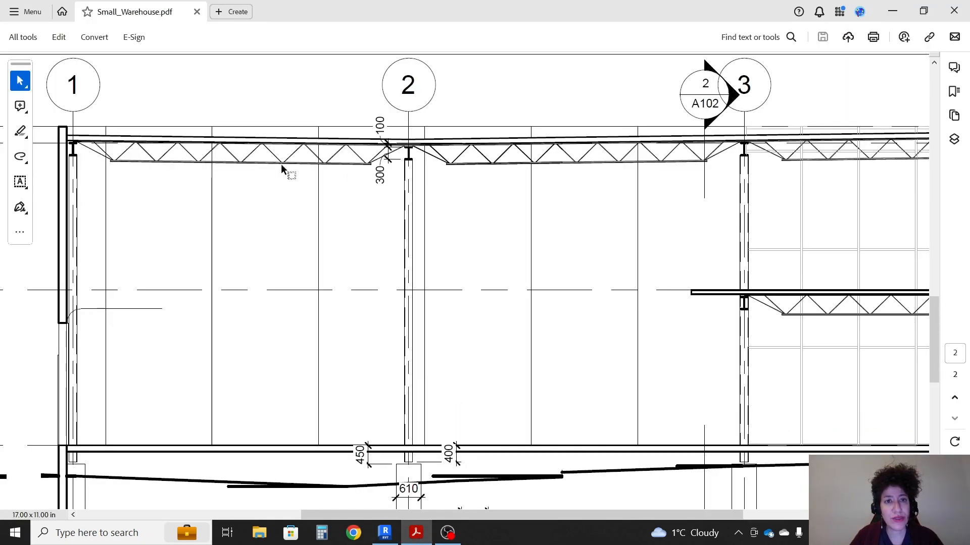
Check the joist section in Small_Warehouse.pdf, then return to the Roof Pl plan
click(384, 533)
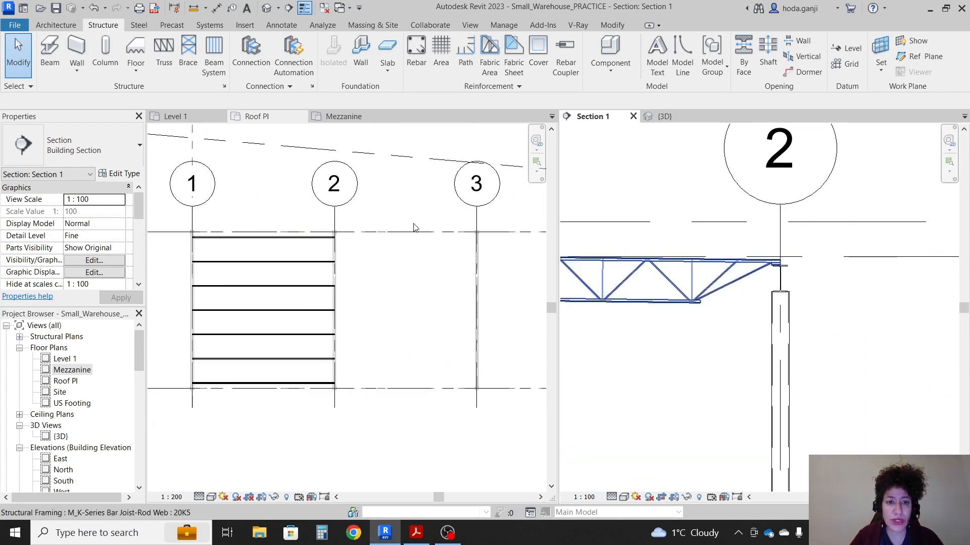
click(255, 116)
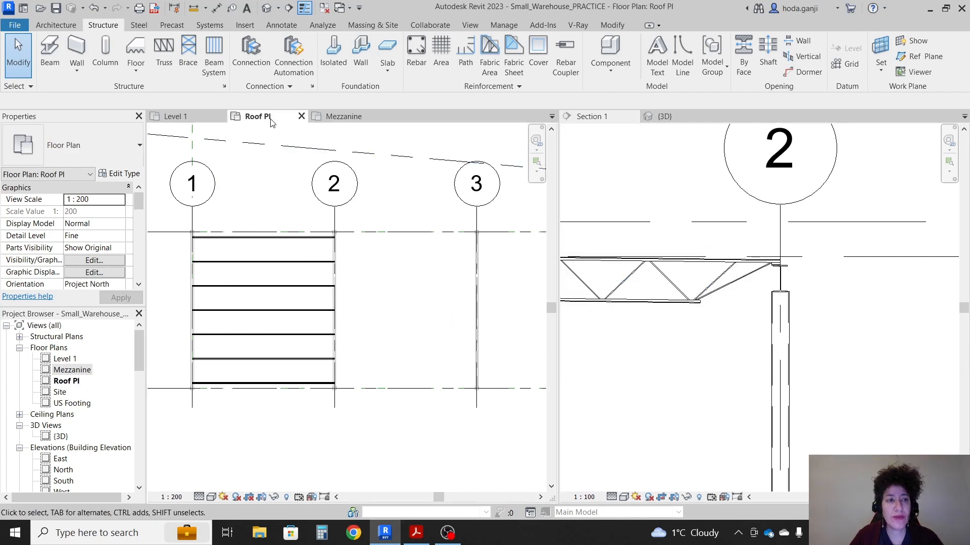
Sketch and trim a closed beam system boundary in the grid 2–3 bay with joists along the top edge
click(213, 56)
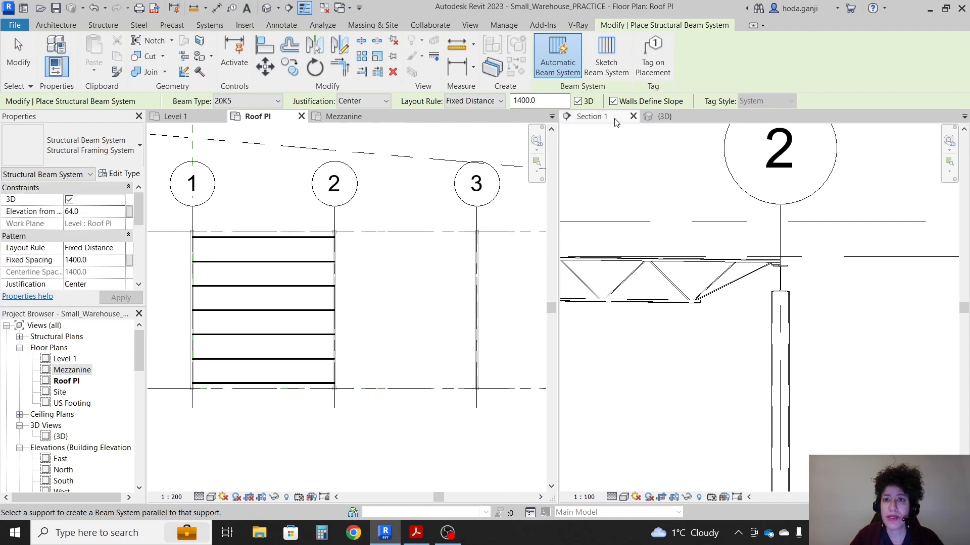
mouse_move(605, 52)
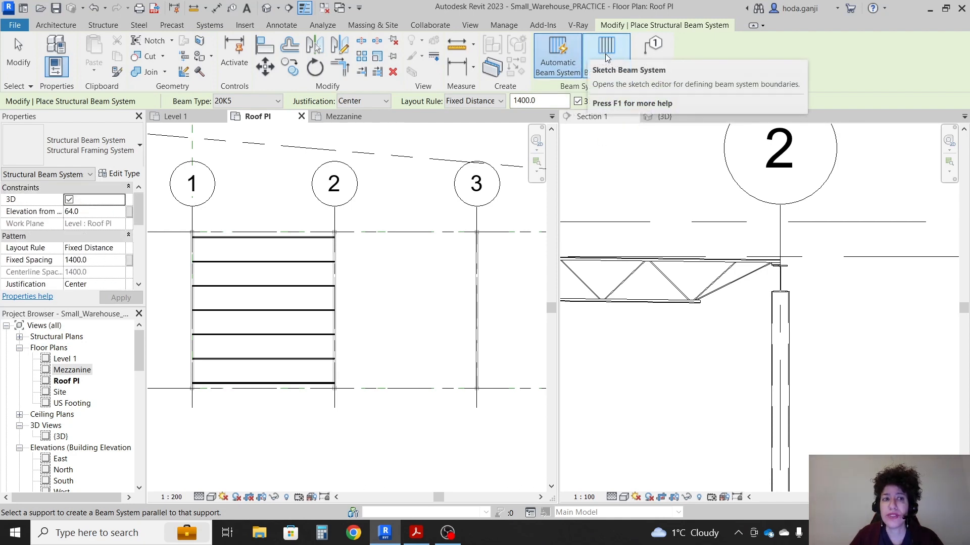
click(605, 56)
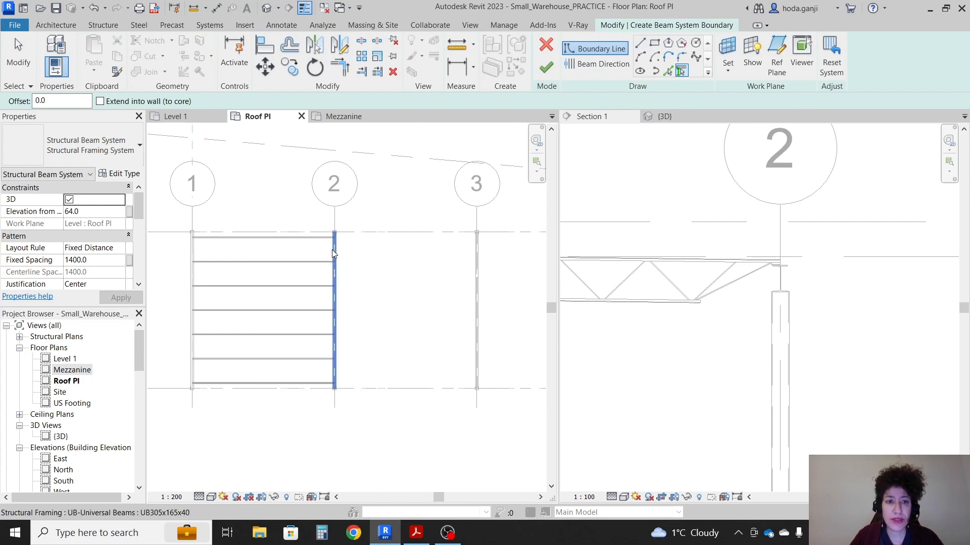
mouse_move(334, 254)
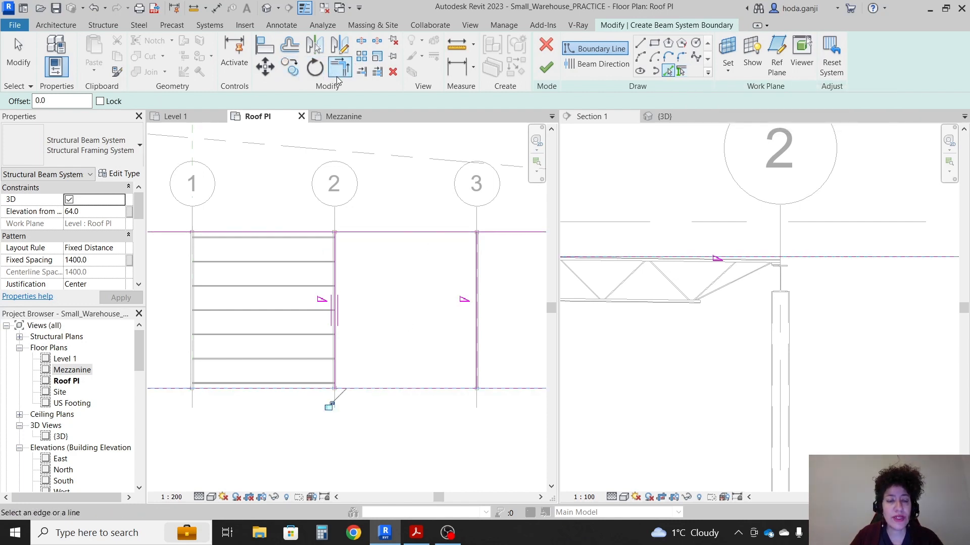
click(339, 67)
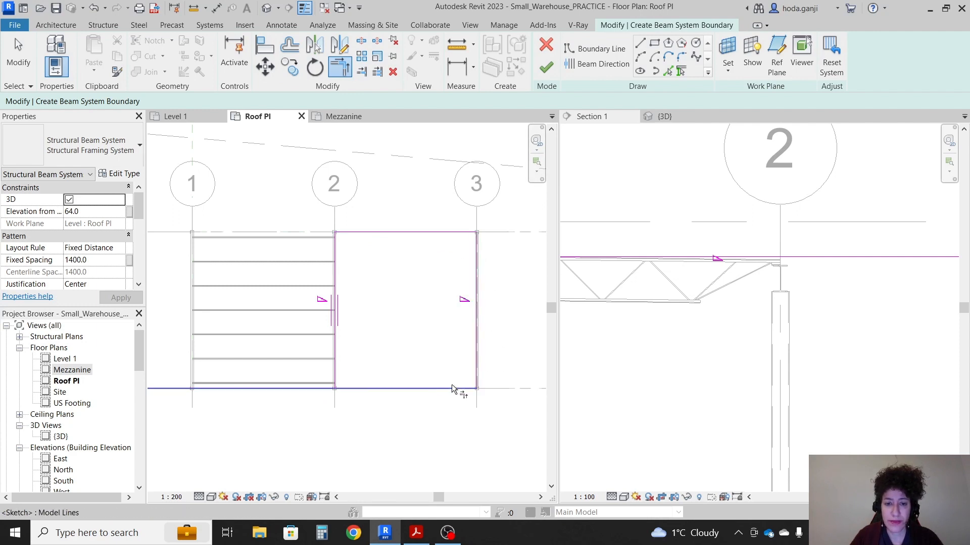
click(604, 65)
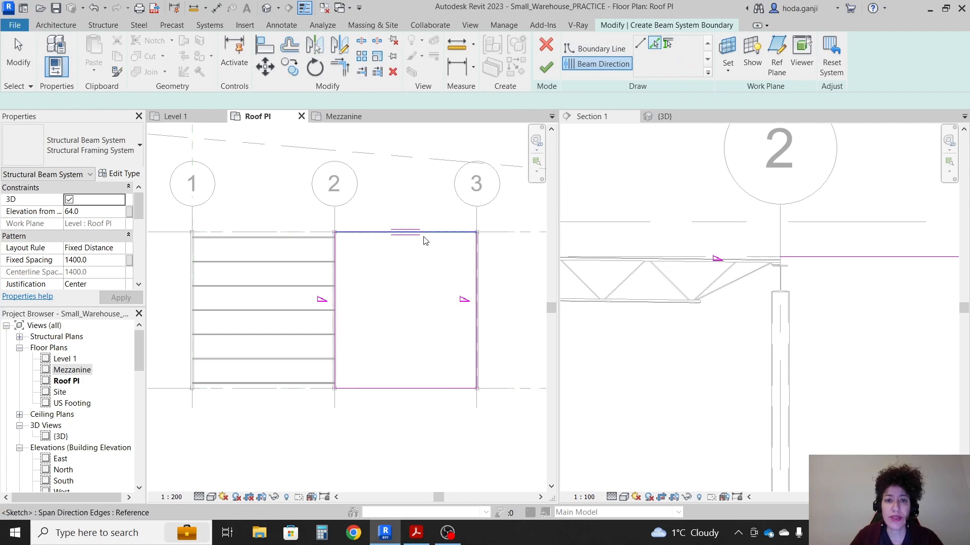
click(545, 67)
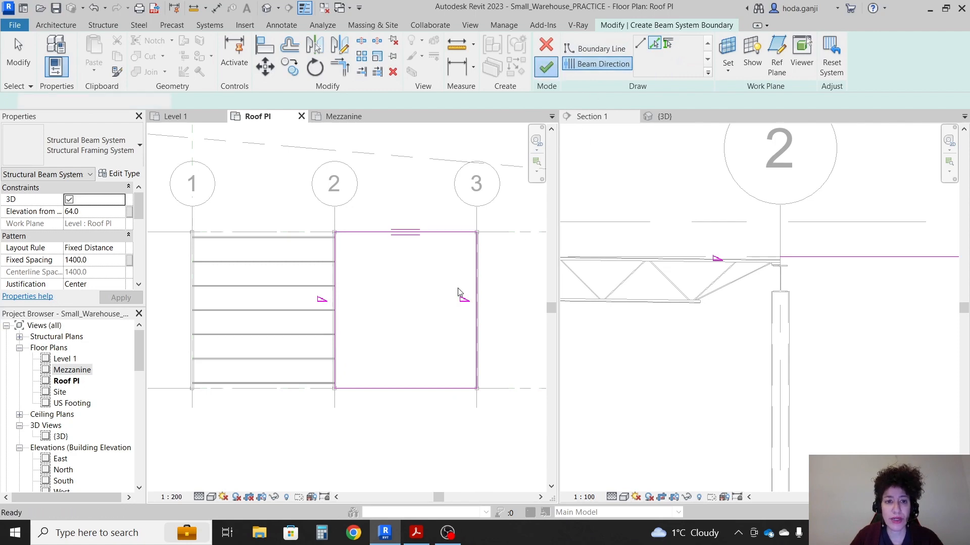
click(544, 64)
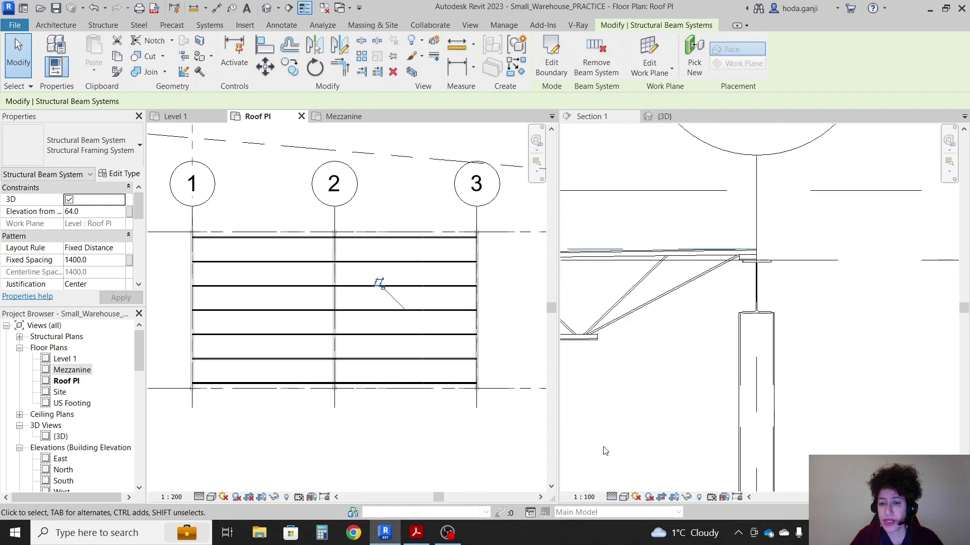
Show Section 1 at Fine detail level so the joists display as trusses
click(612, 497)
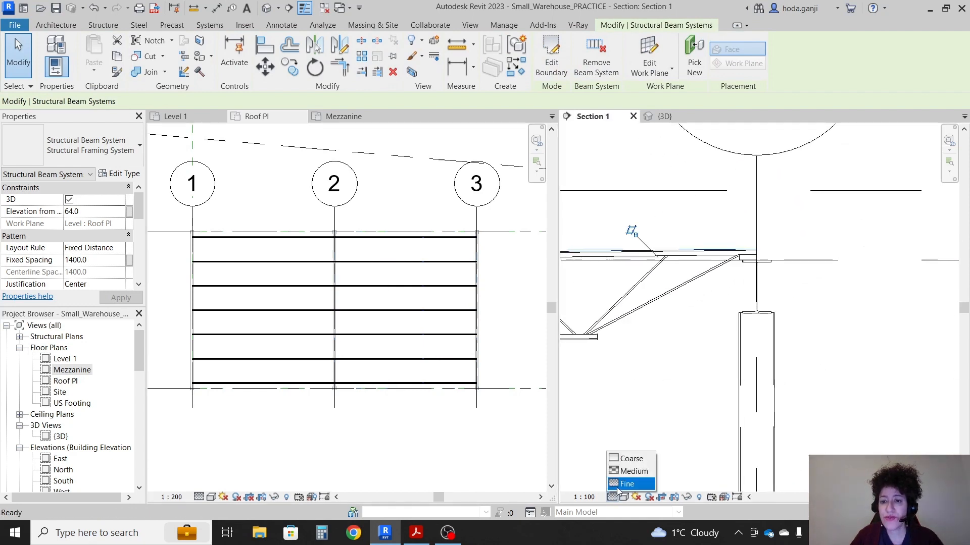
click(626, 484)
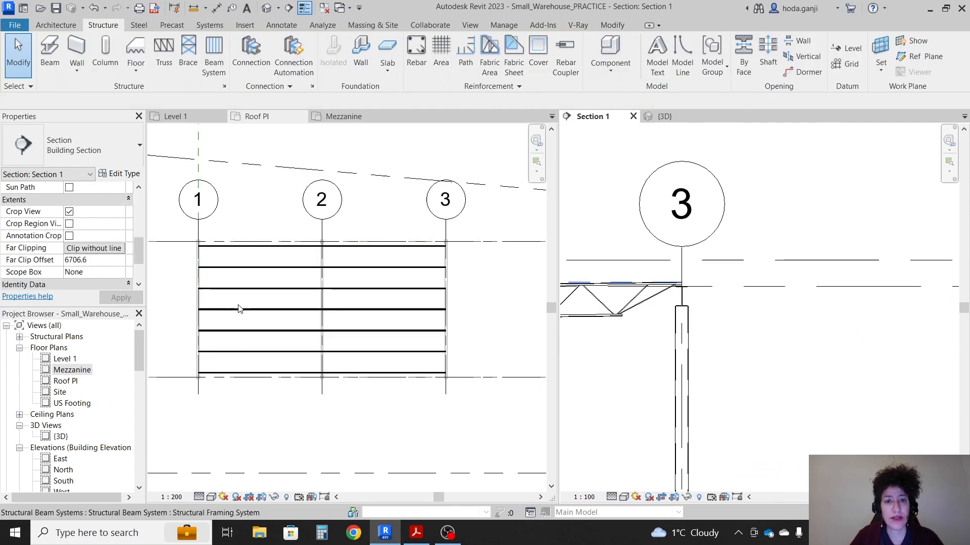
Bound a beam system by the grid 3 and 4 beams and A/B lines, joists along the top edge, and finish it
click(253, 116)
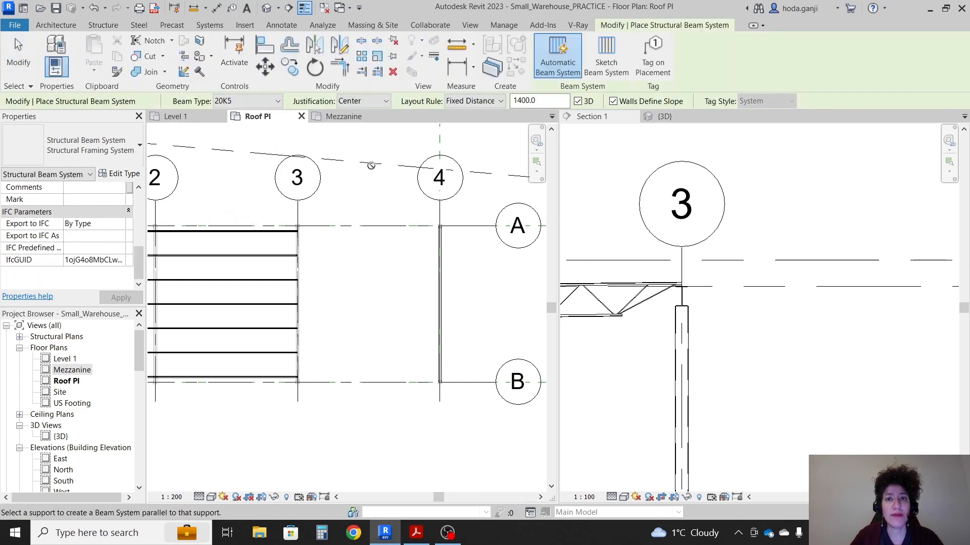
click(606, 56)
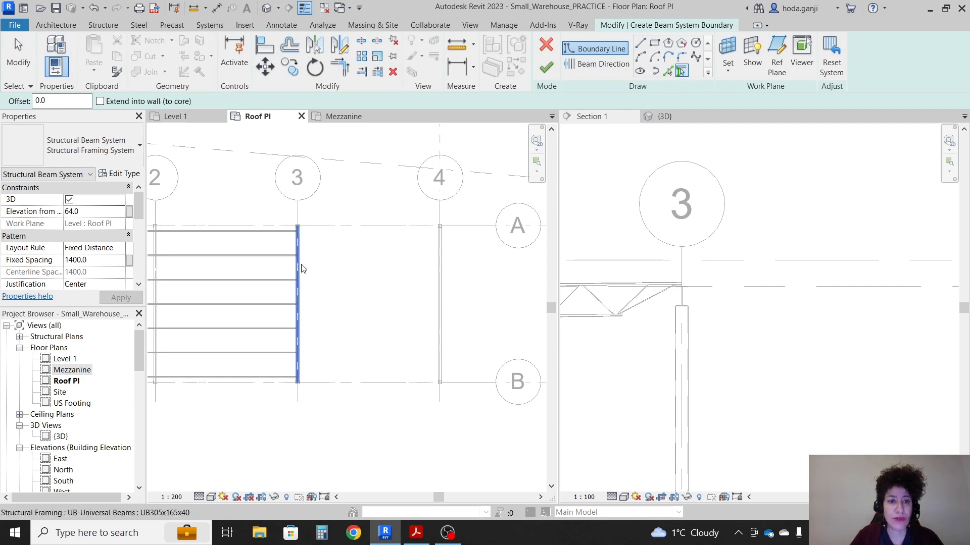
click(669, 71)
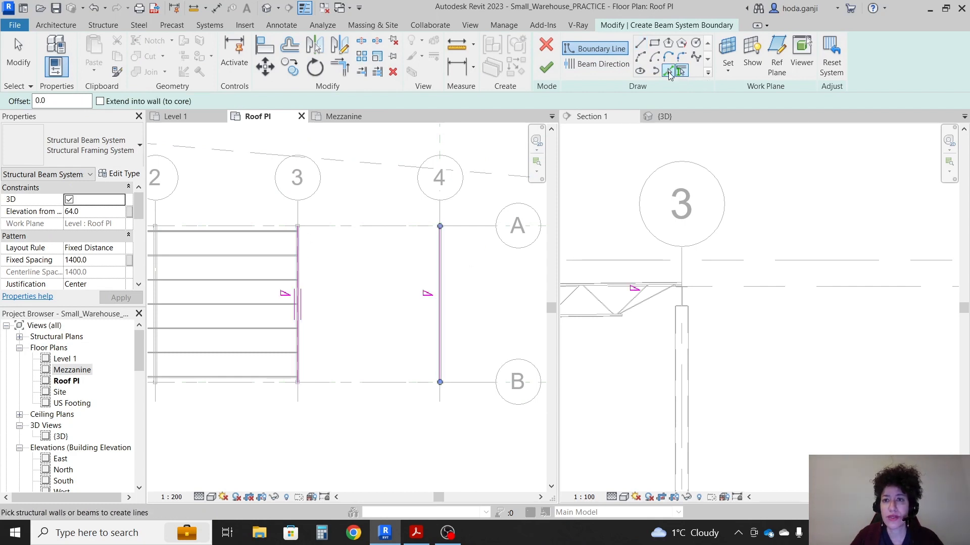
click(668, 71)
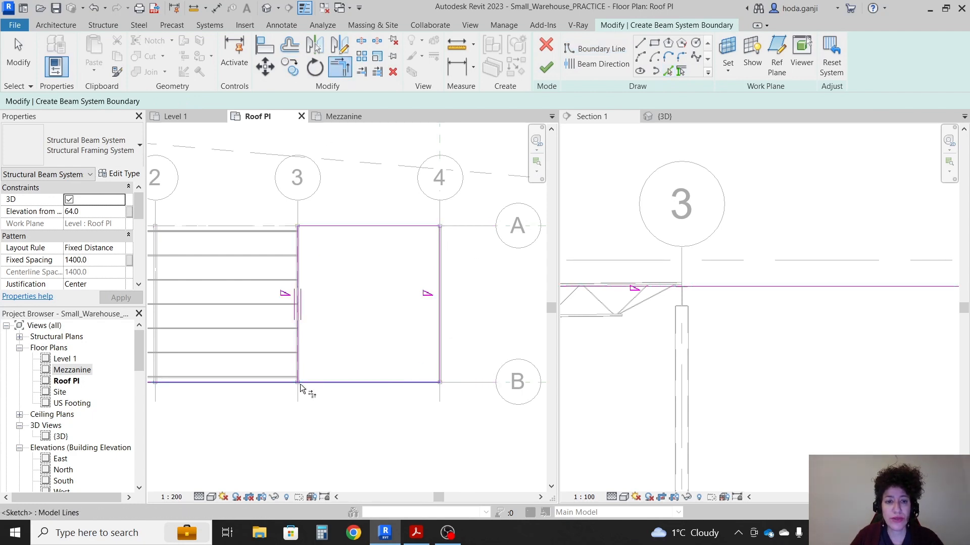
click(601, 49)
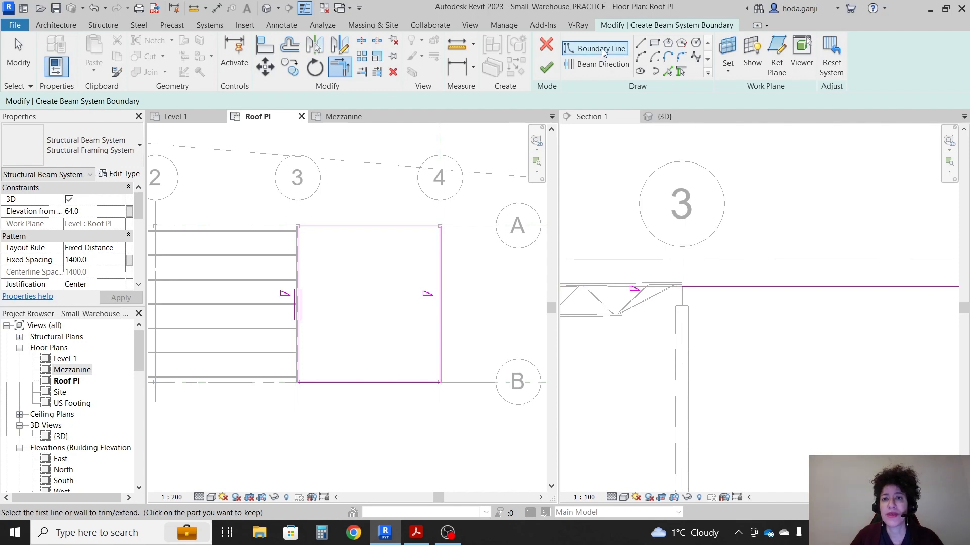
click(604, 64)
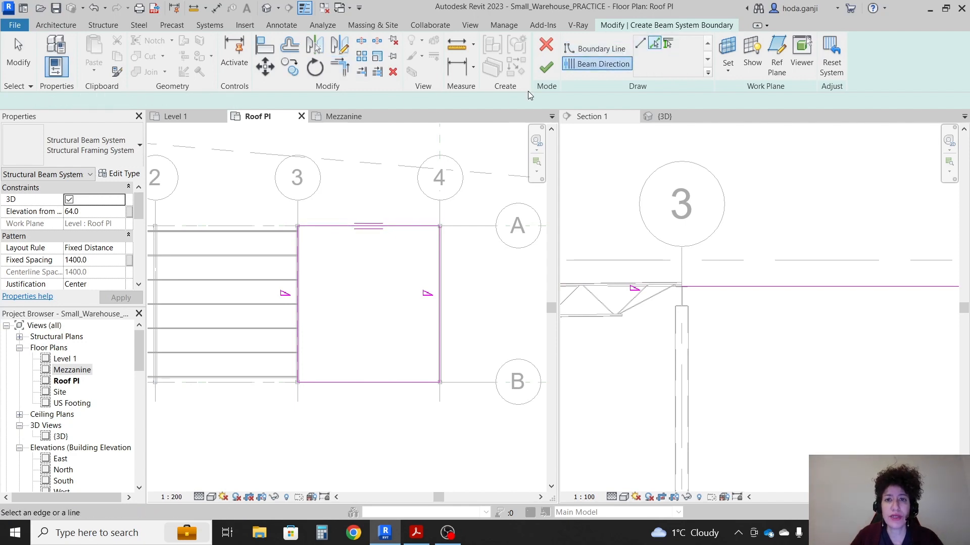
click(544, 66)
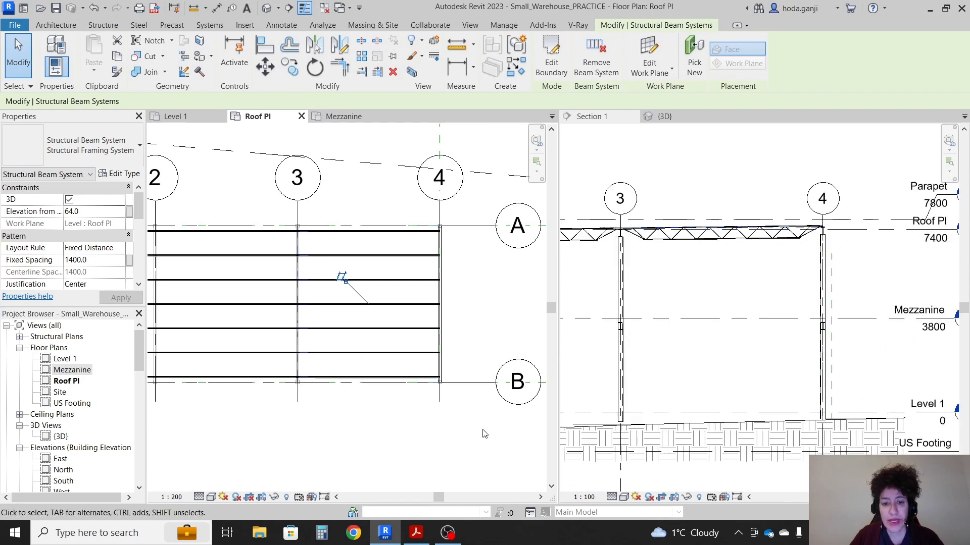
click(415, 532)
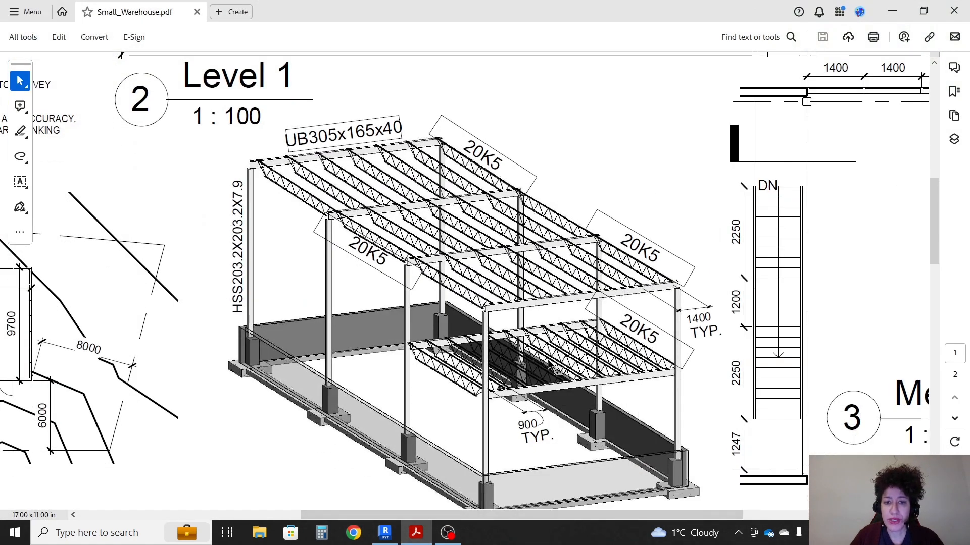
Scroll Small_Warehouse.pdf down to the section and Detail 2 mezzanine connection, then return to Revit
scroll(down, 3)
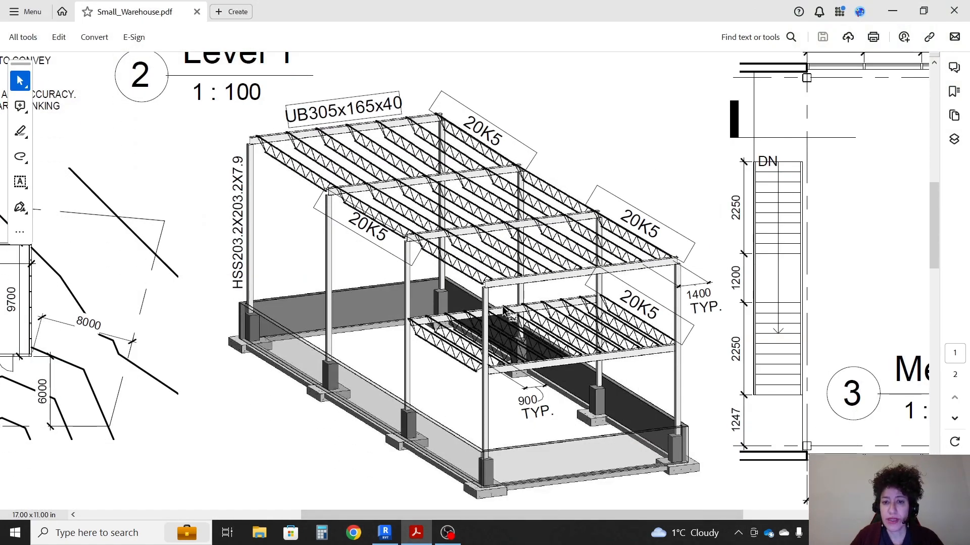
scroll(down, 3)
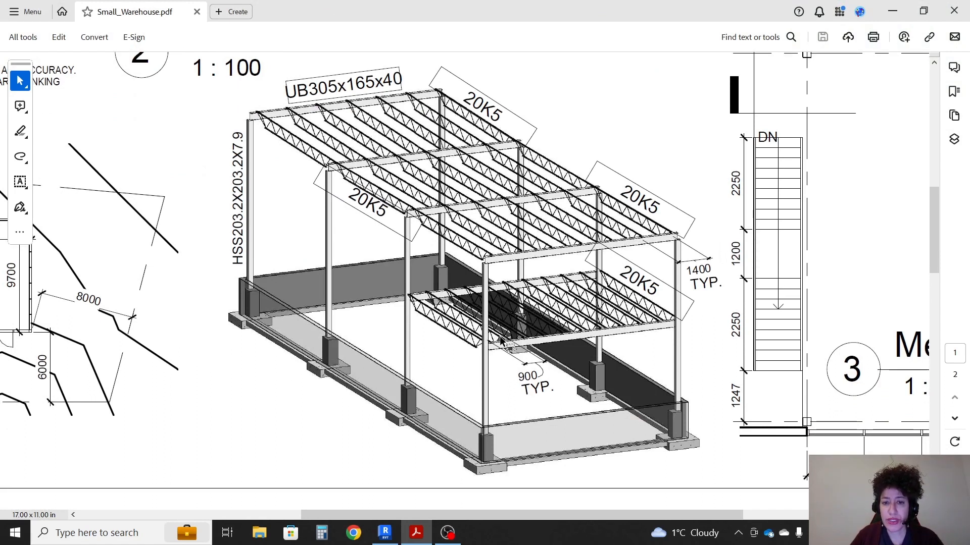
mouse_move(588, 318)
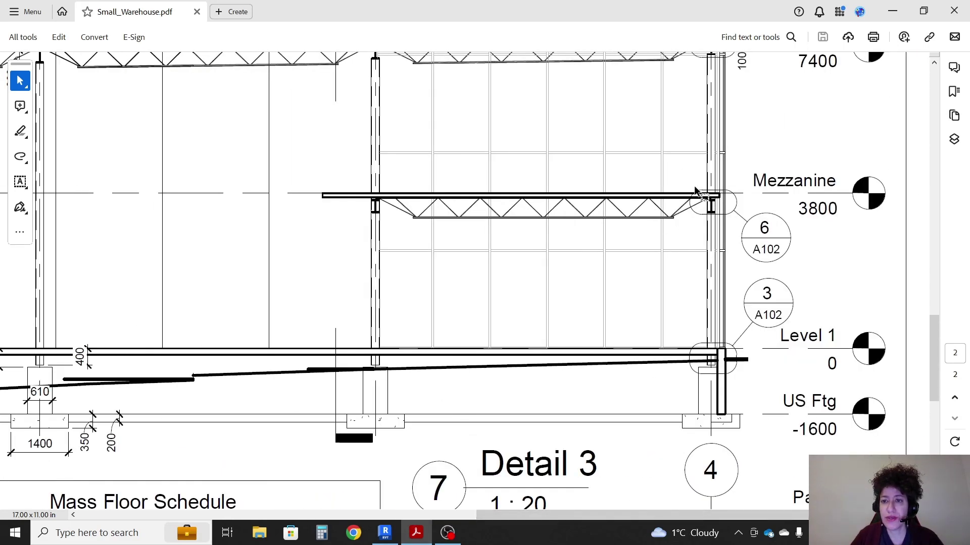
scroll(down, 3)
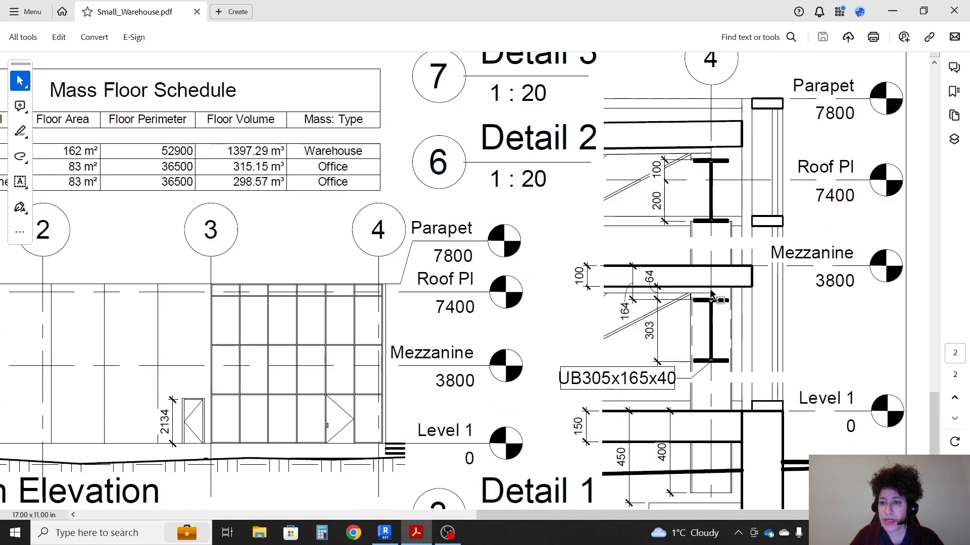
mouse_move(703, 327)
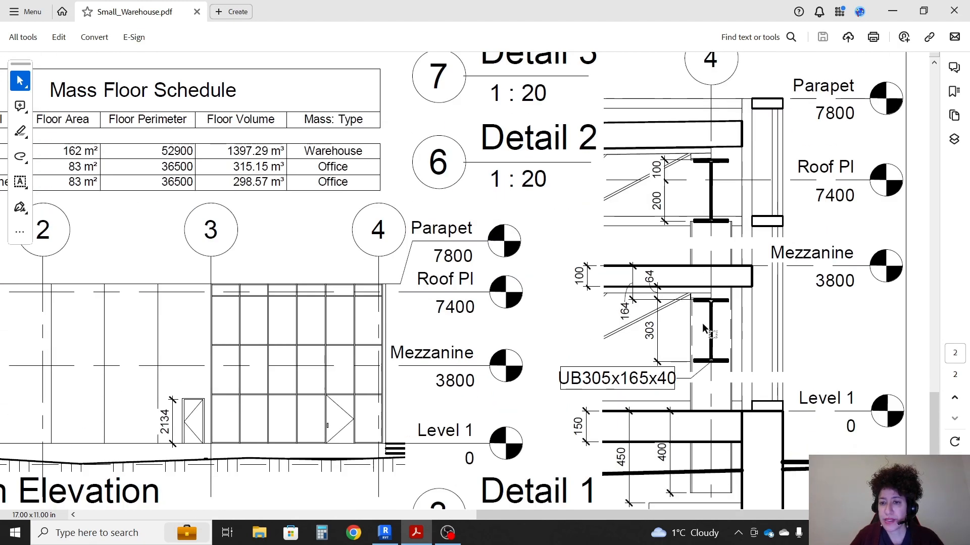
click(384, 532)
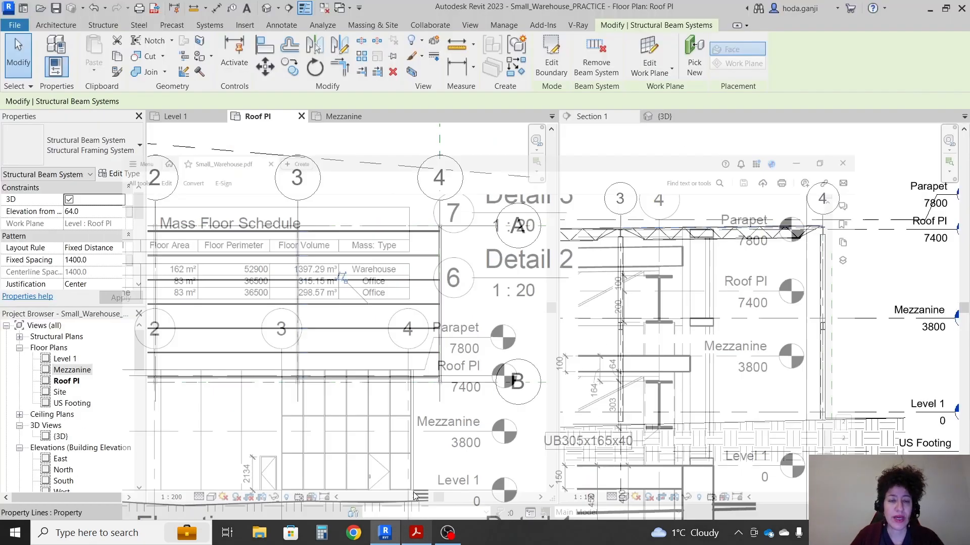
On the Mezzanine plan, sketch and trim a grid 3–4 beam system boundary with 20K5 joists at fixed 900 spacing
click(343, 117)
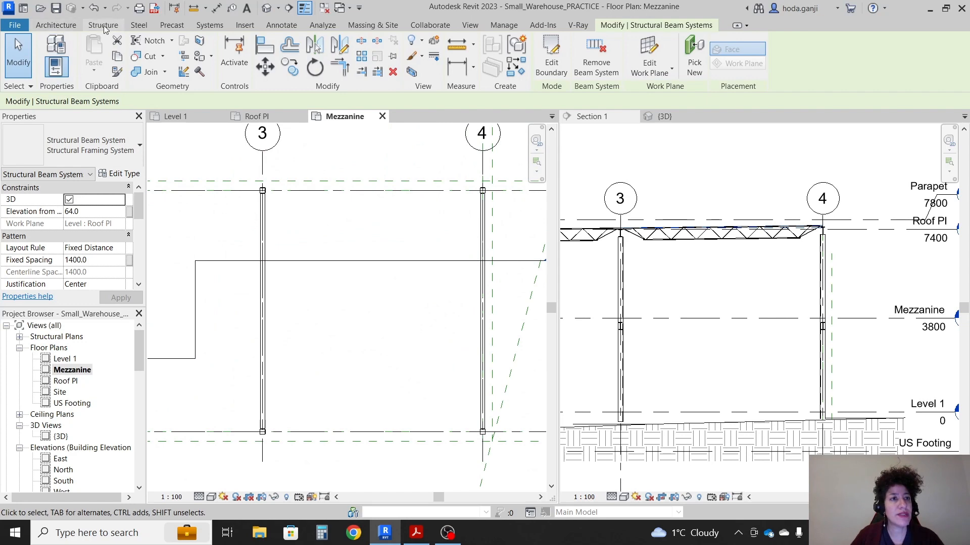
click(550, 55)
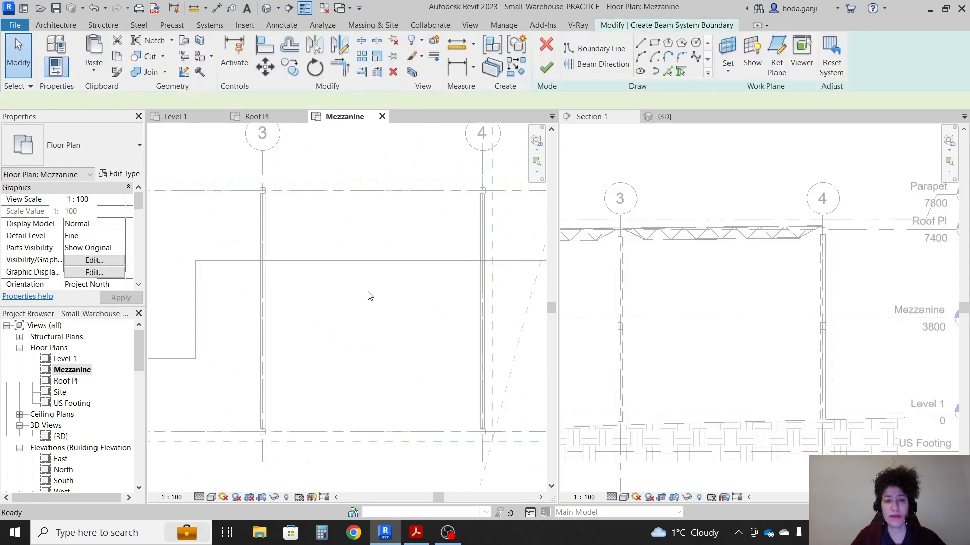
click(595, 49)
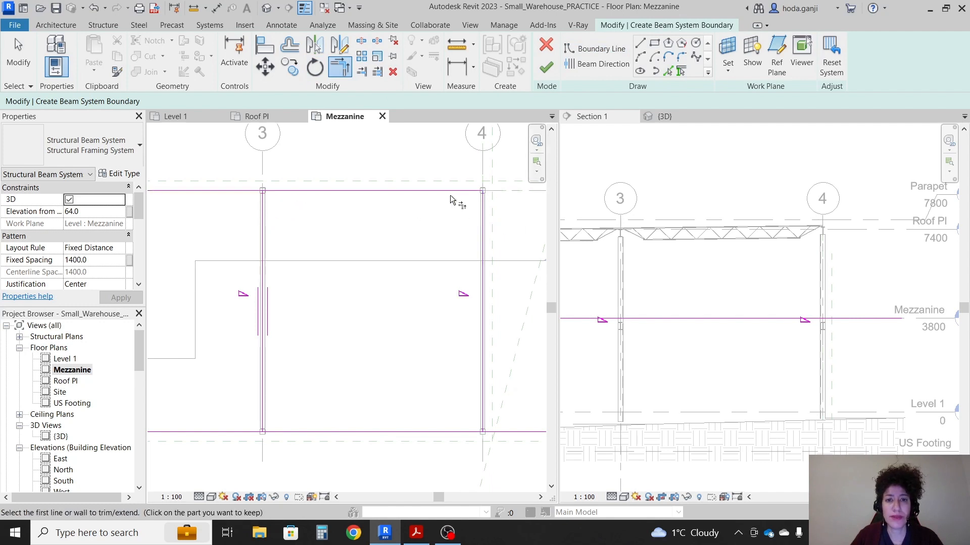
click(303, 191)
text(90)
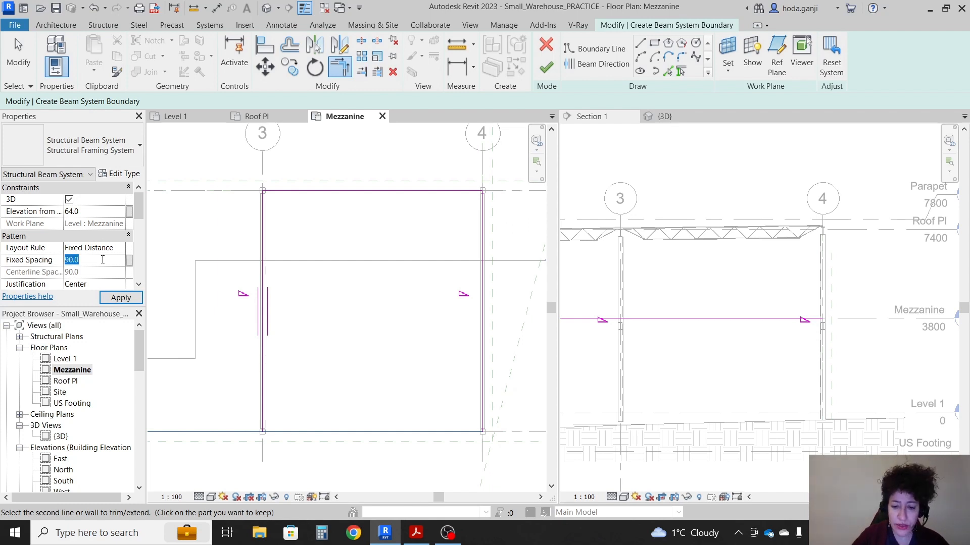
click(121, 297)
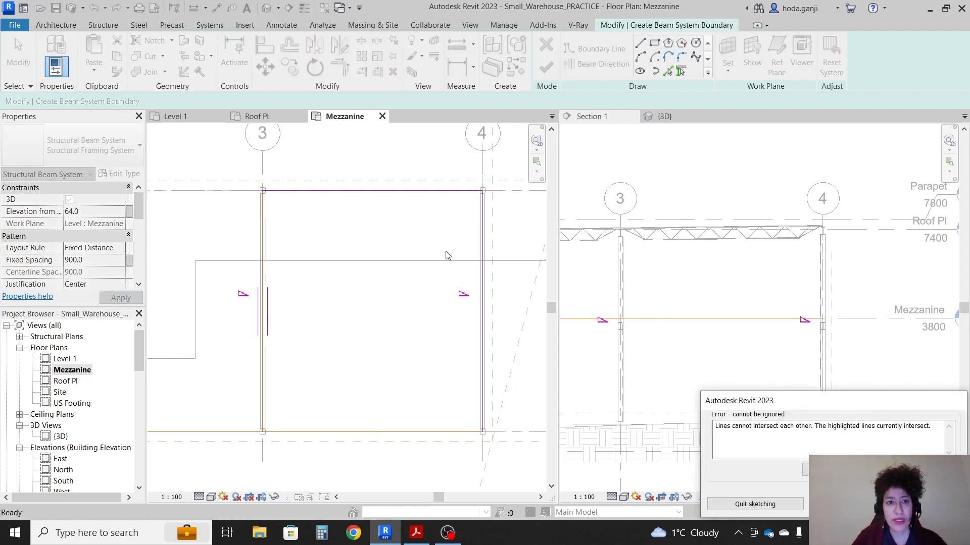
mouse_move(326, 301)
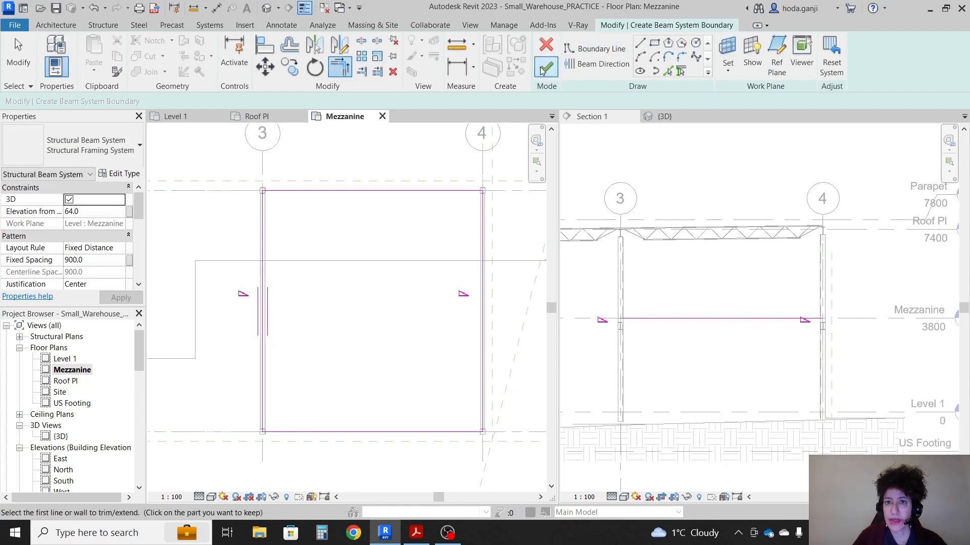
click(544, 67)
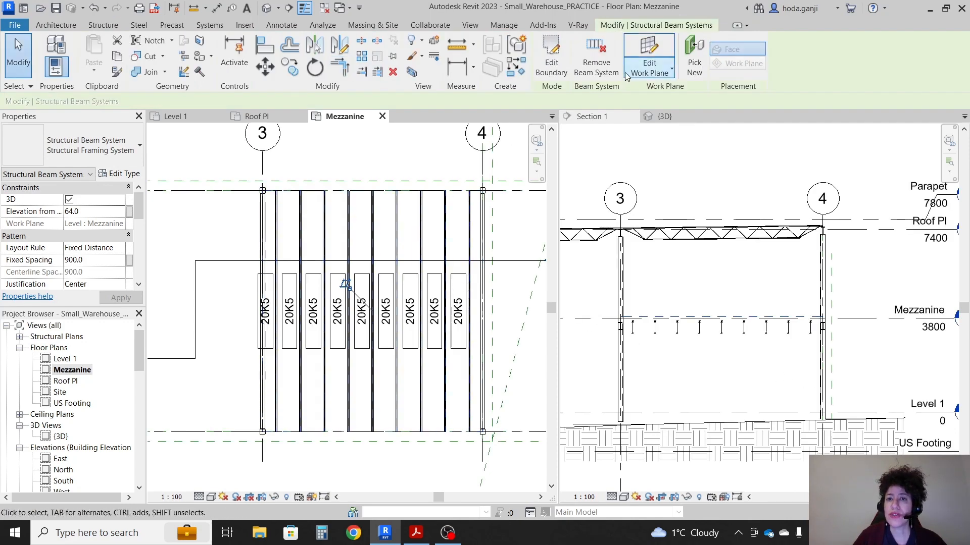
Edit the mezzanine boundary so joists run parallel to the top edge, then inspect them in the section
click(549, 55)
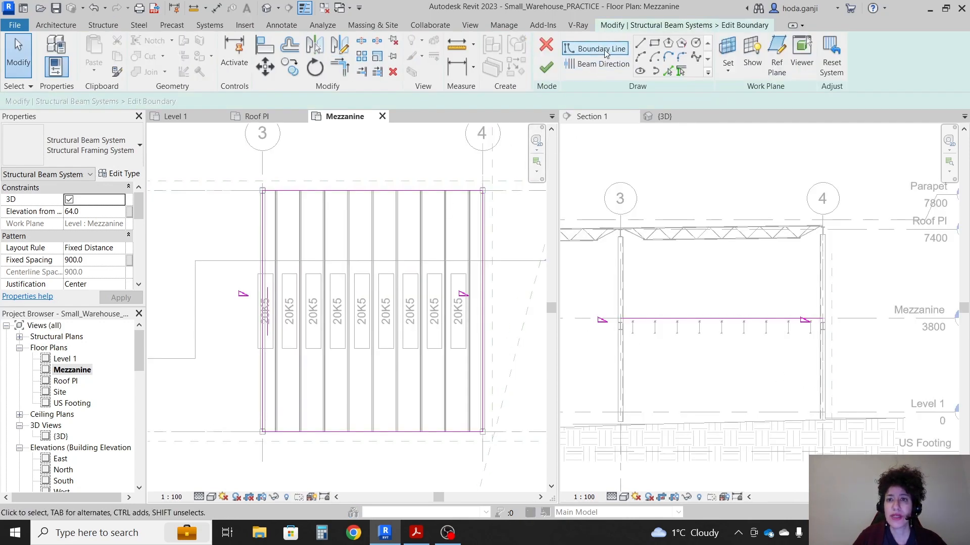
click(609, 63)
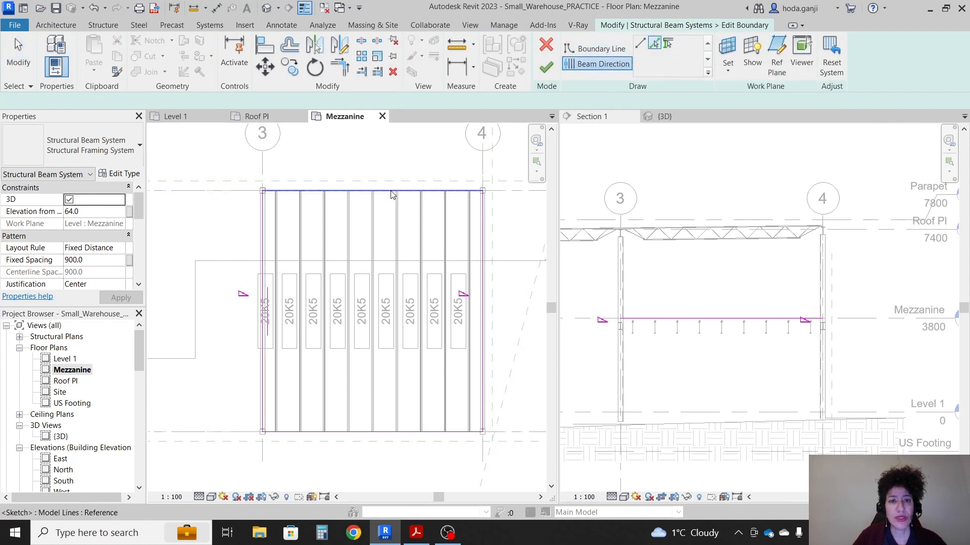
click(544, 66)
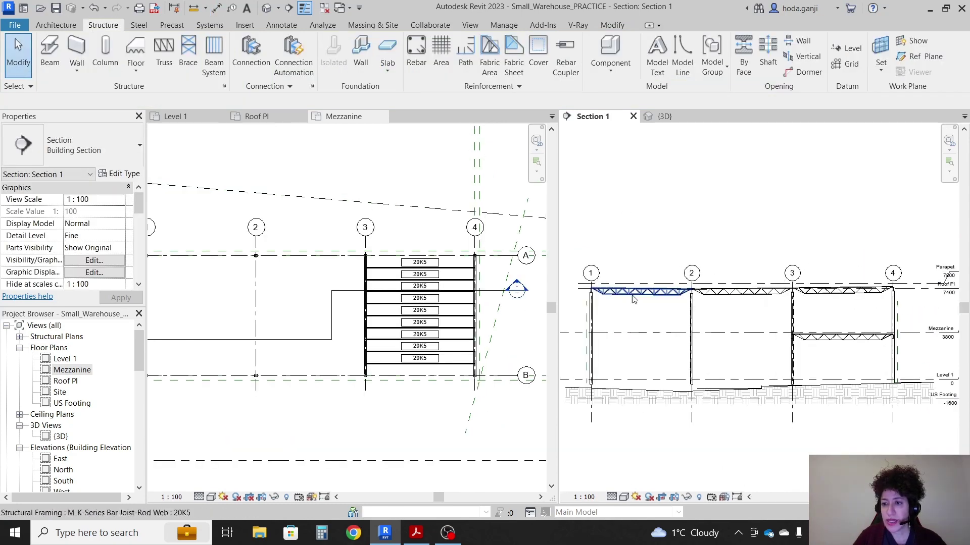
click(417, 532)
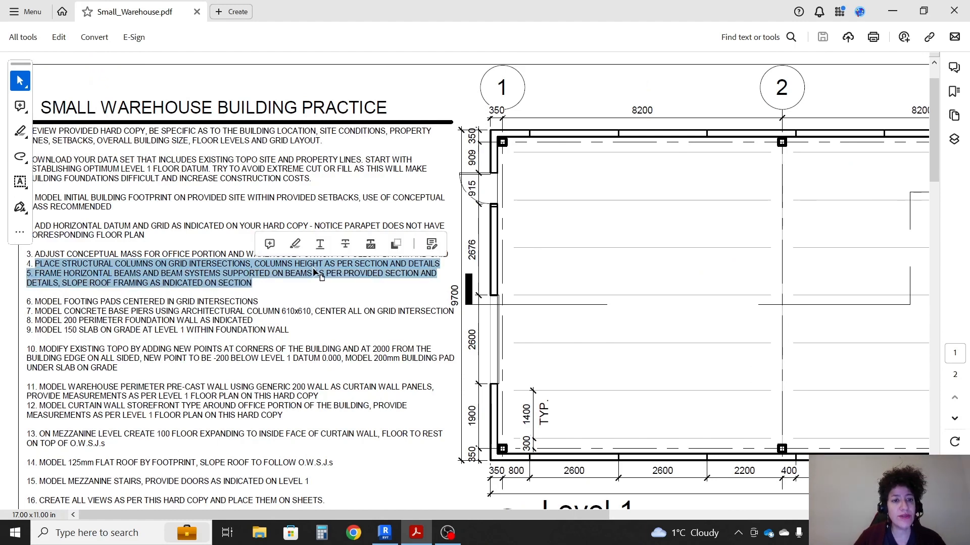
Return from the PDF task list to Revit's Section 1 view
click(384, 532)
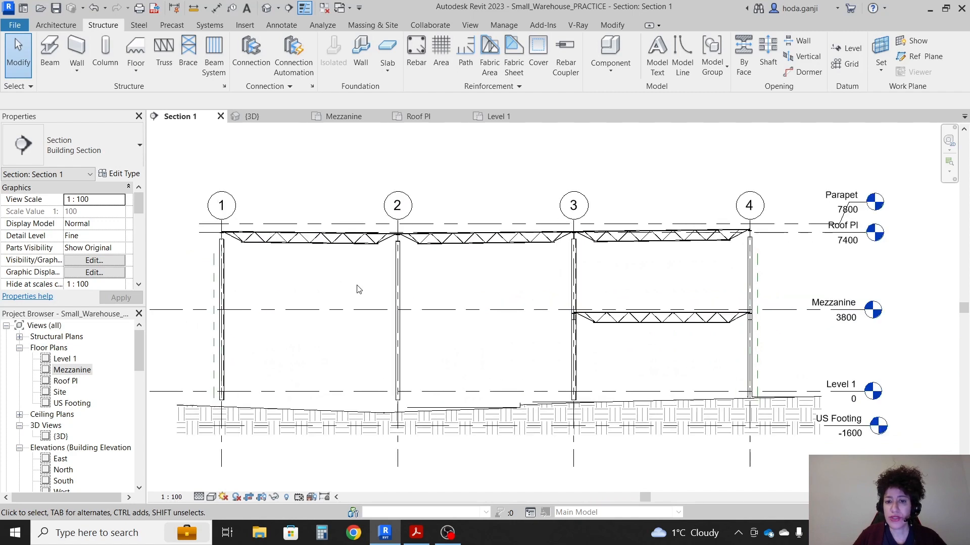
mouse_move(338, 50)
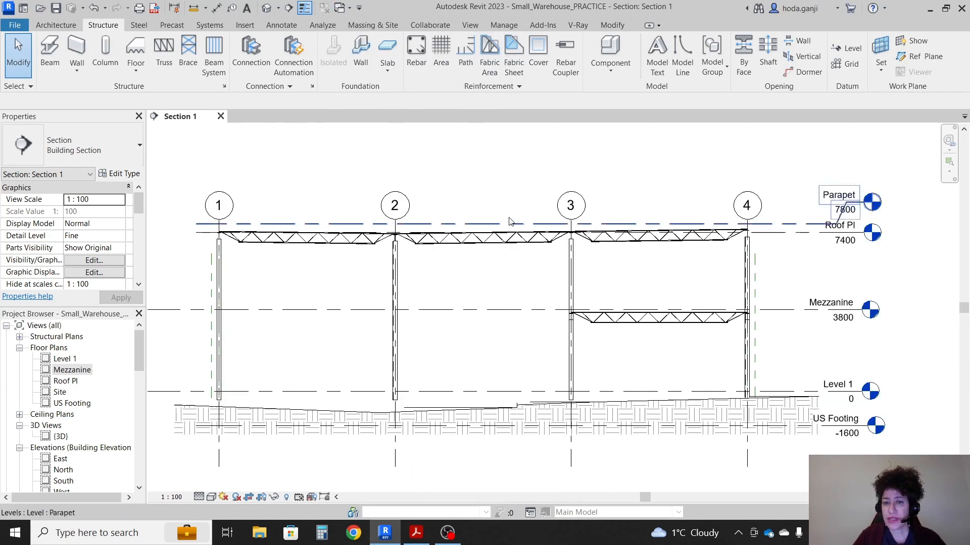
Deselect the Parapet level line, leaving Section 1 showing joists in every bay
click(494, 172)
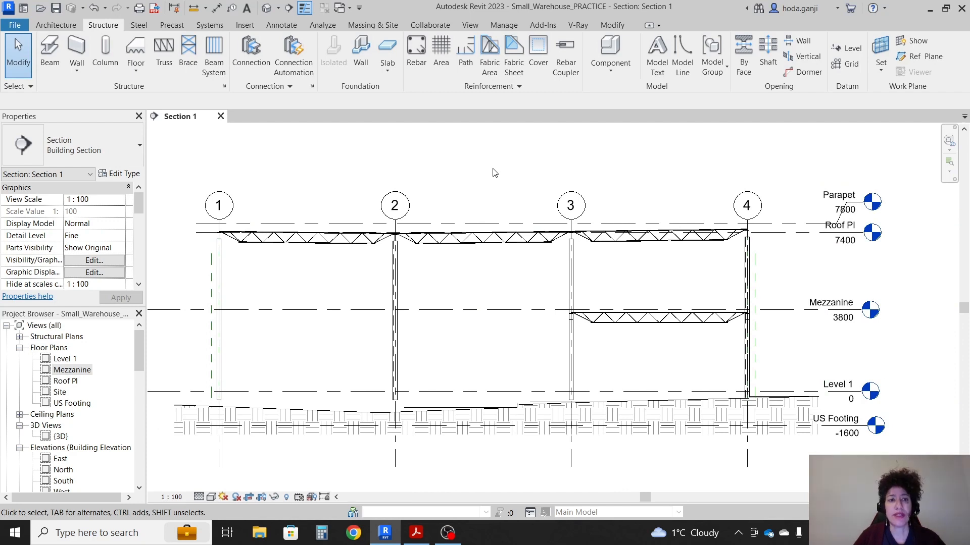